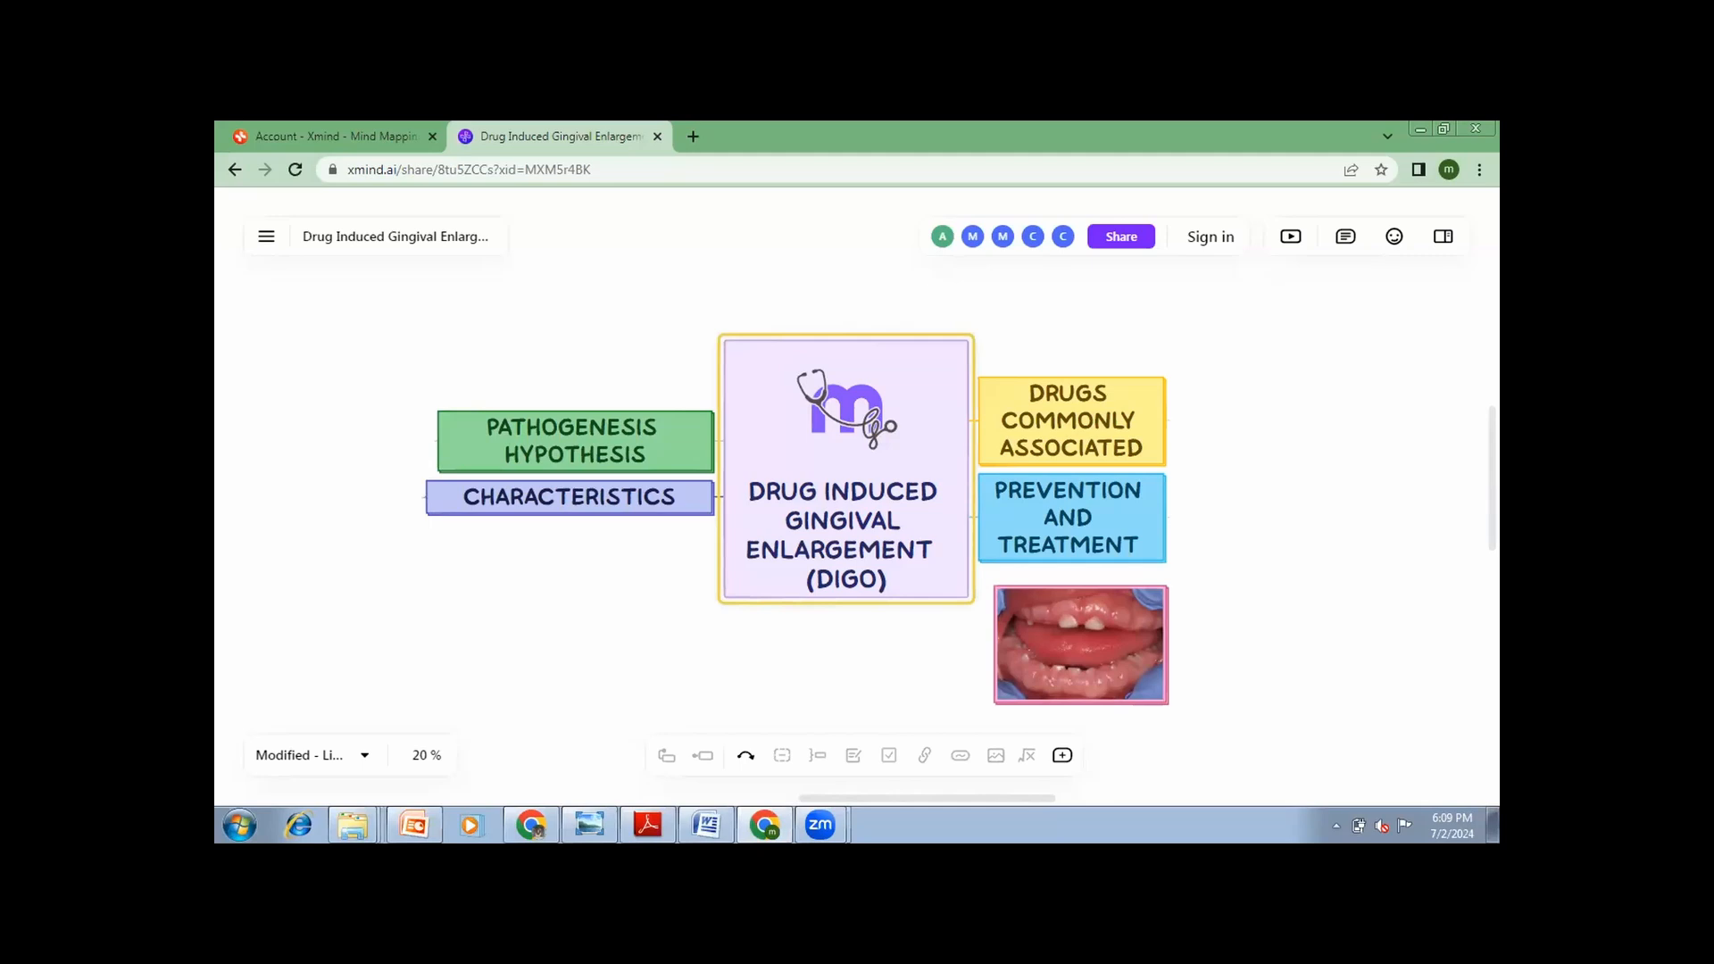
mouse_move(1169, 477)
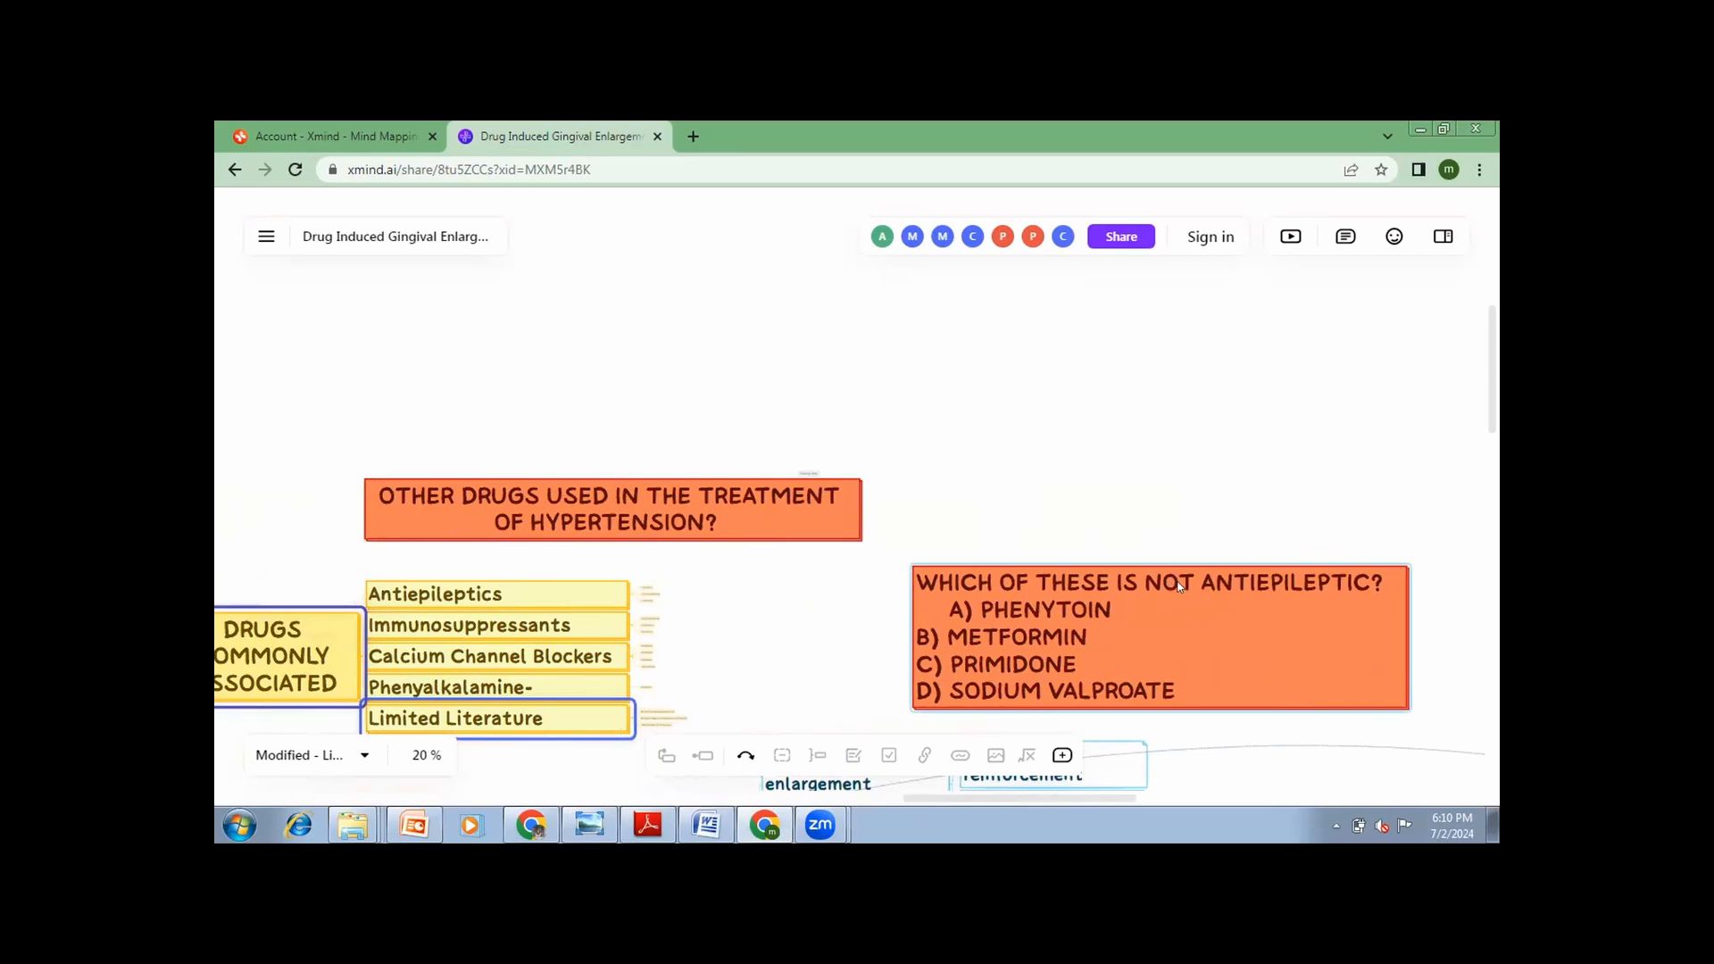
mouse_move(1117, 609)
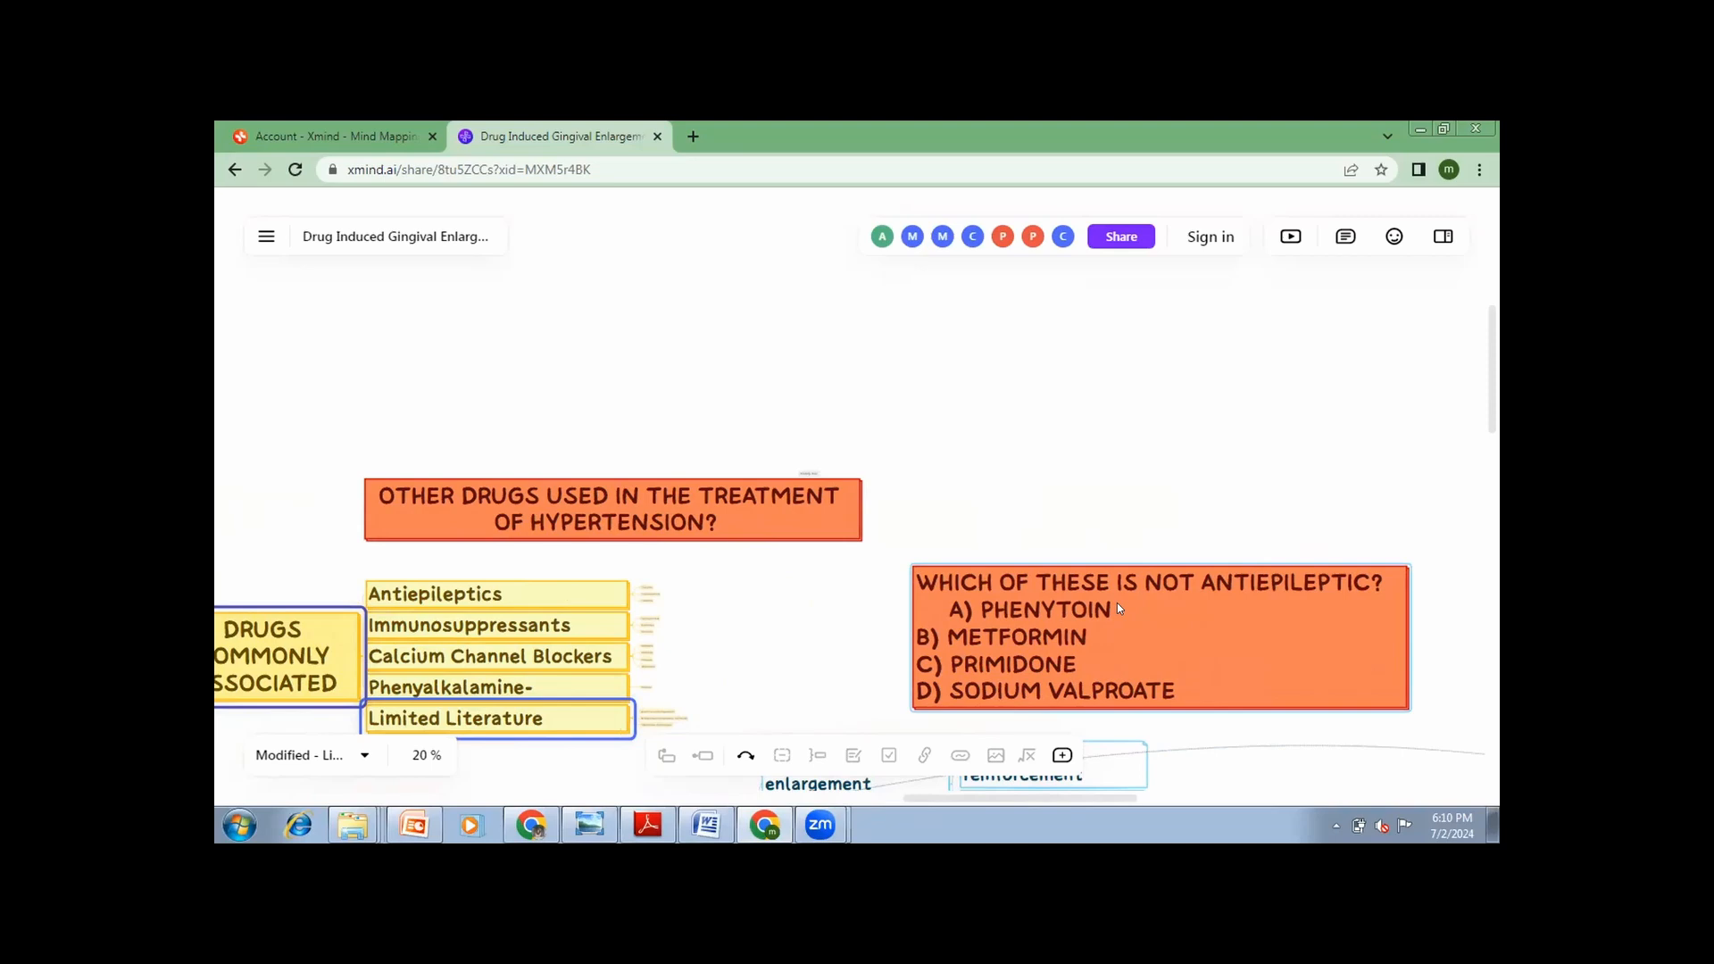
mouse_move(1058, 663)
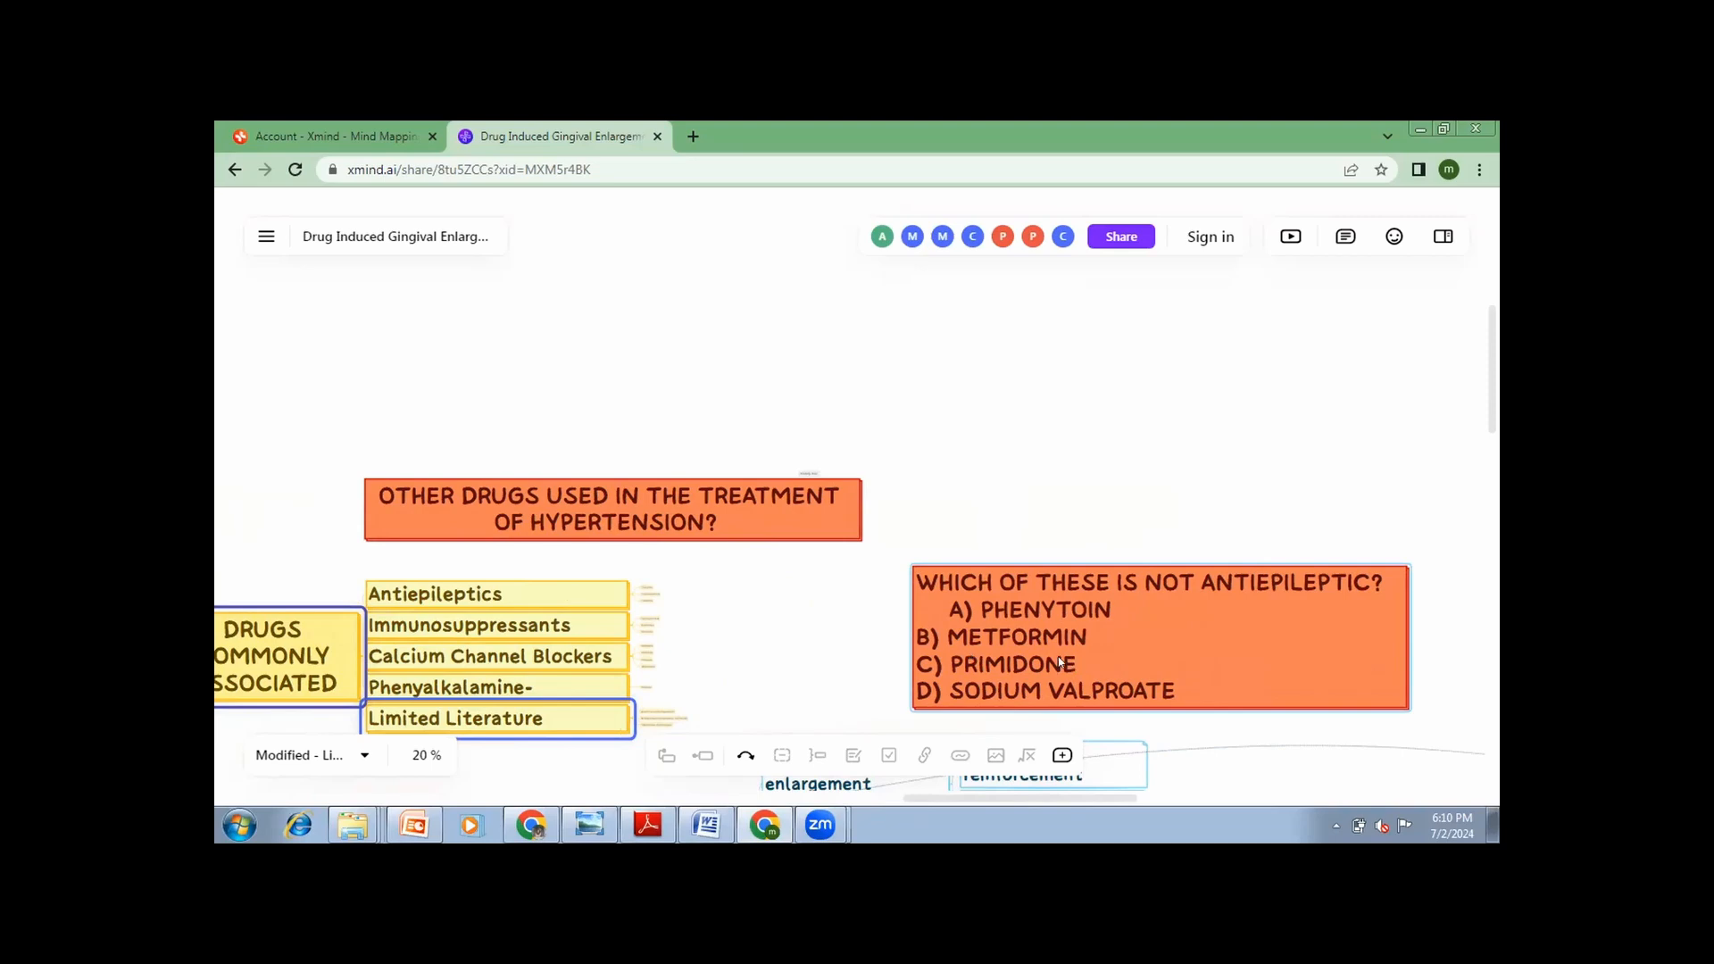
mouse_move(1019, 669)
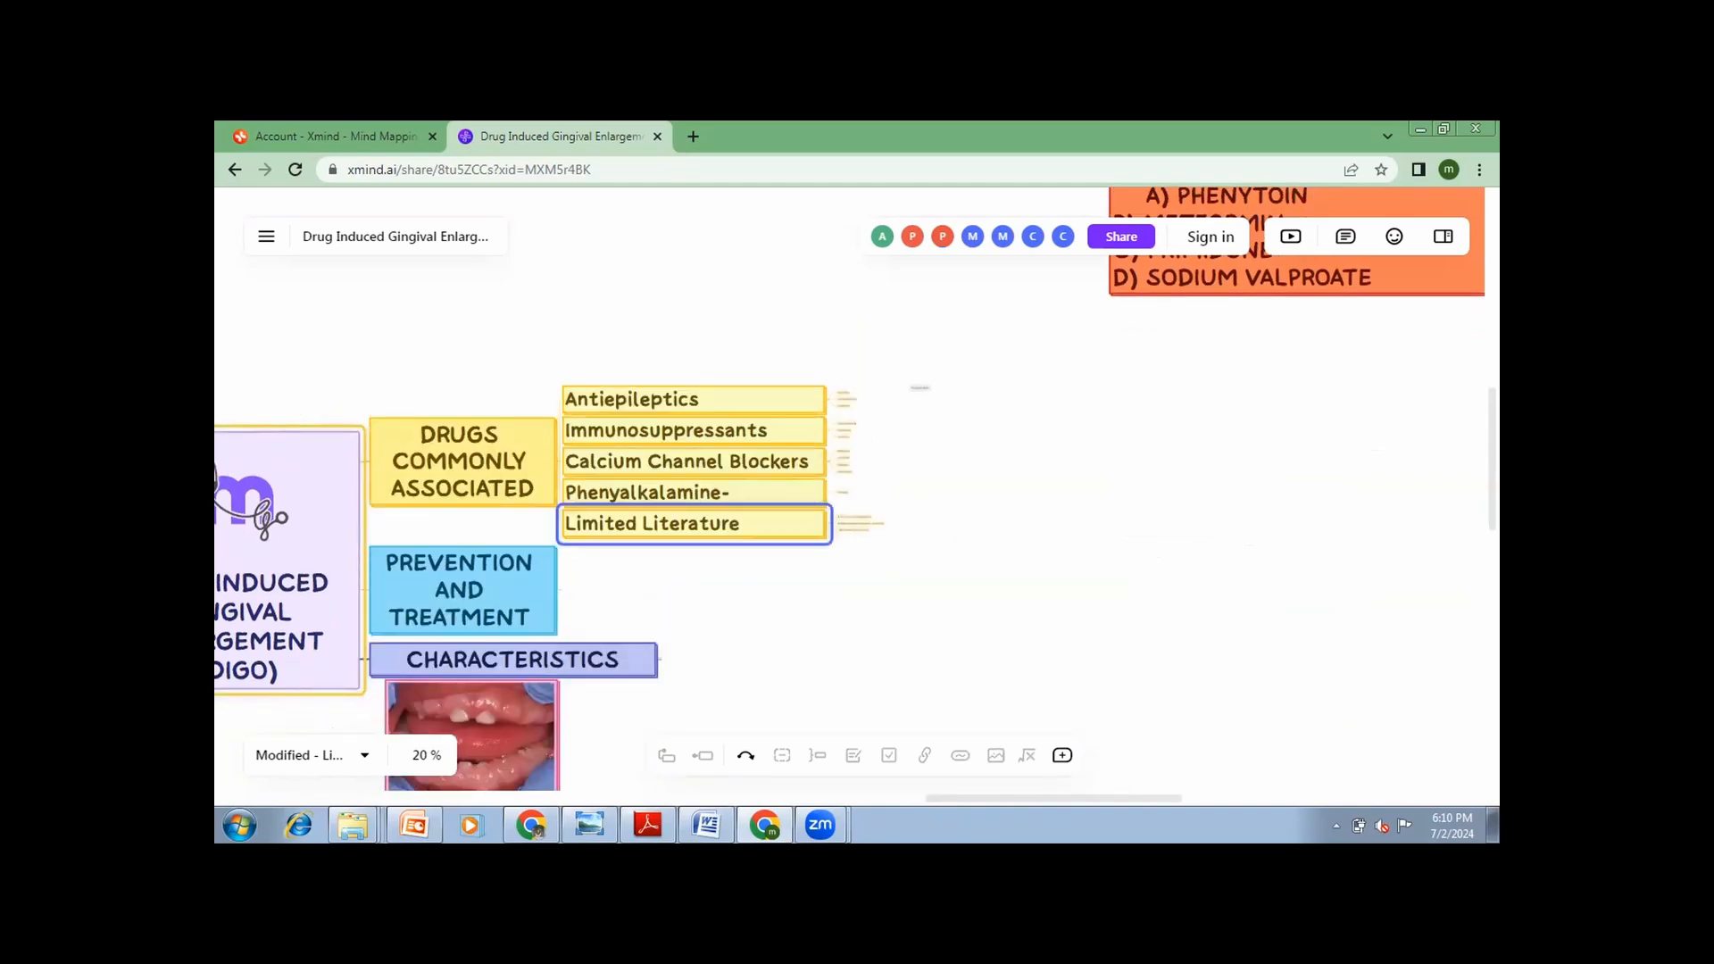
Scroll toward the orange question topics, selecting the enlarged-gum photo and bone loss characteristic.
scroll("down", 3)
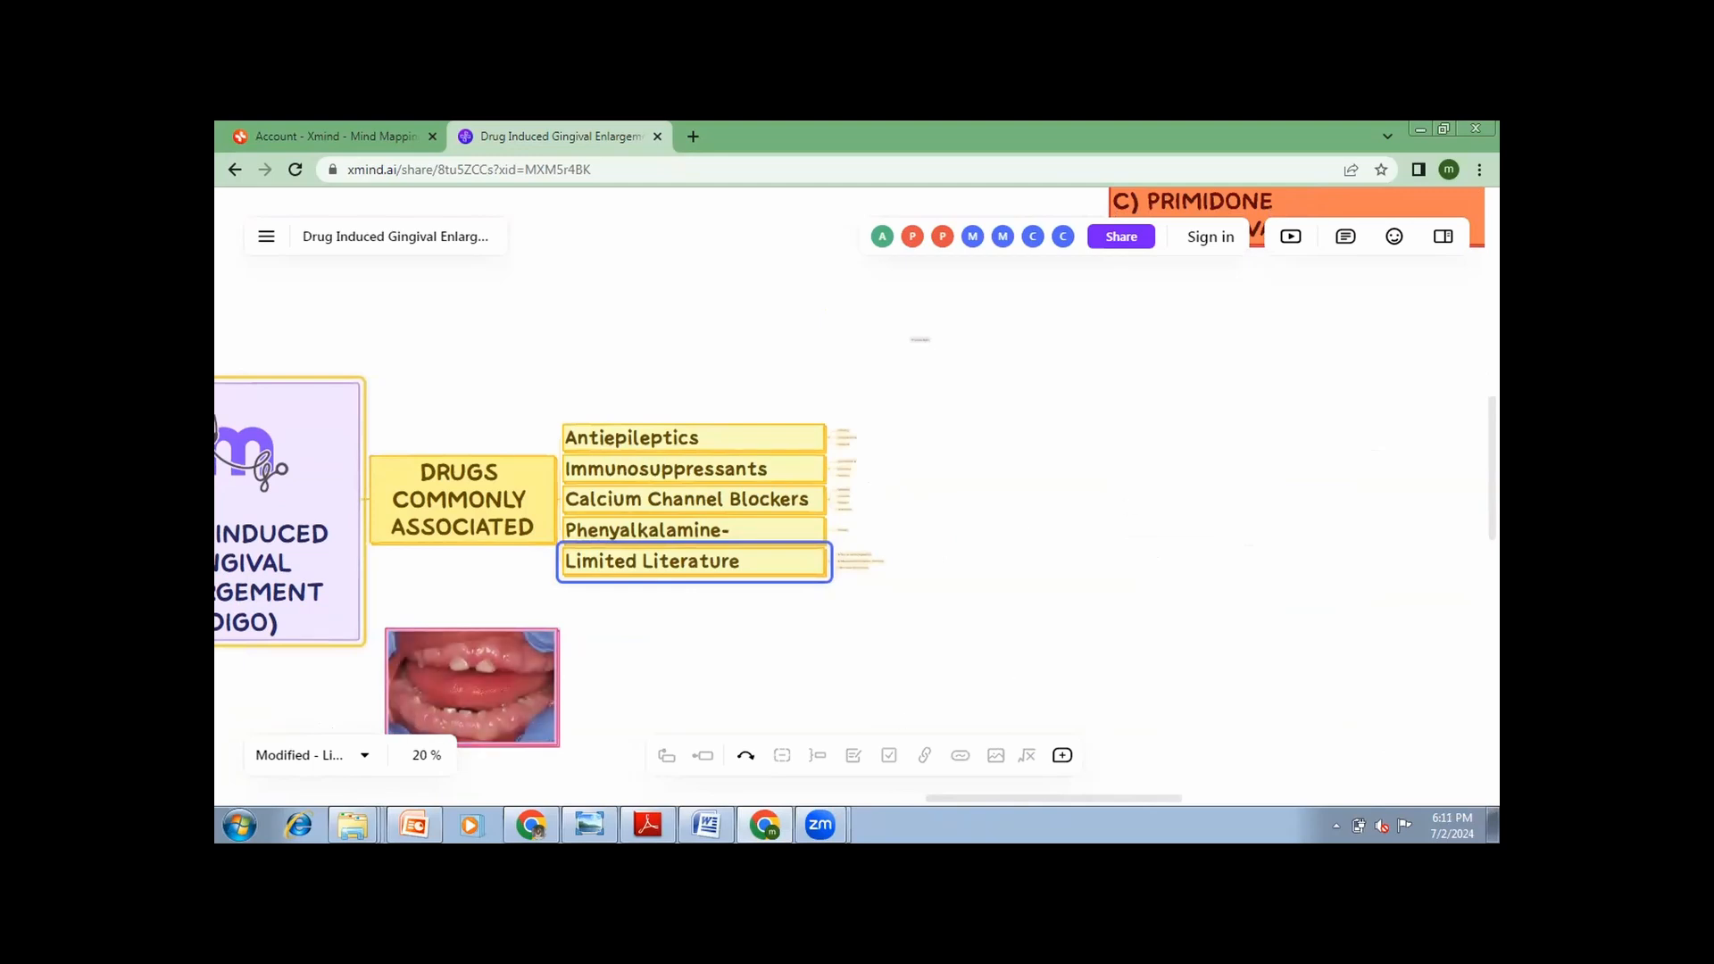
scroll("down", 3)
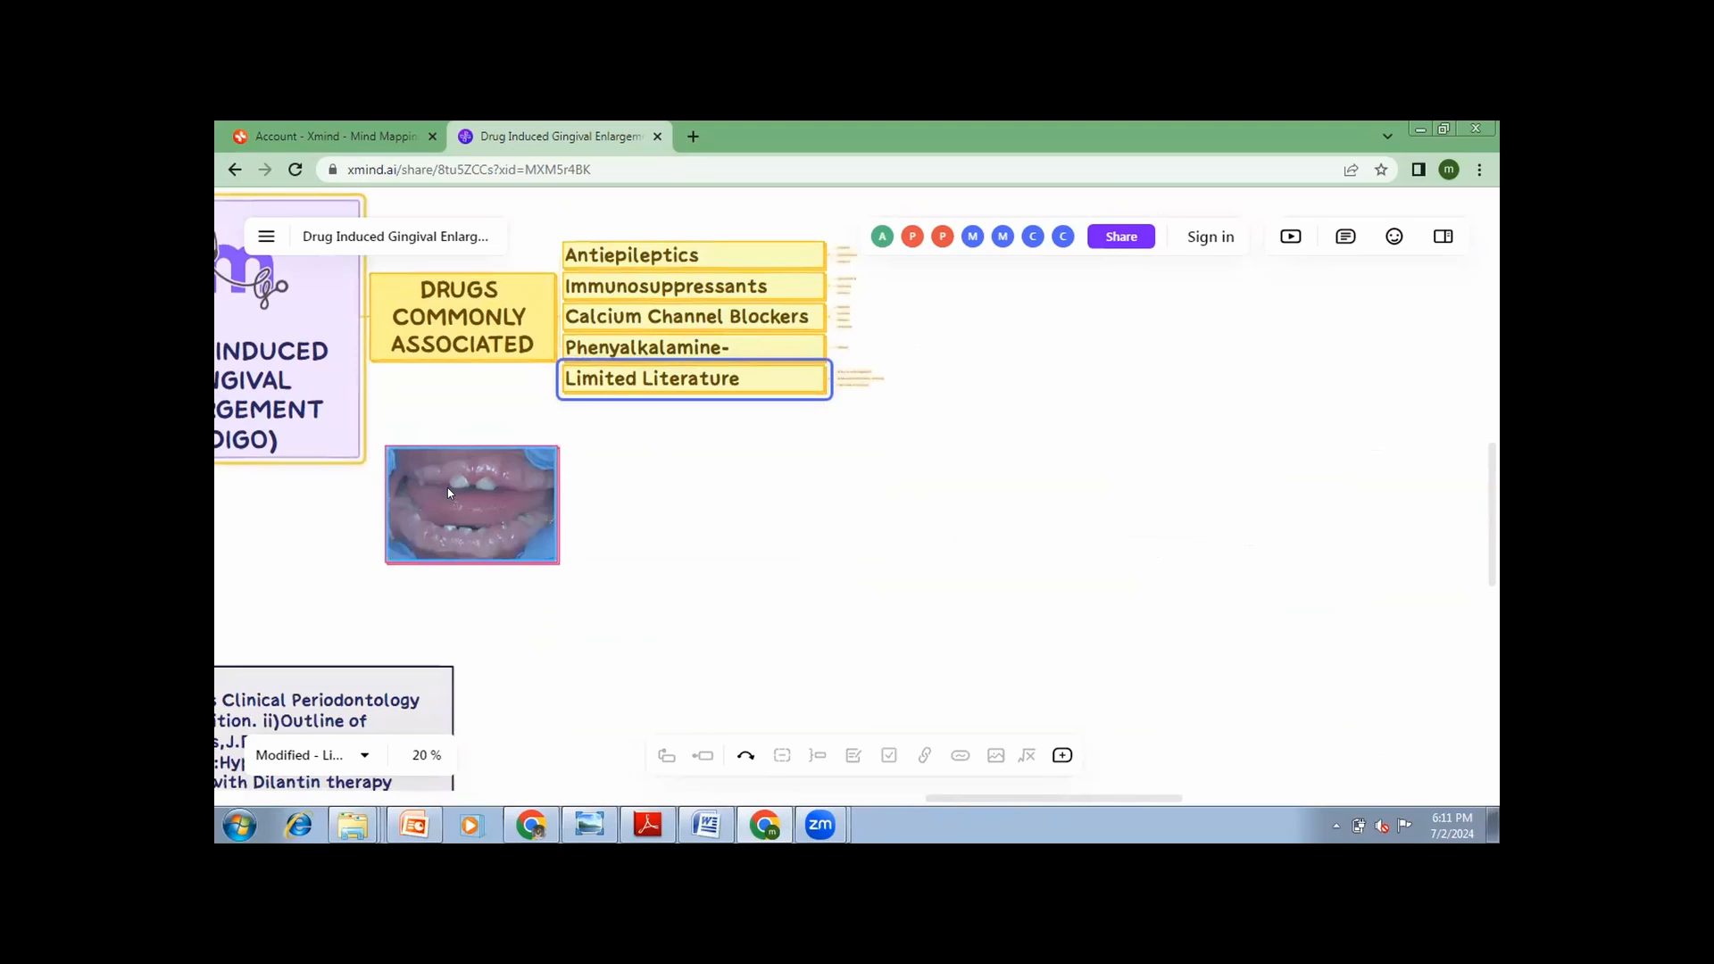
left_click(471, 504)
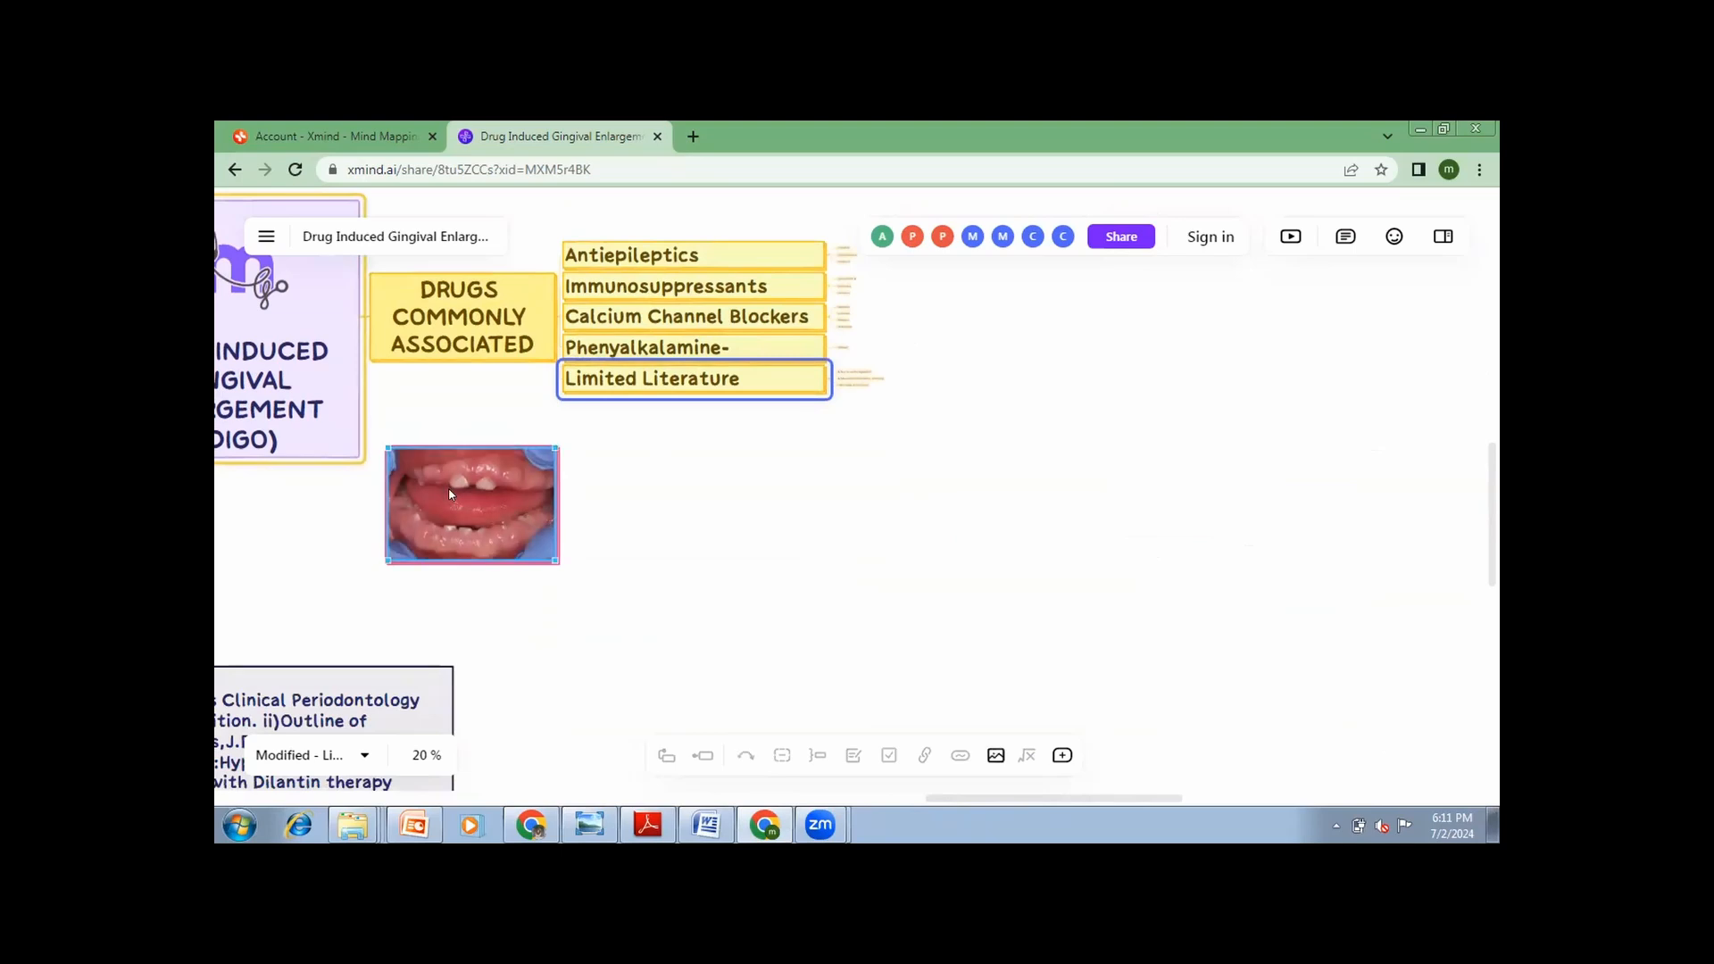
mouse_move(476, 517)
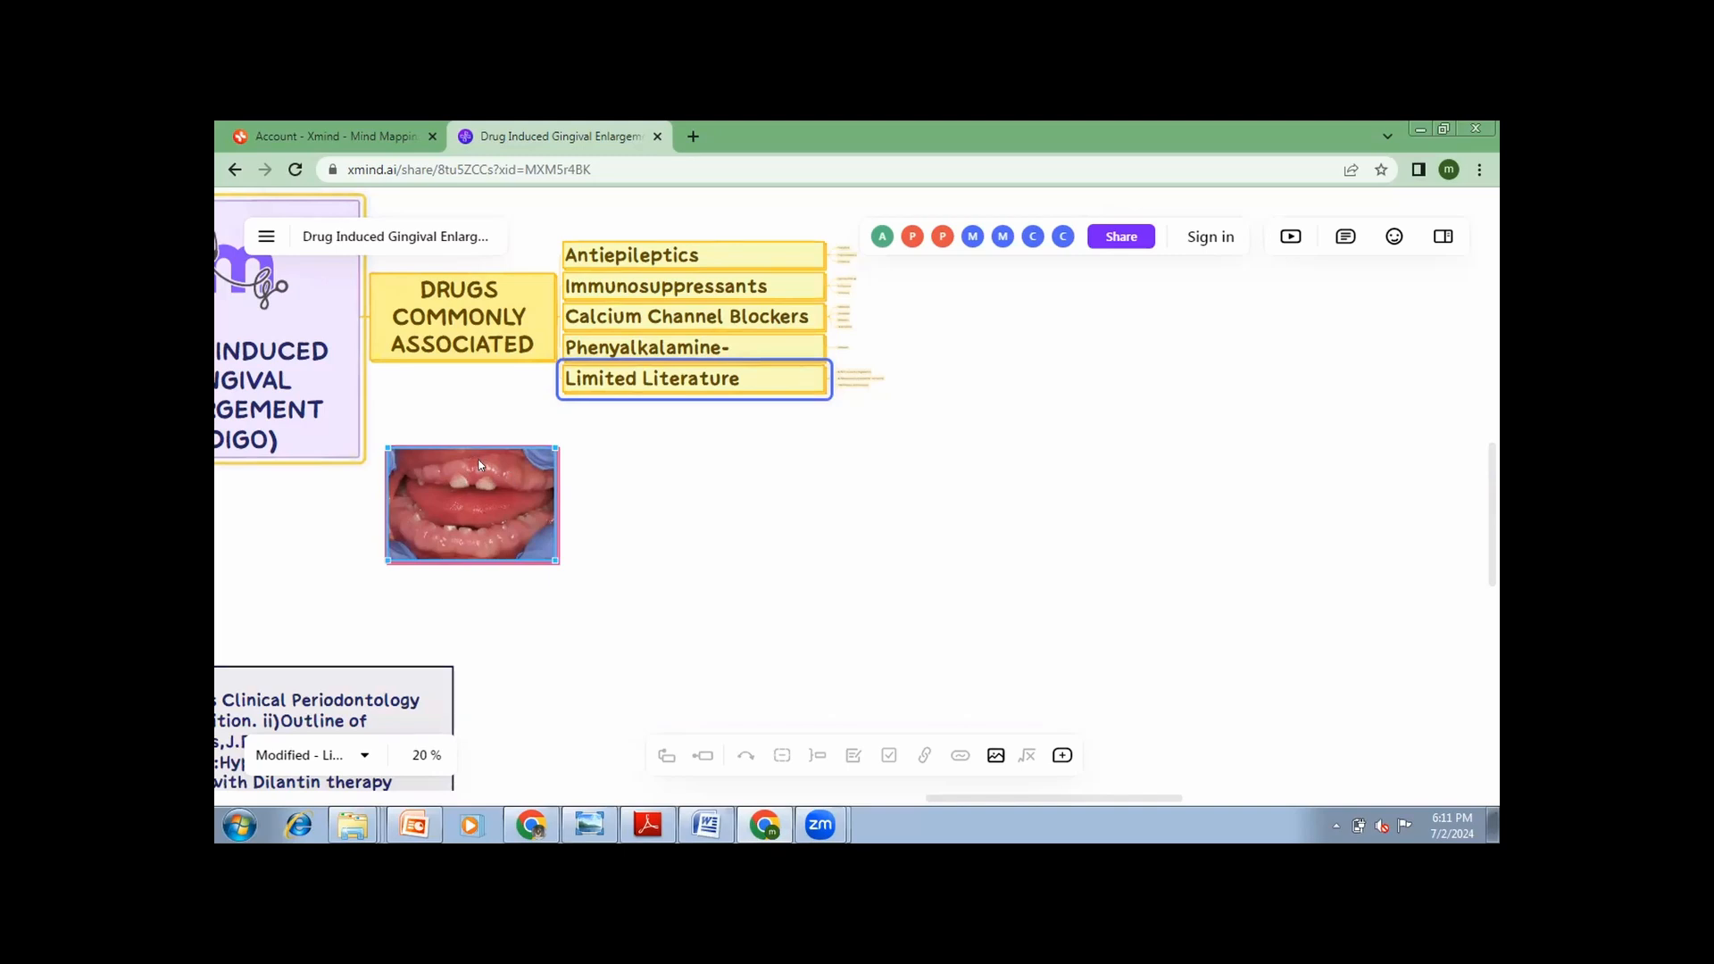
mouse_move(501, 551)
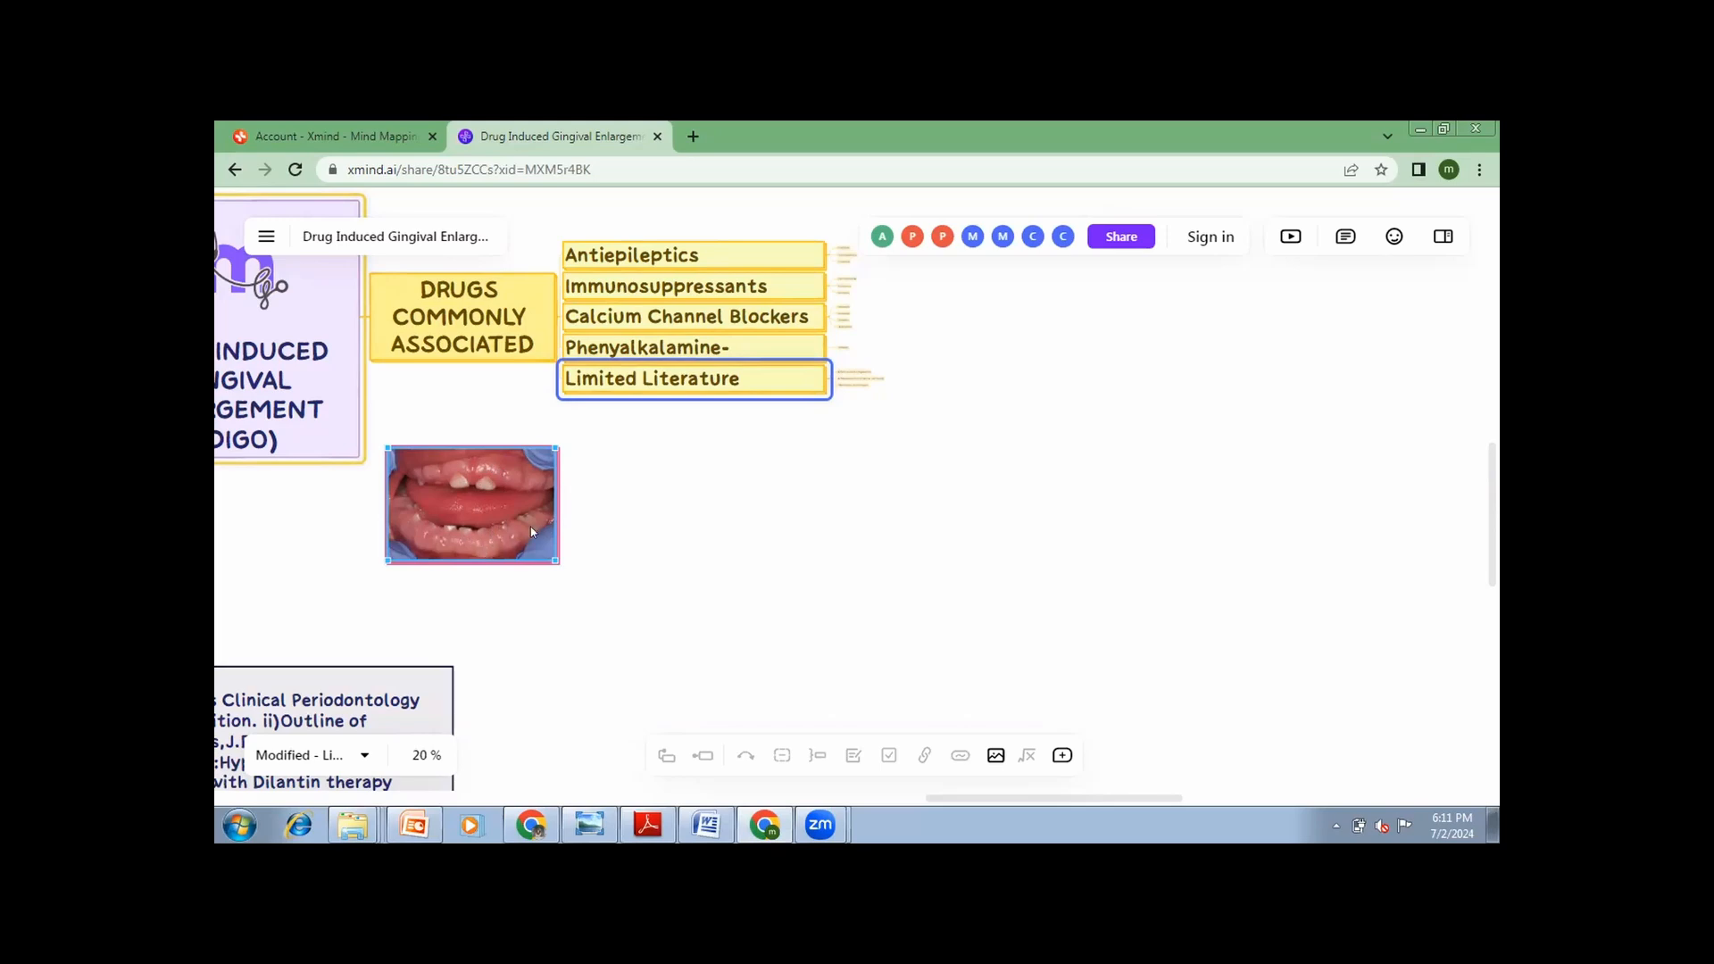
mouse_move(489, 464)
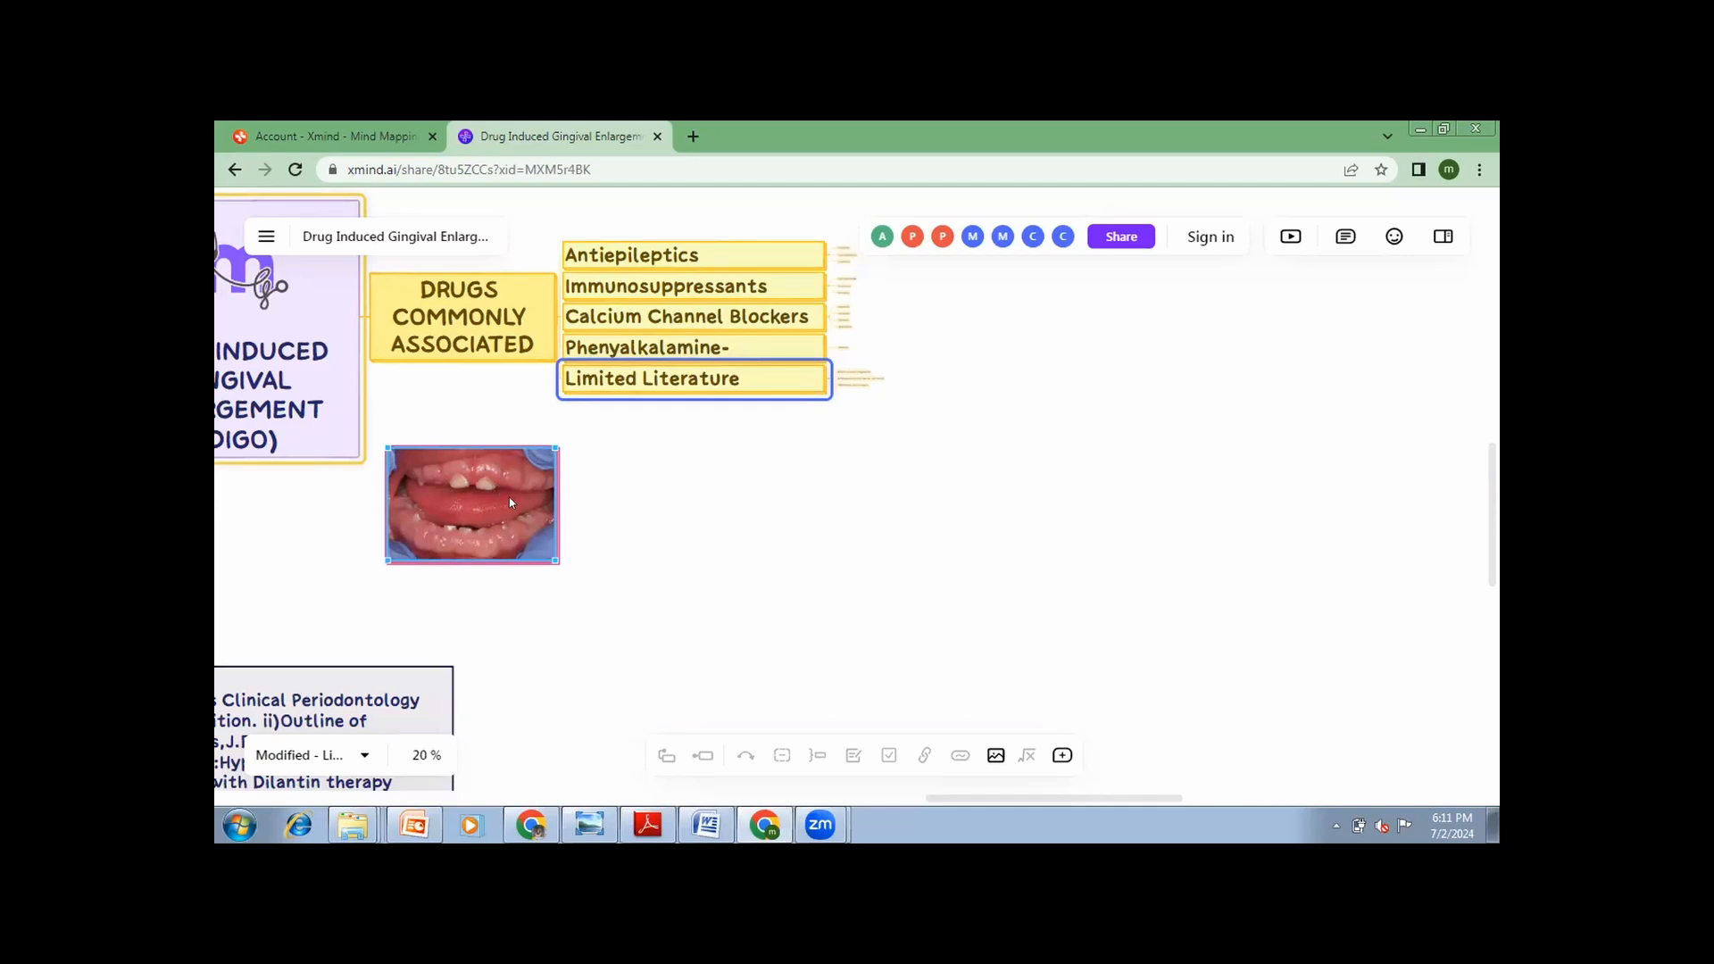
mouse_move(517, 503)
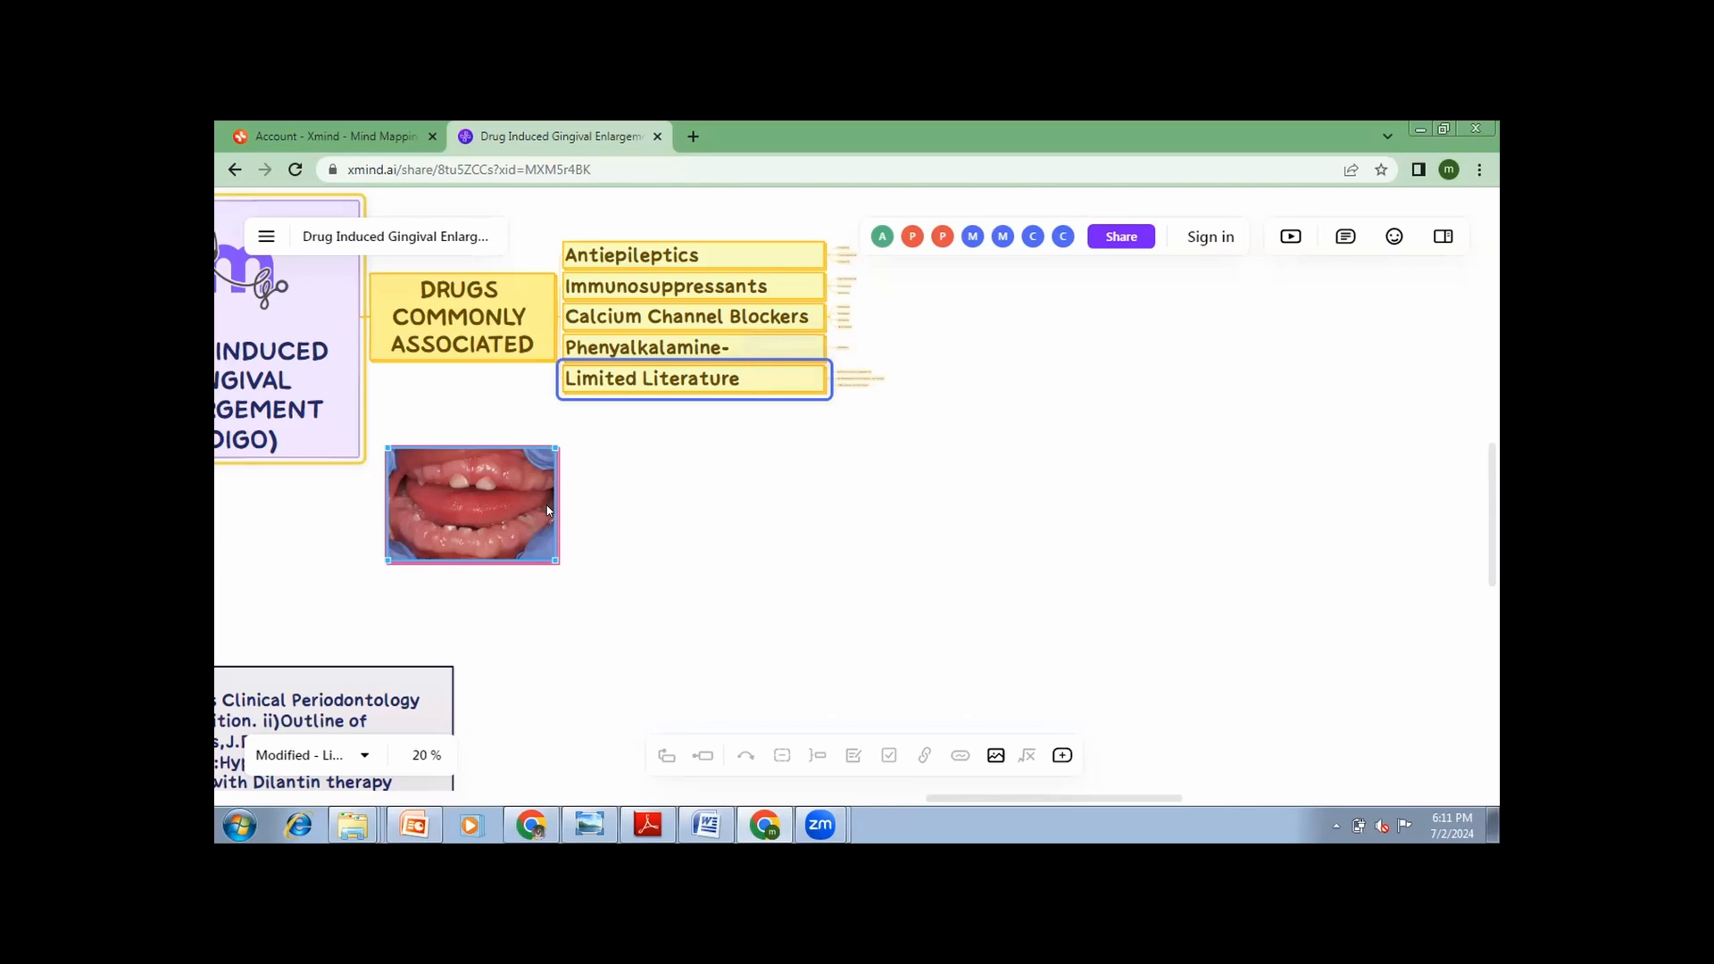
mouse_move(969, 798)
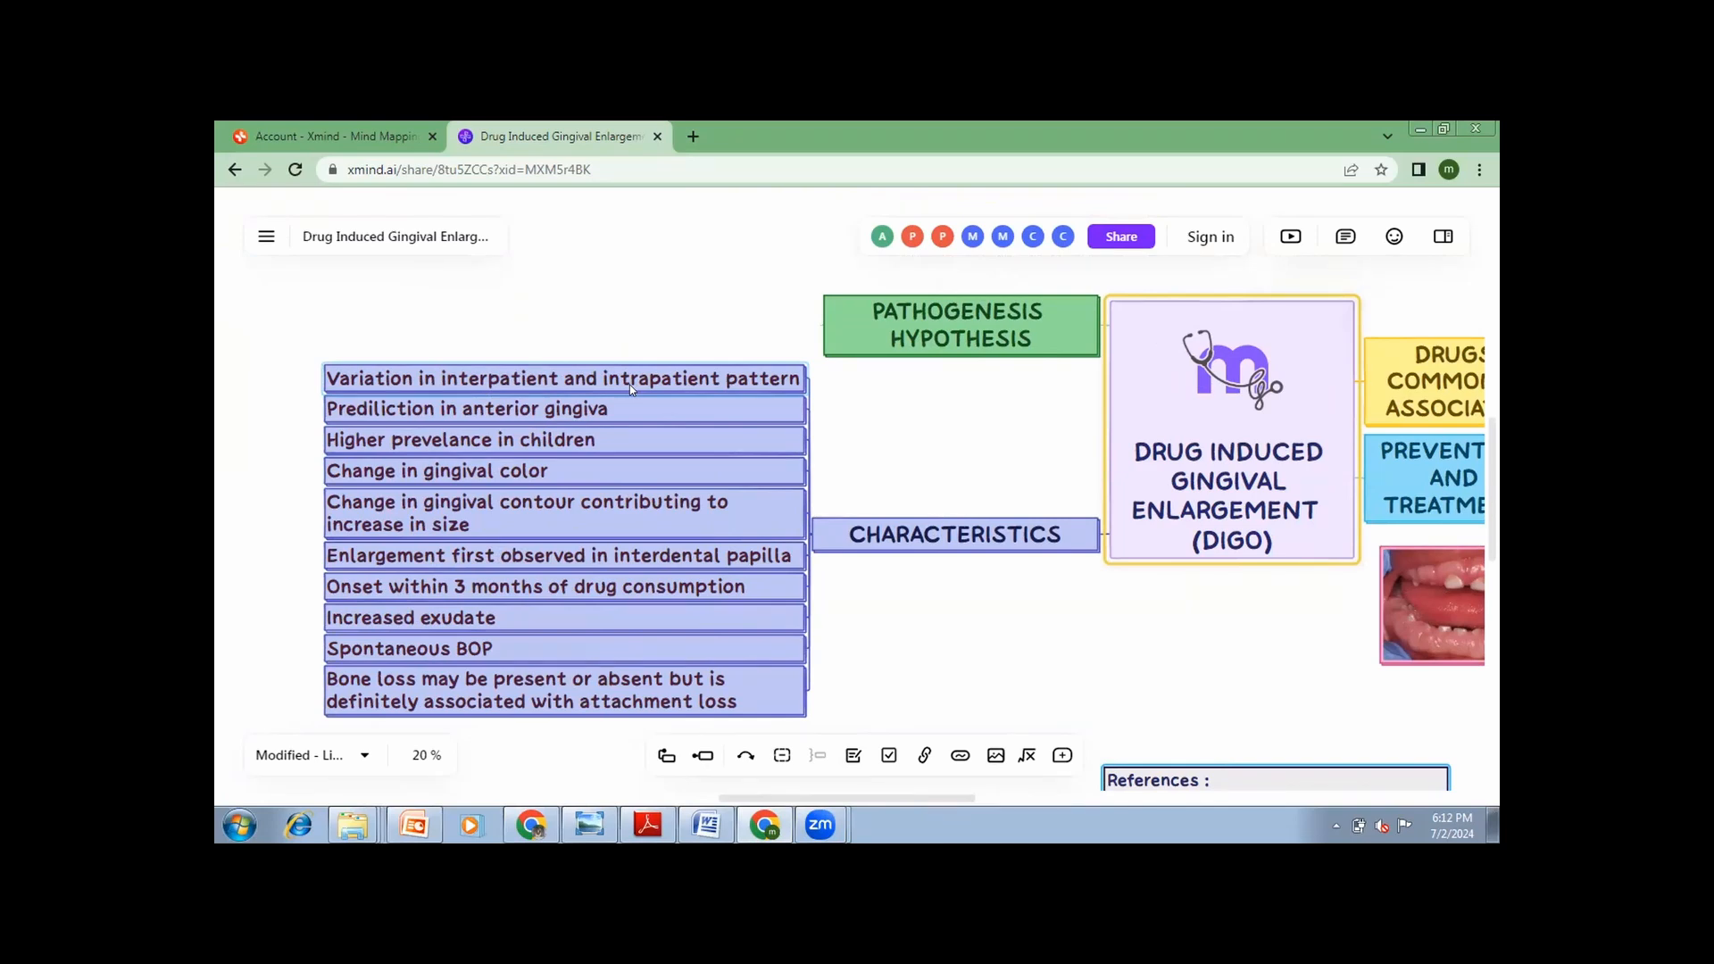
mouse_move(1421, 620)
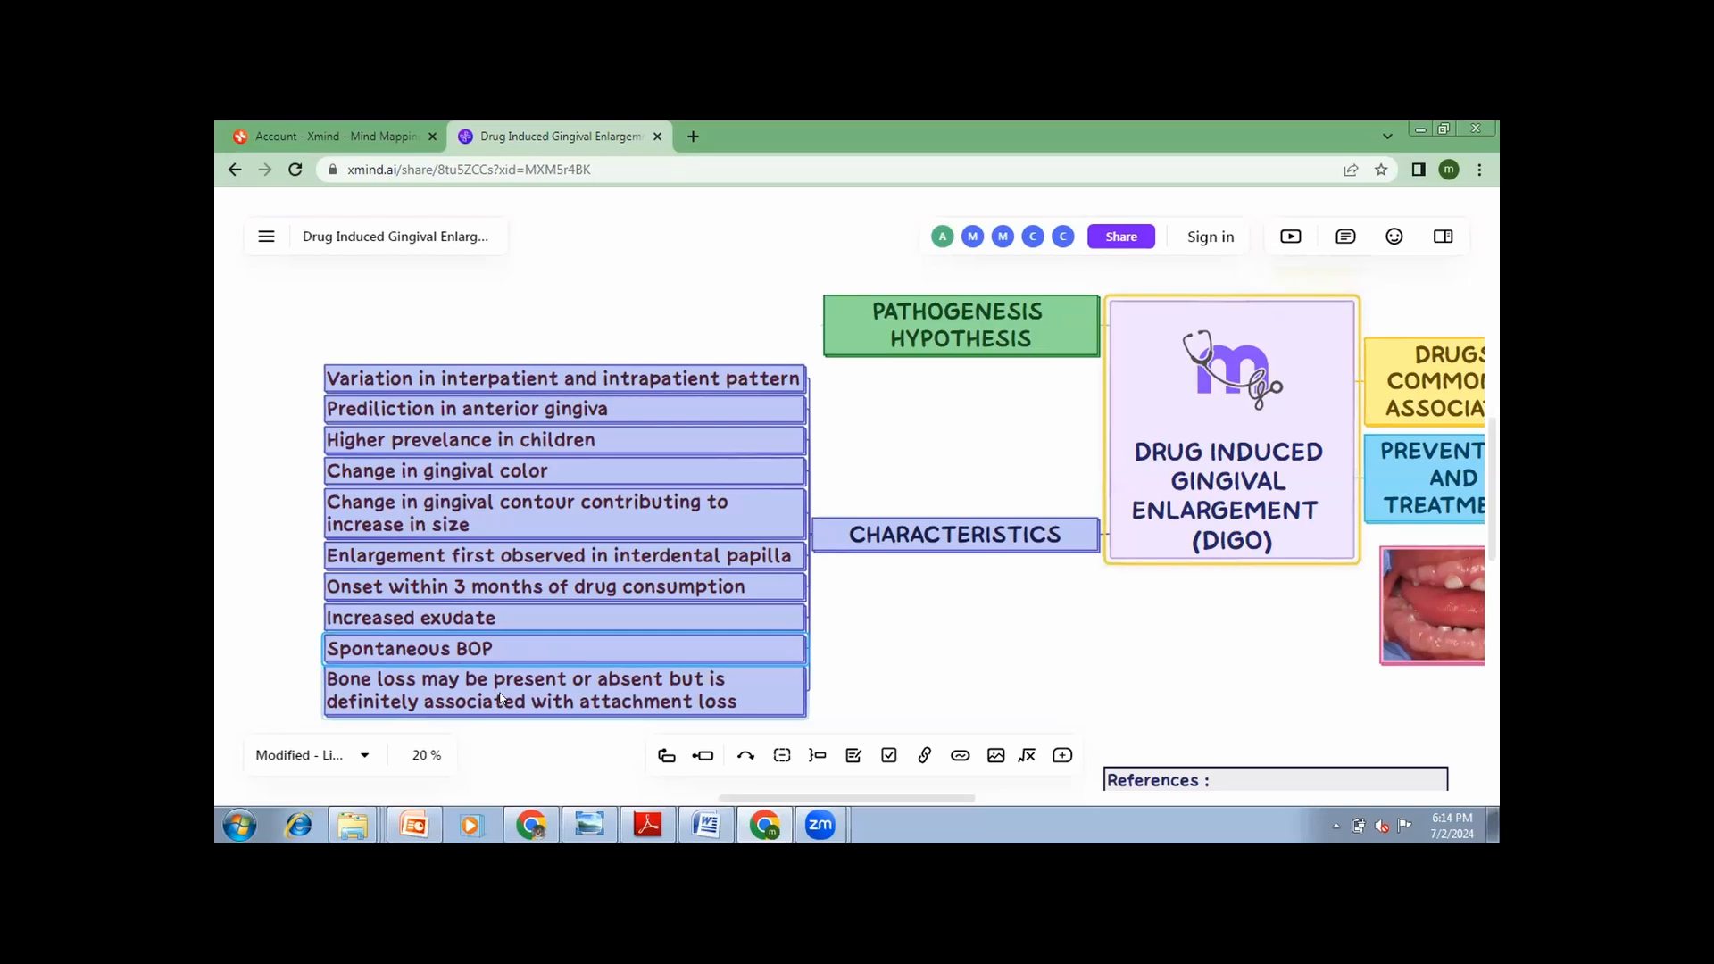
left_click(525, 690)
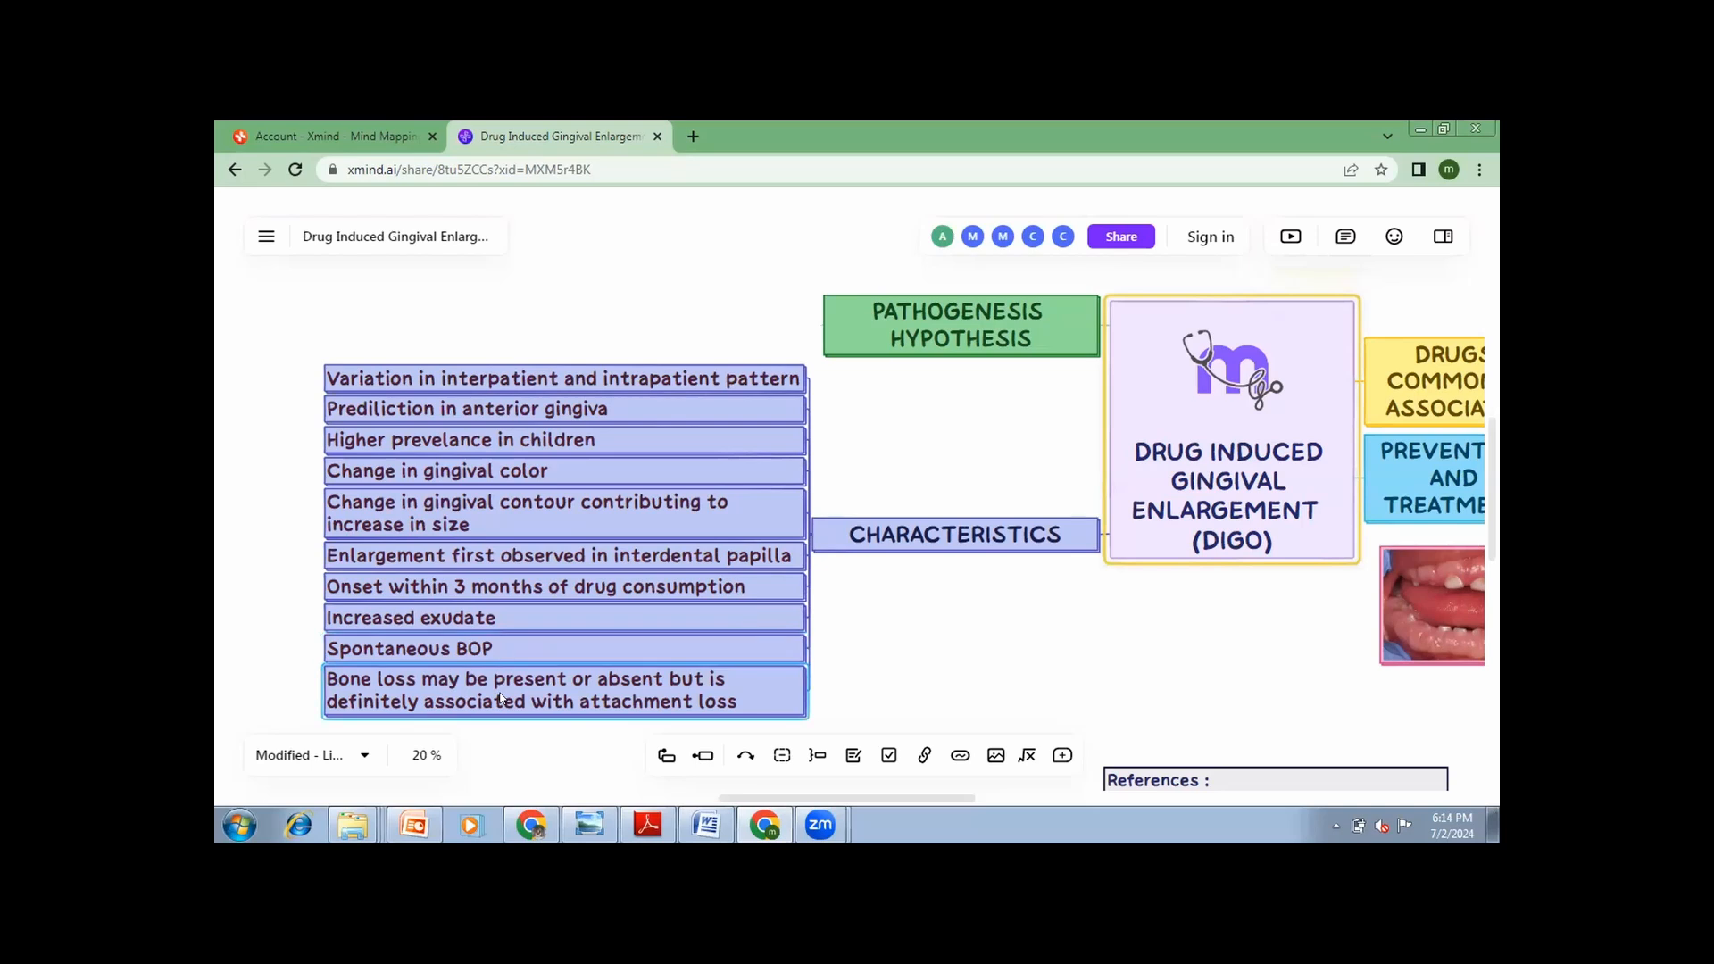
mouse_move(1181, 719)
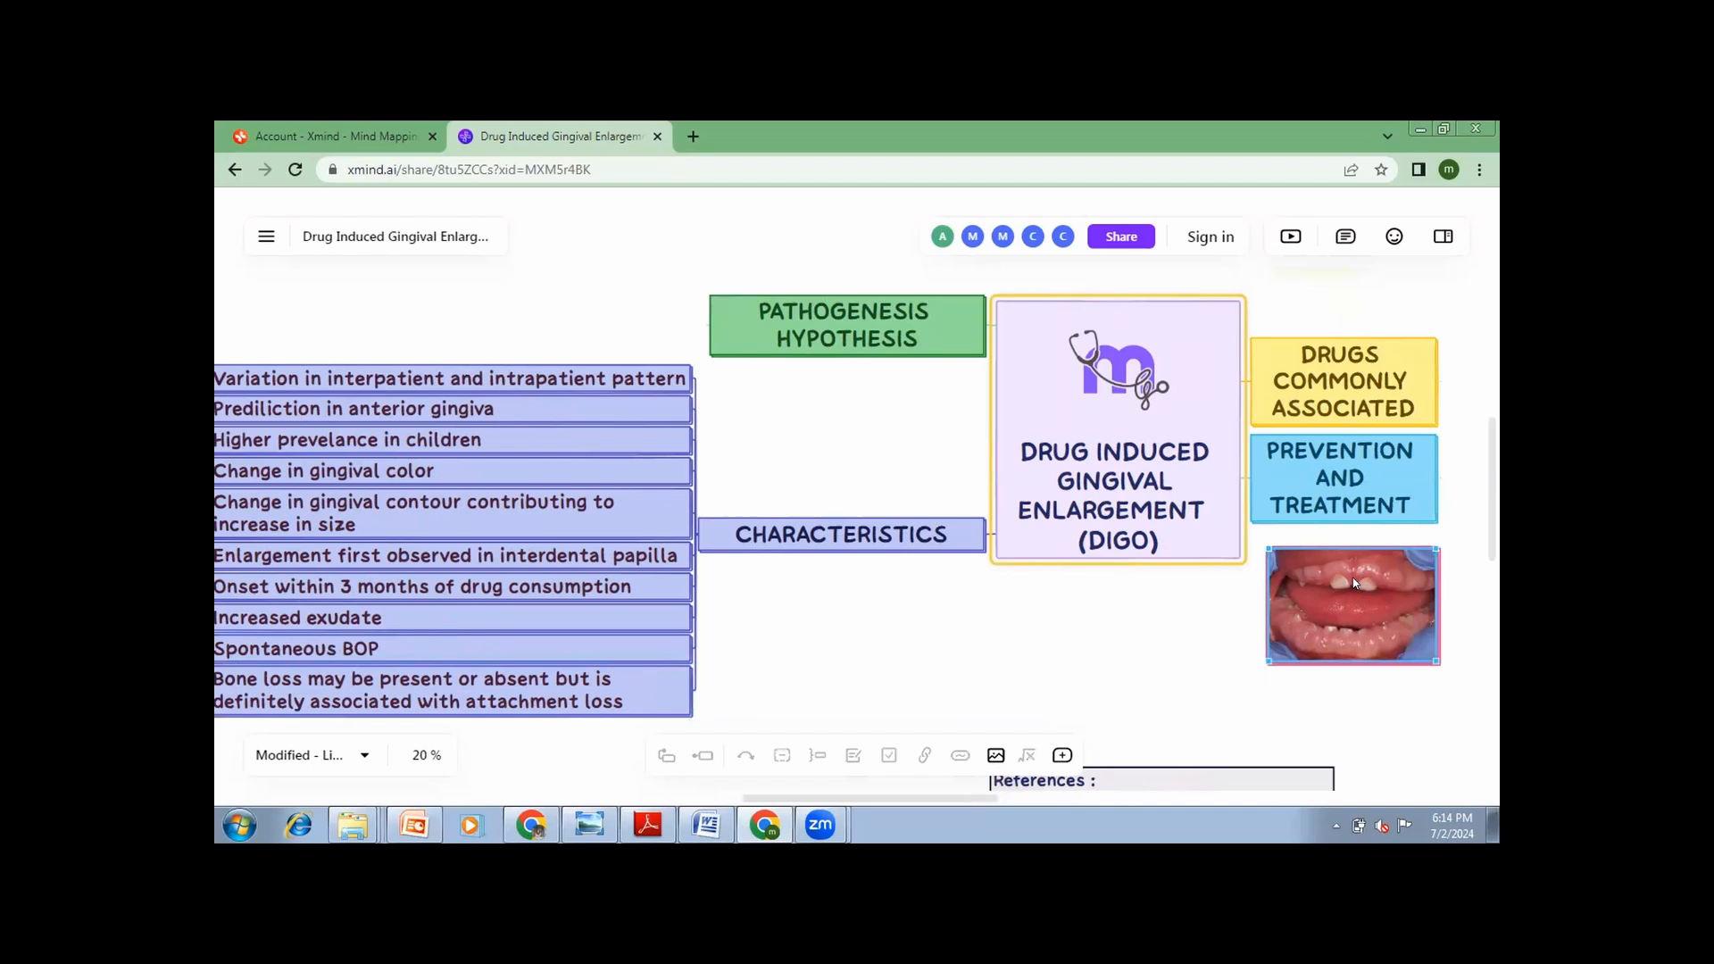
mouse_move(1362, 569)
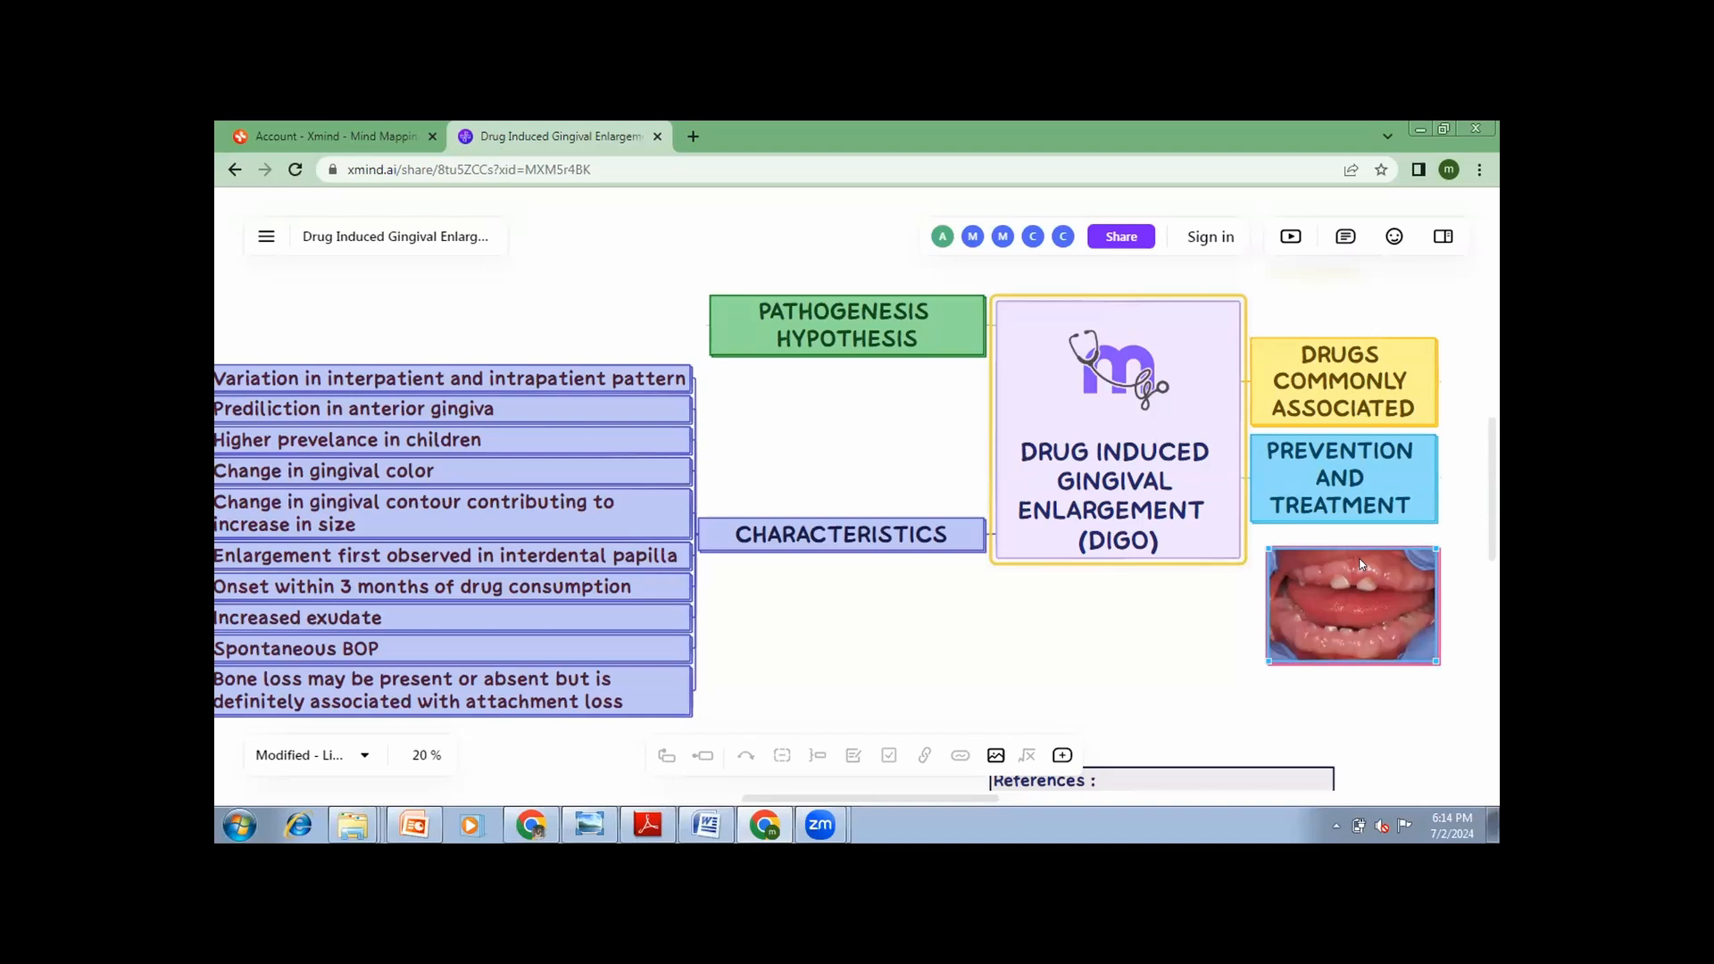
mouse_move(1361, 577)
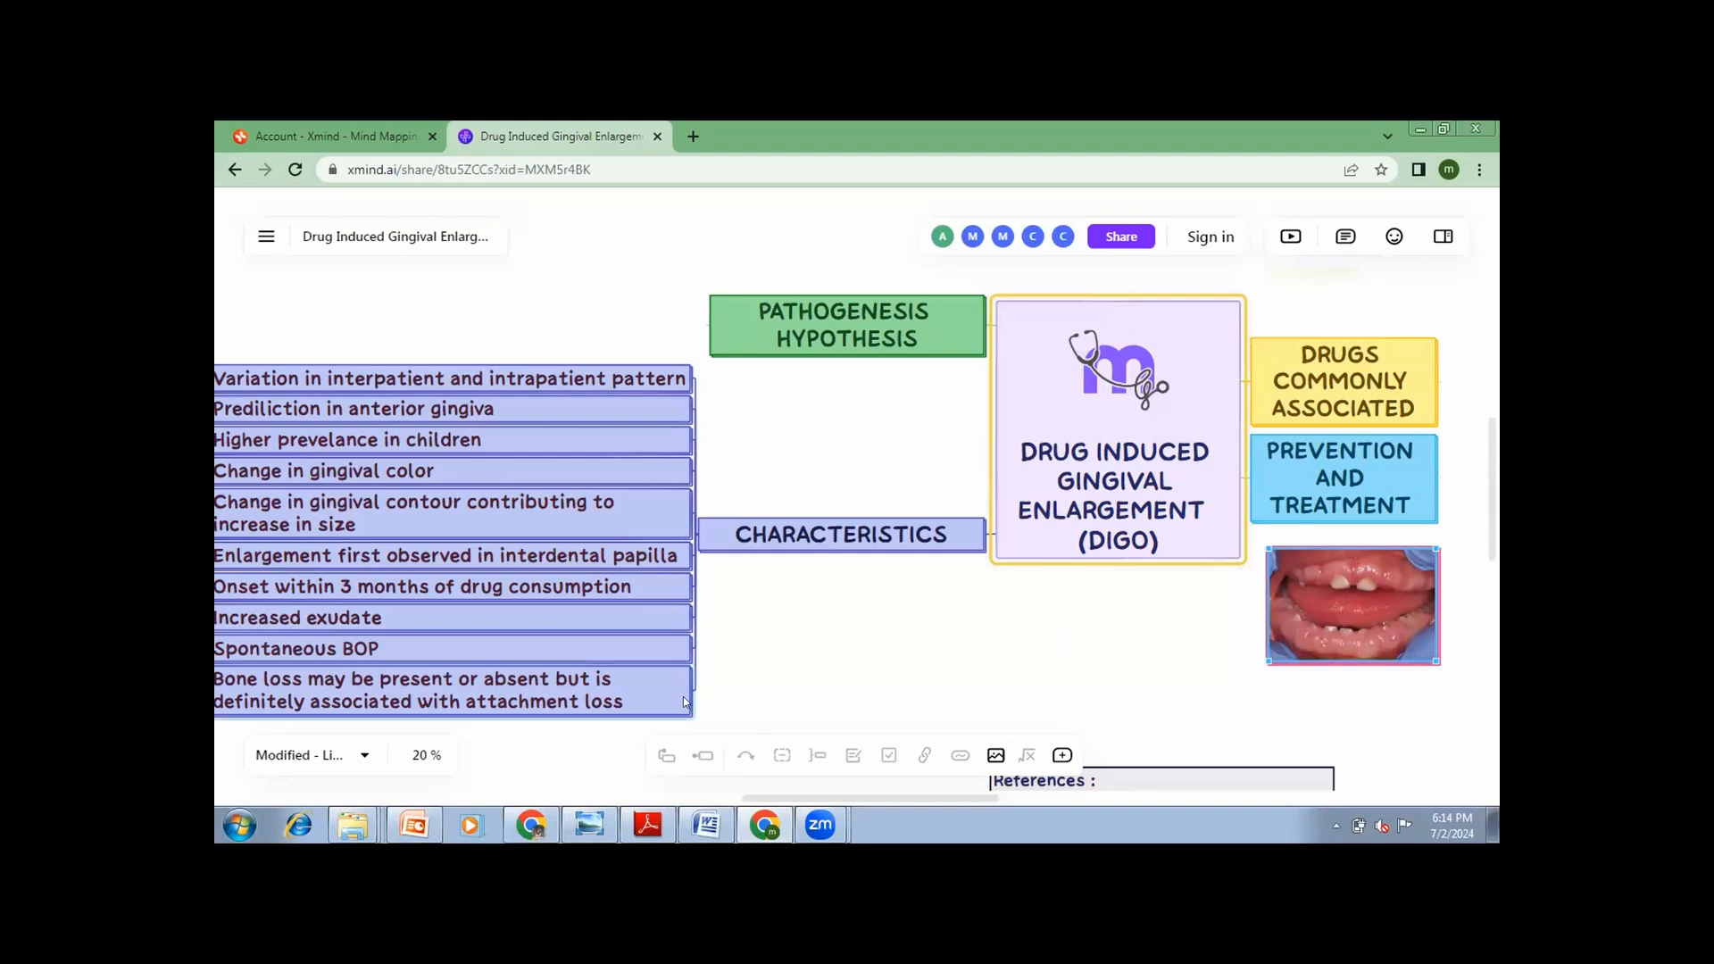
mouse_move(1090, 655)
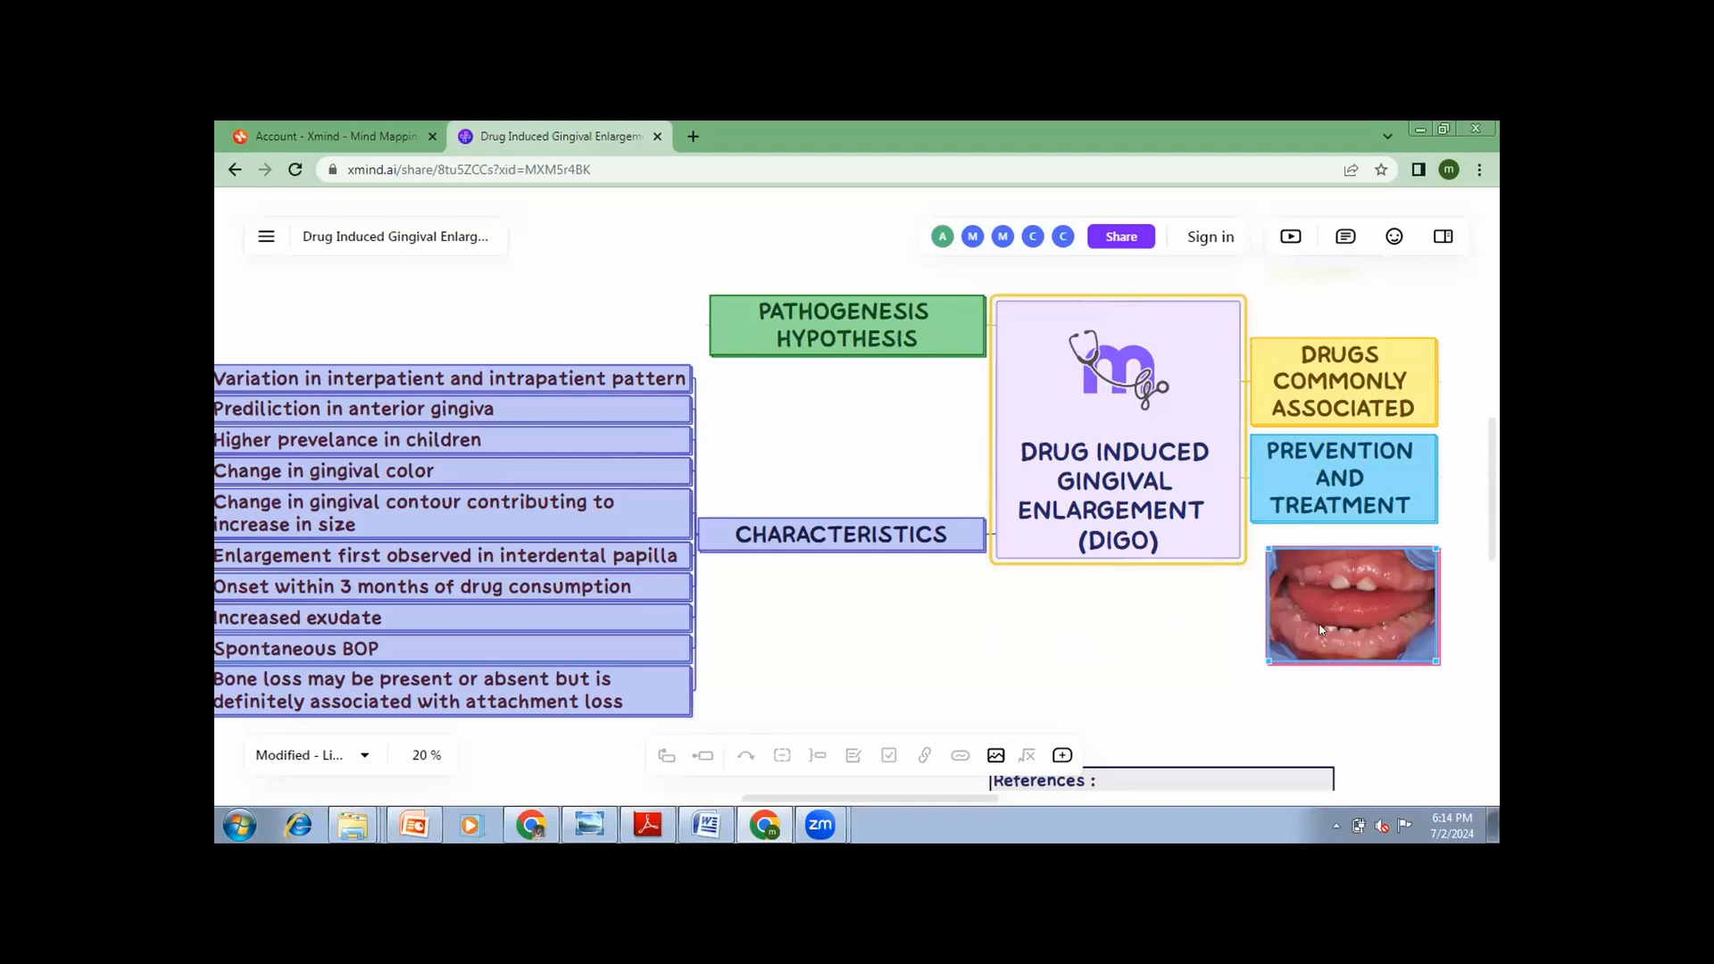
mouse_move(1333, 601)
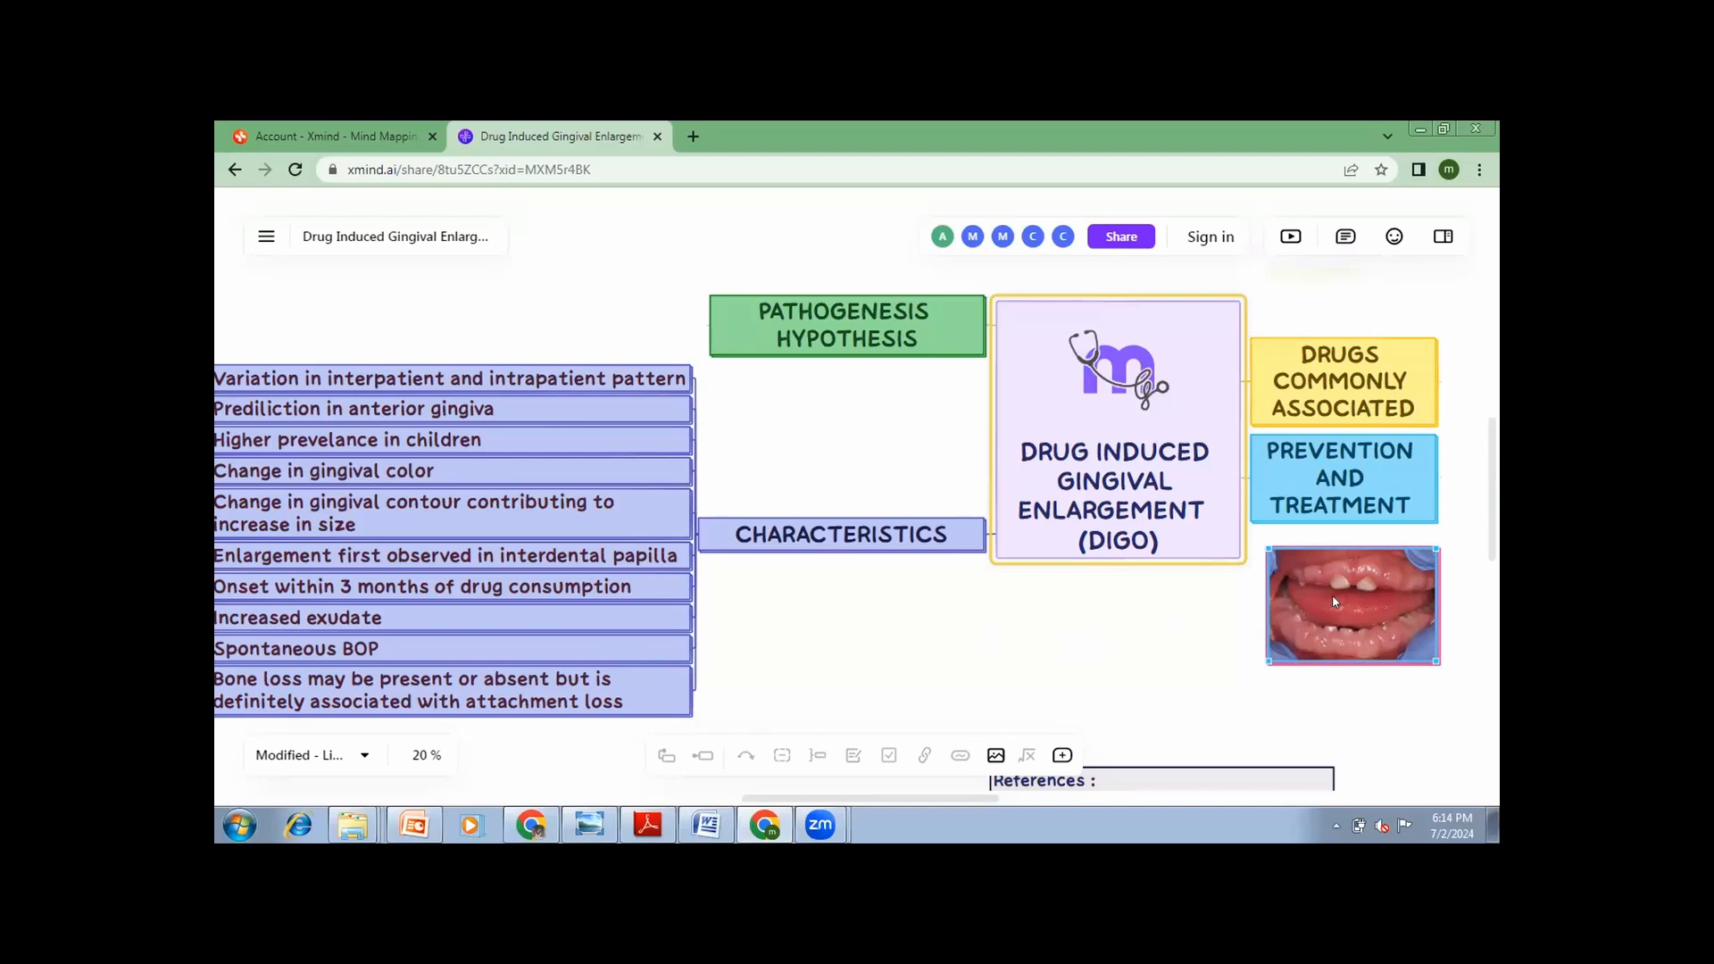
mouse_move(1344, 549)
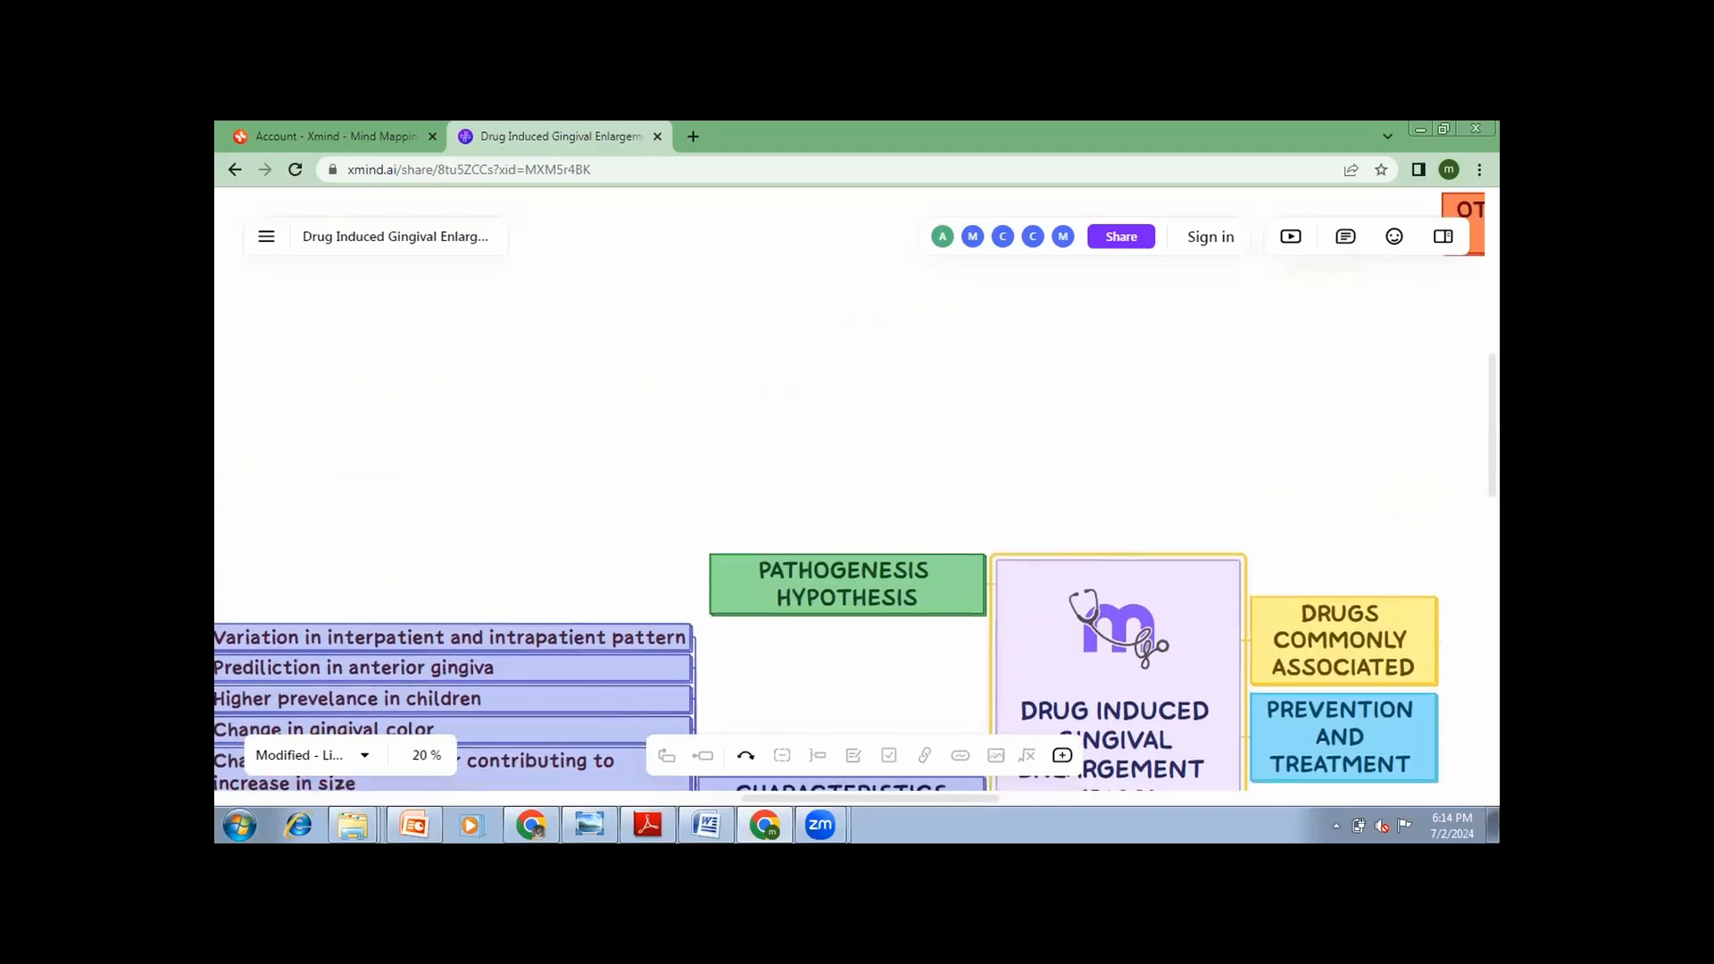
Type 'ABCD,ABCD' as the answer on the other-hypertension-drugs question topic.
scroll("down", 3)
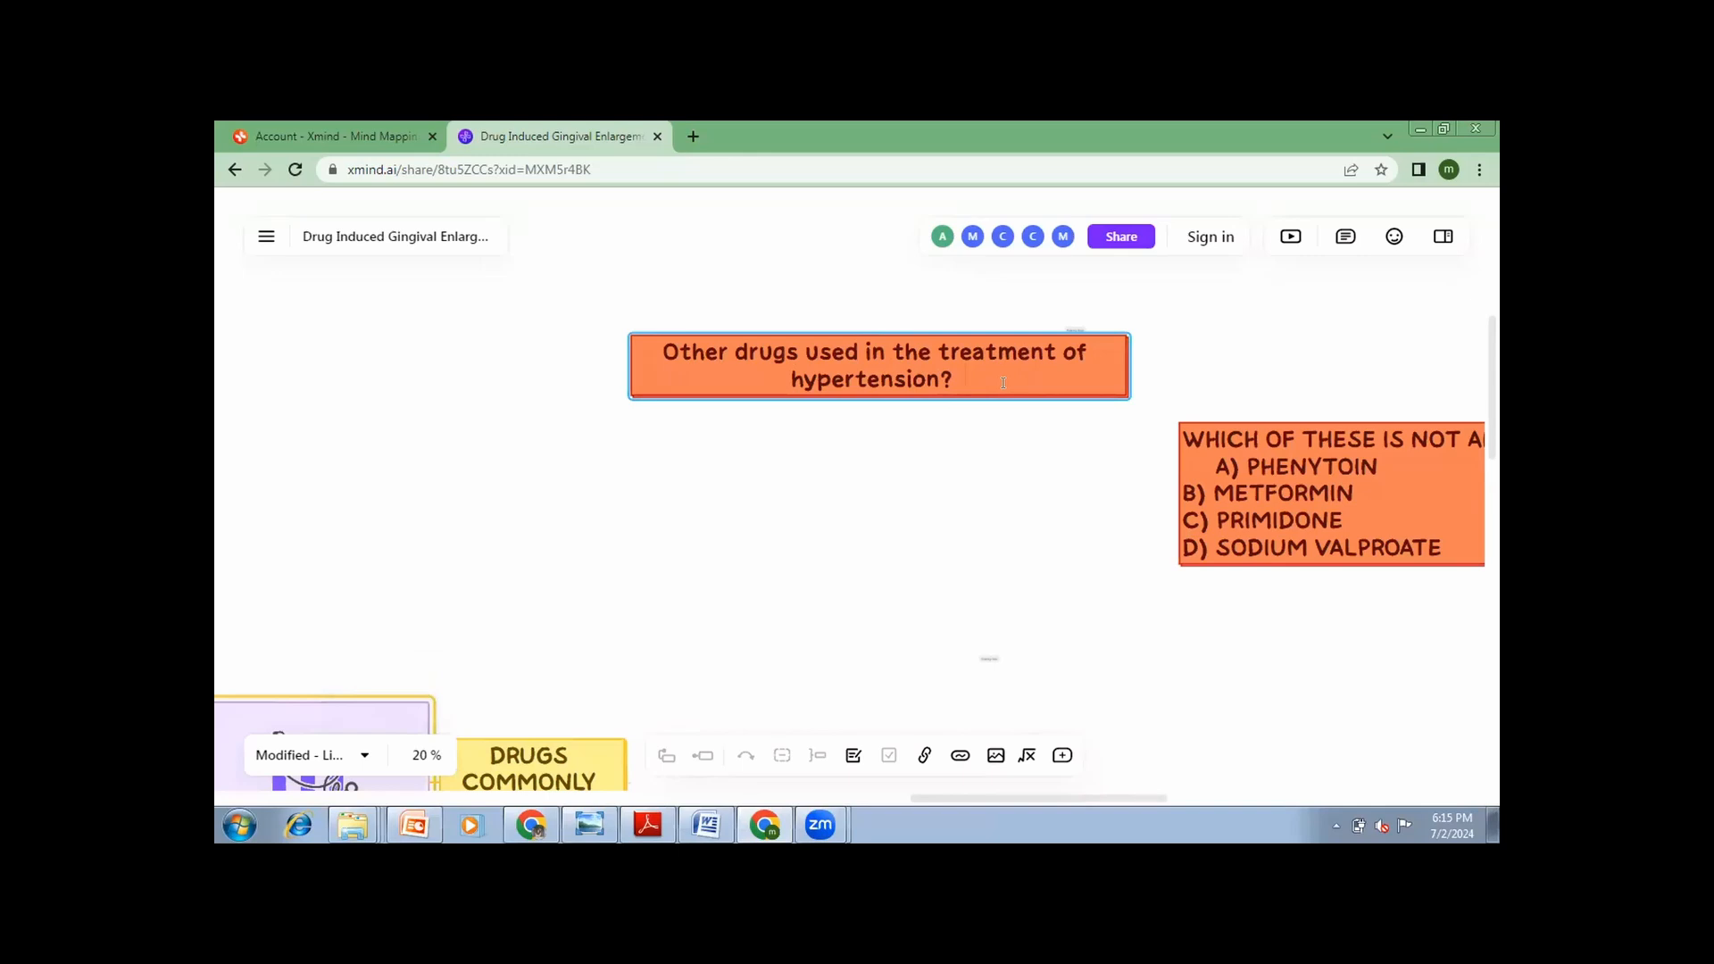
type("A")
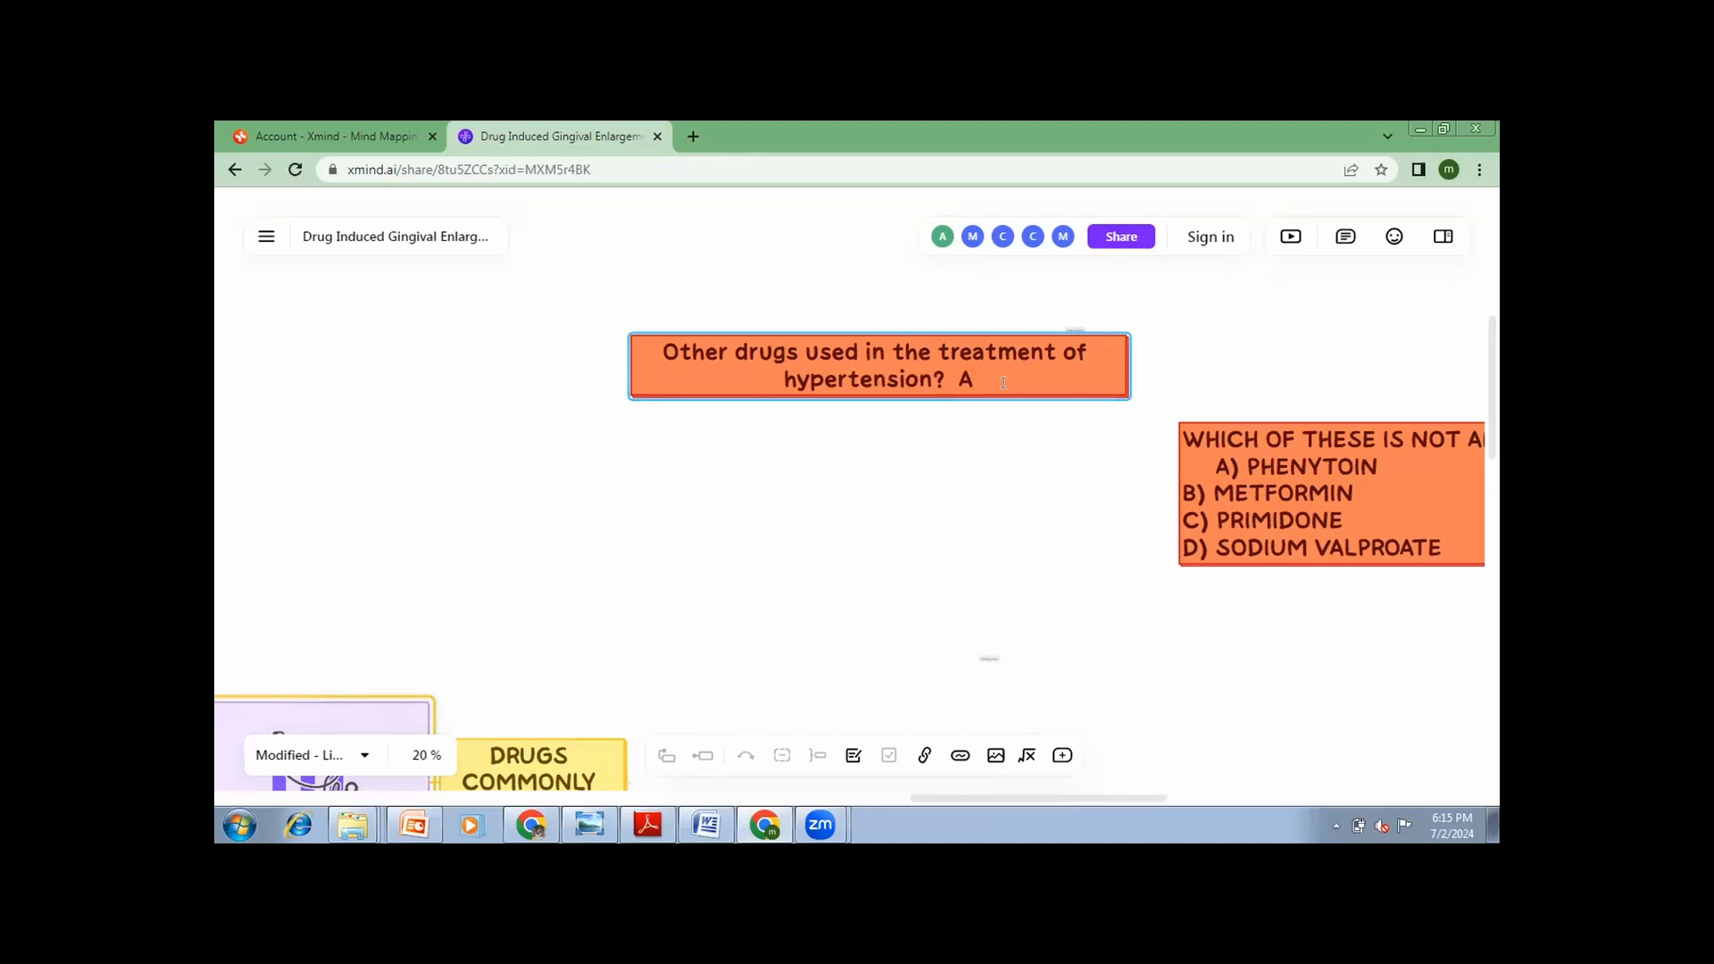
key("backspace")
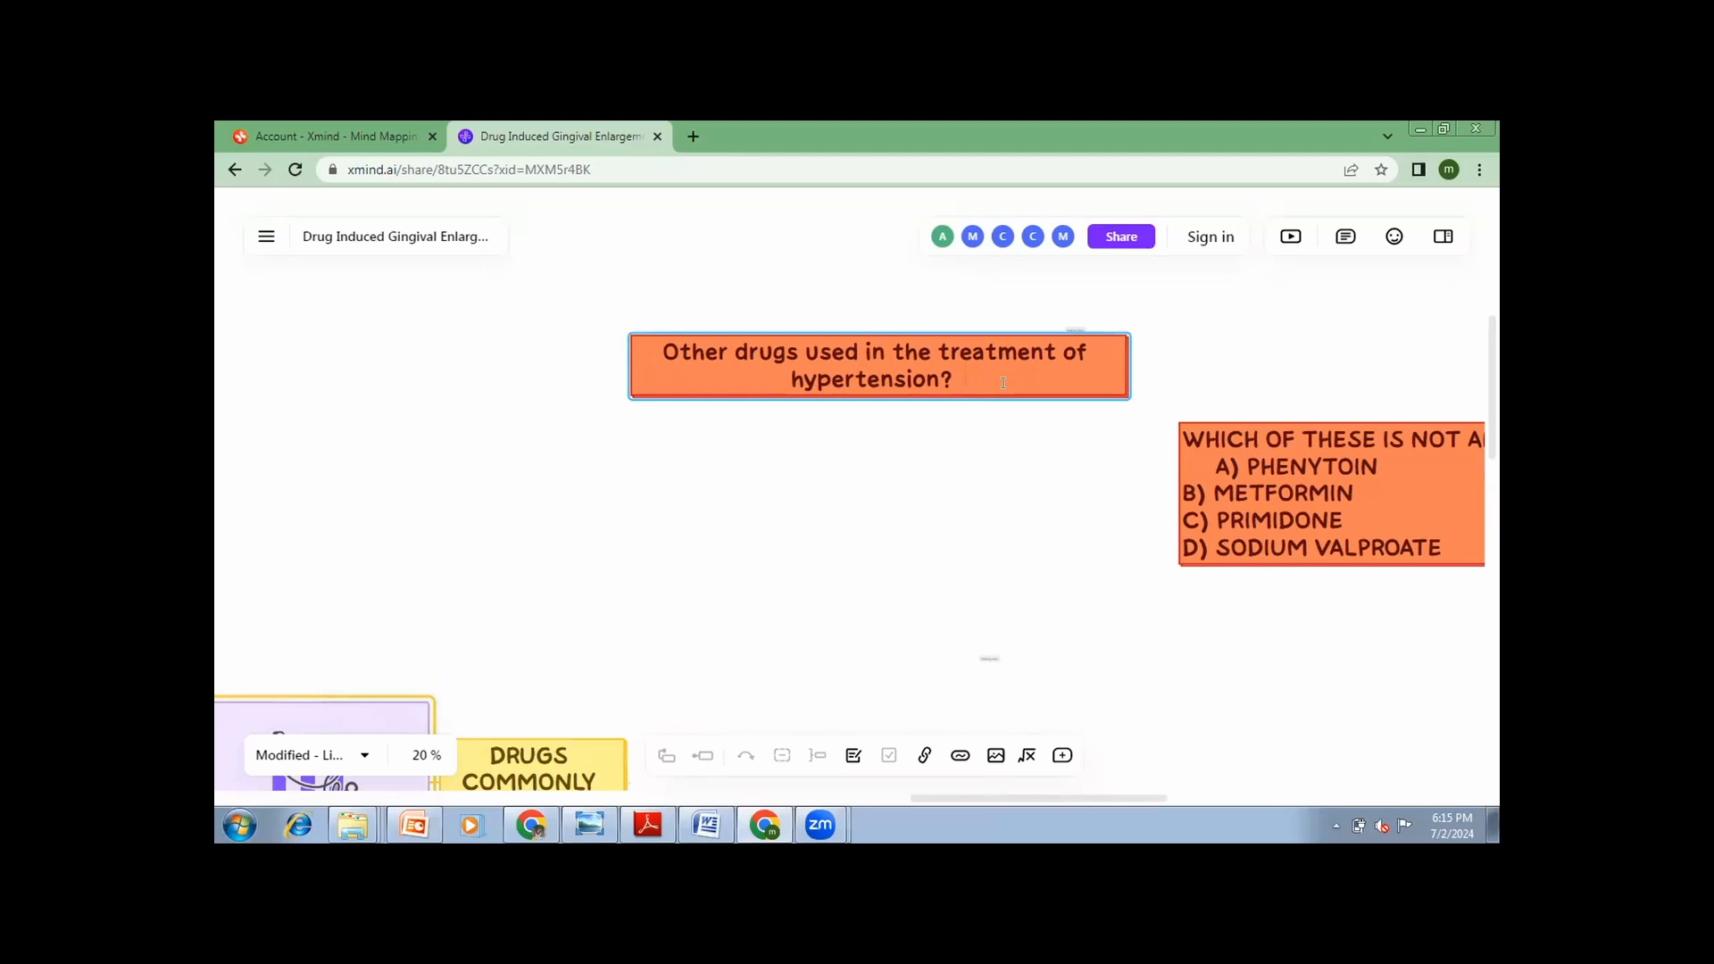
type("AB")
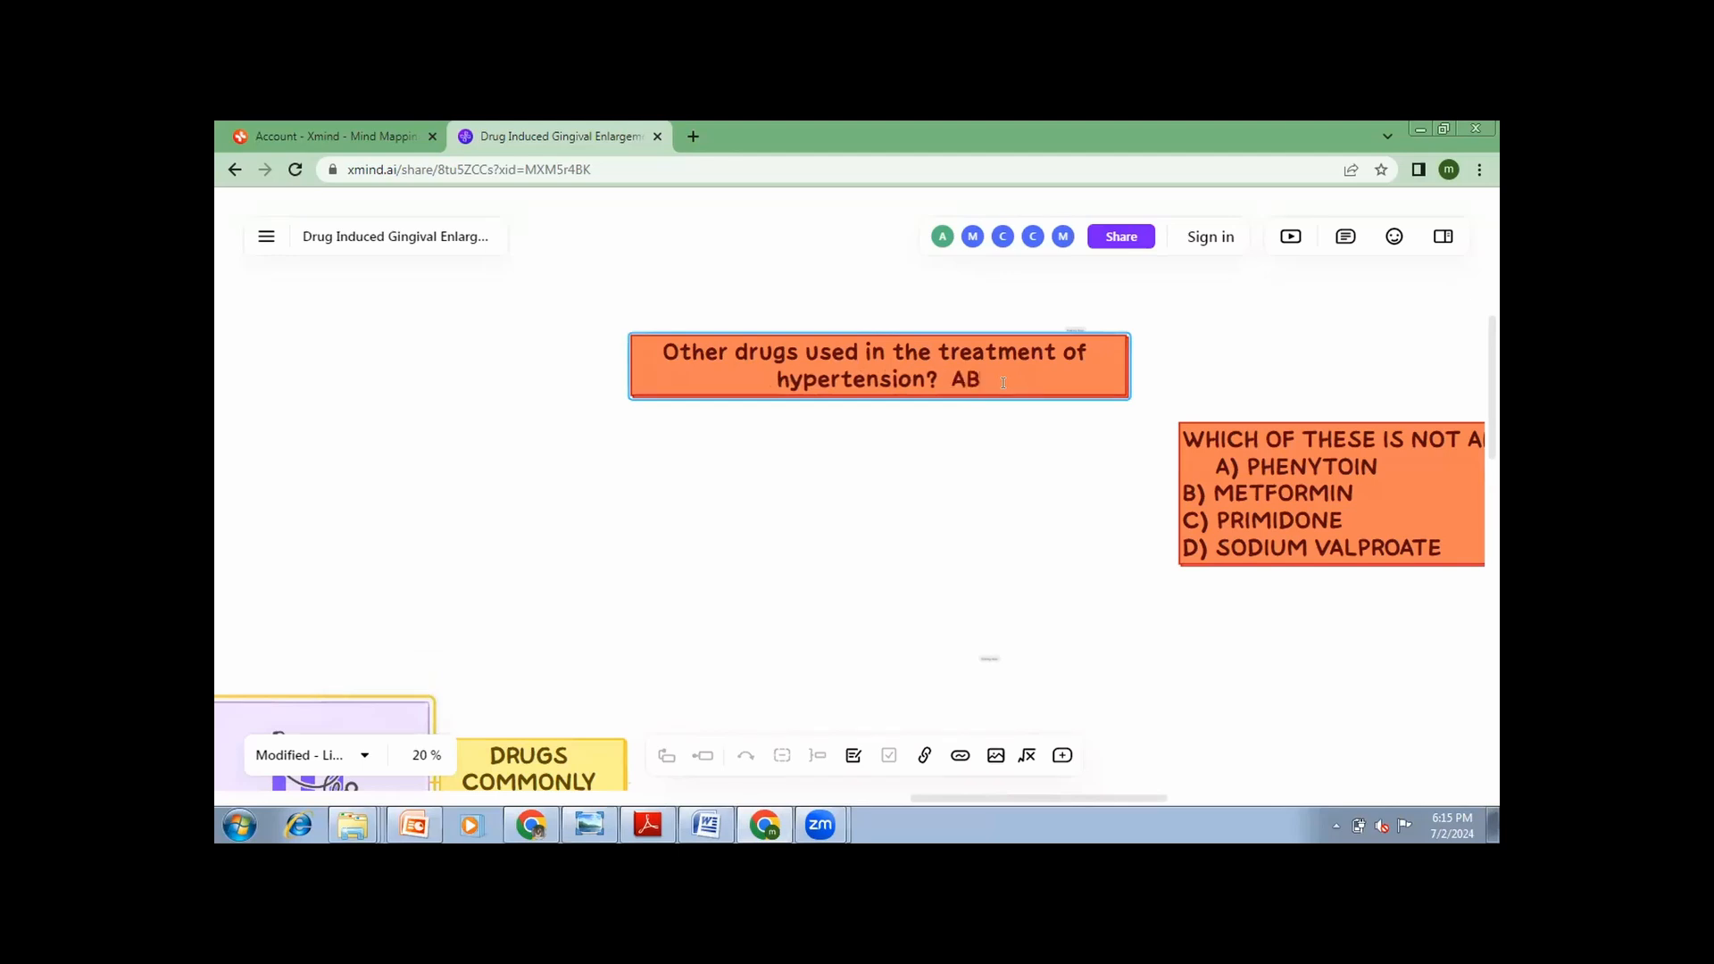
type("CD")
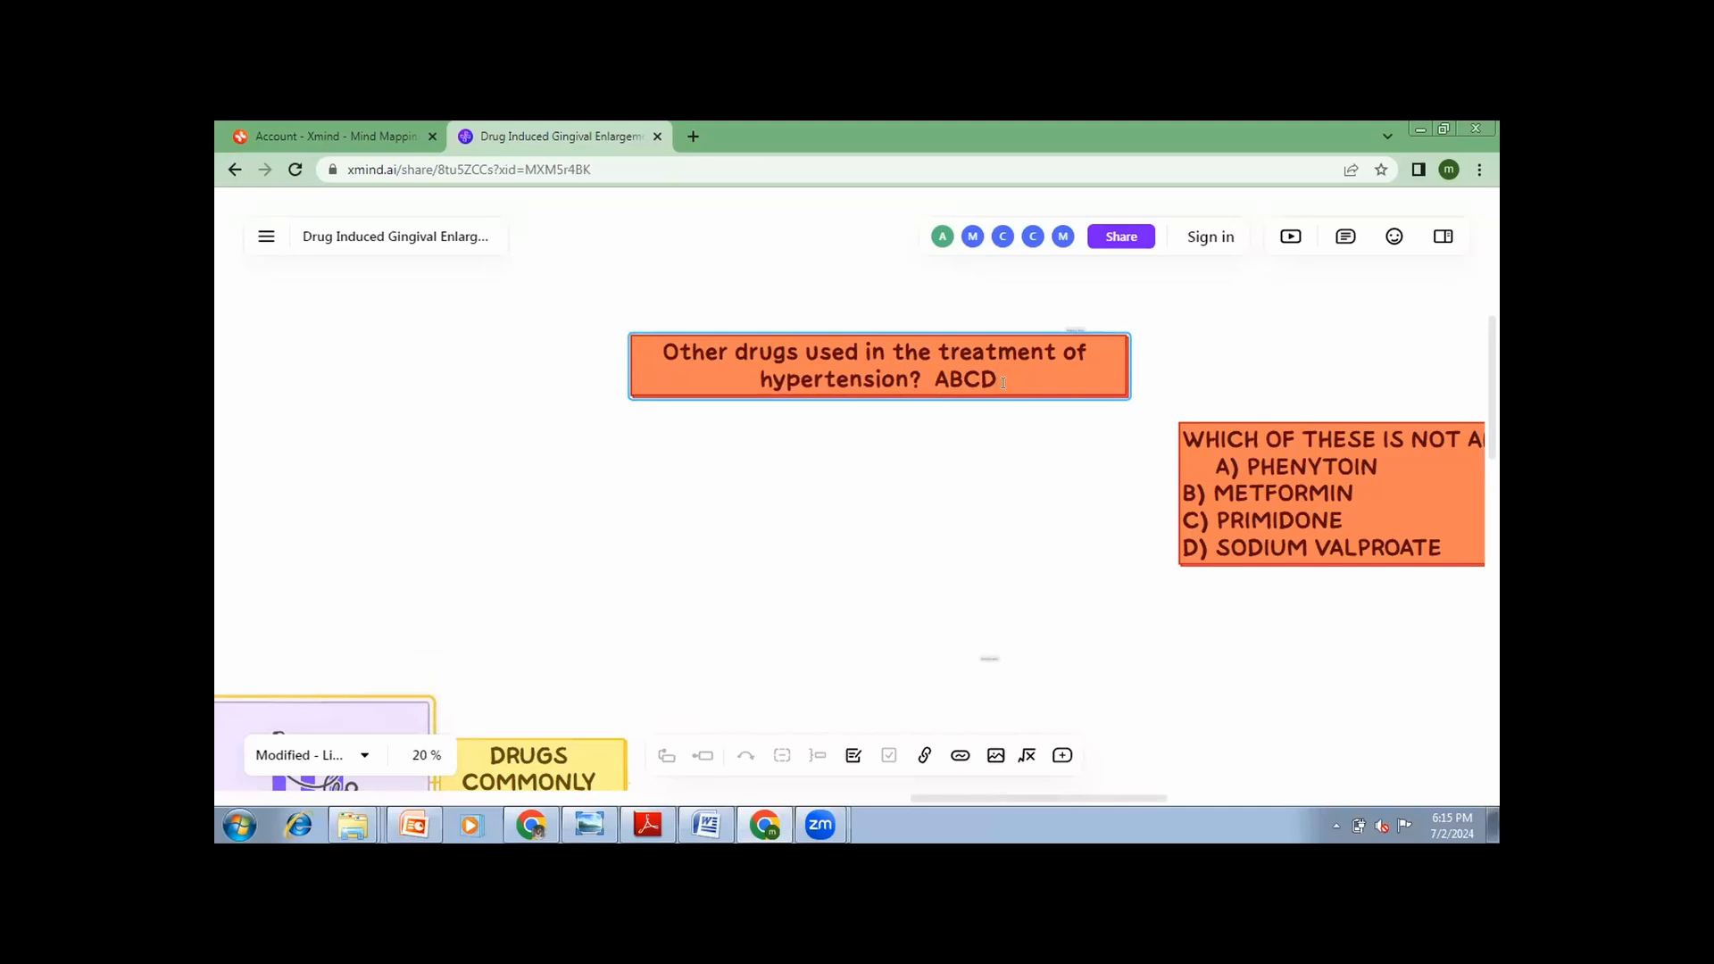
type(",")
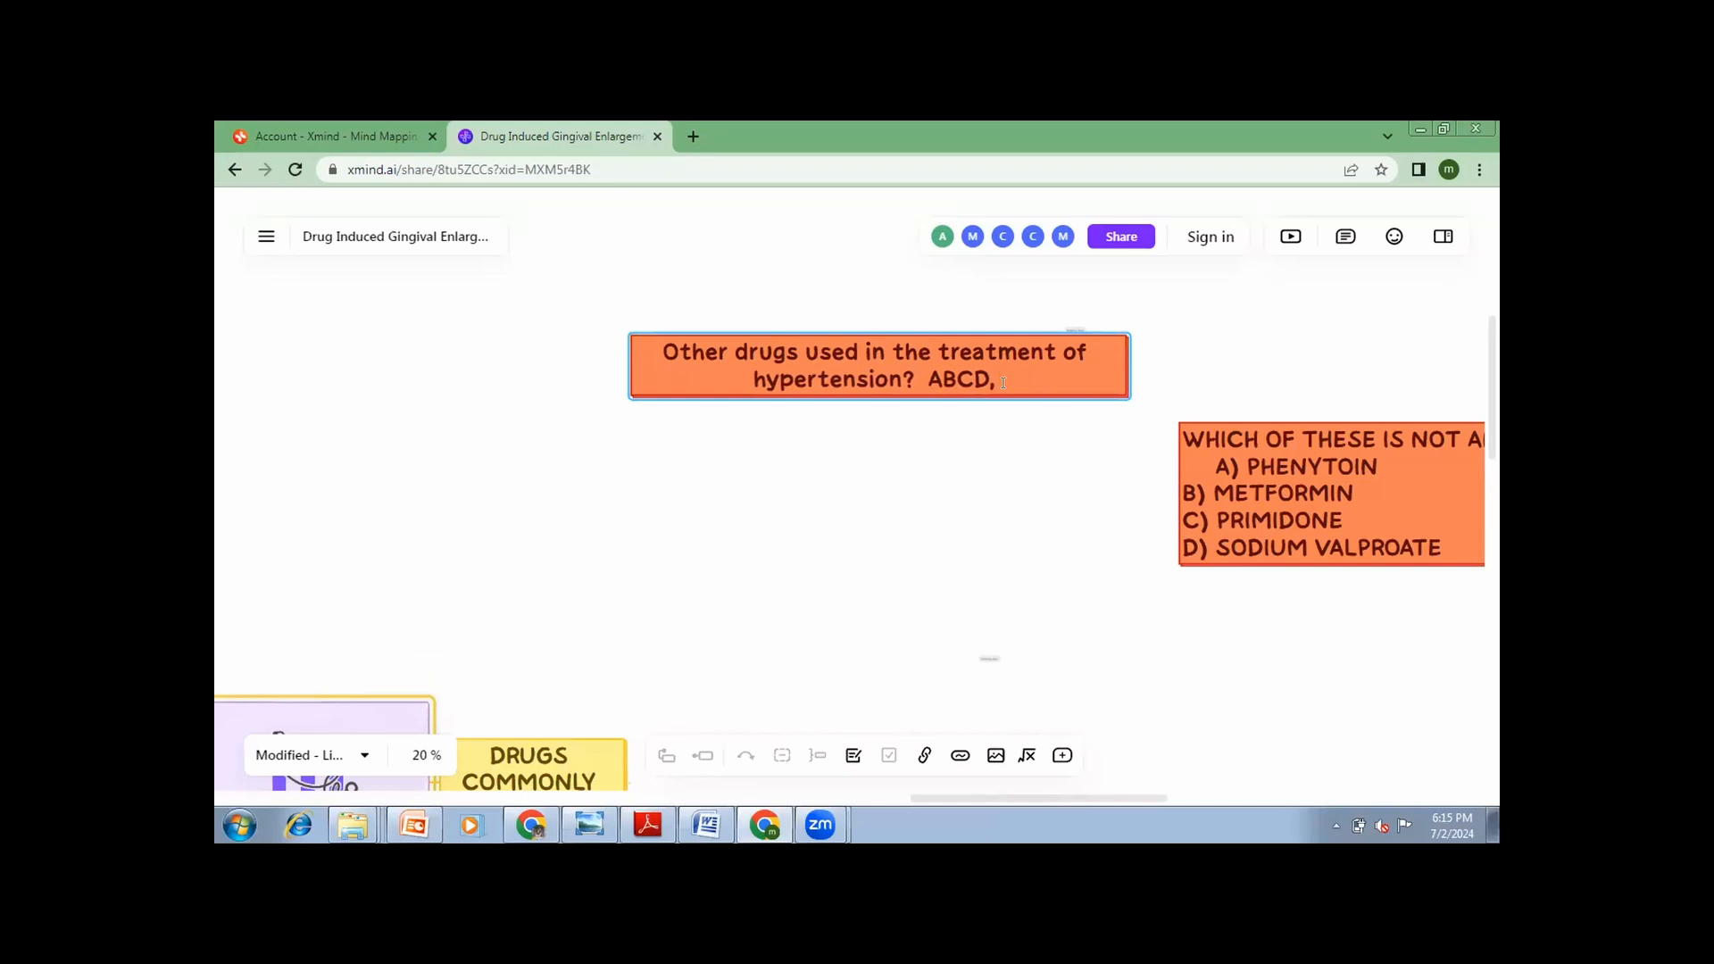
type("ABCD")
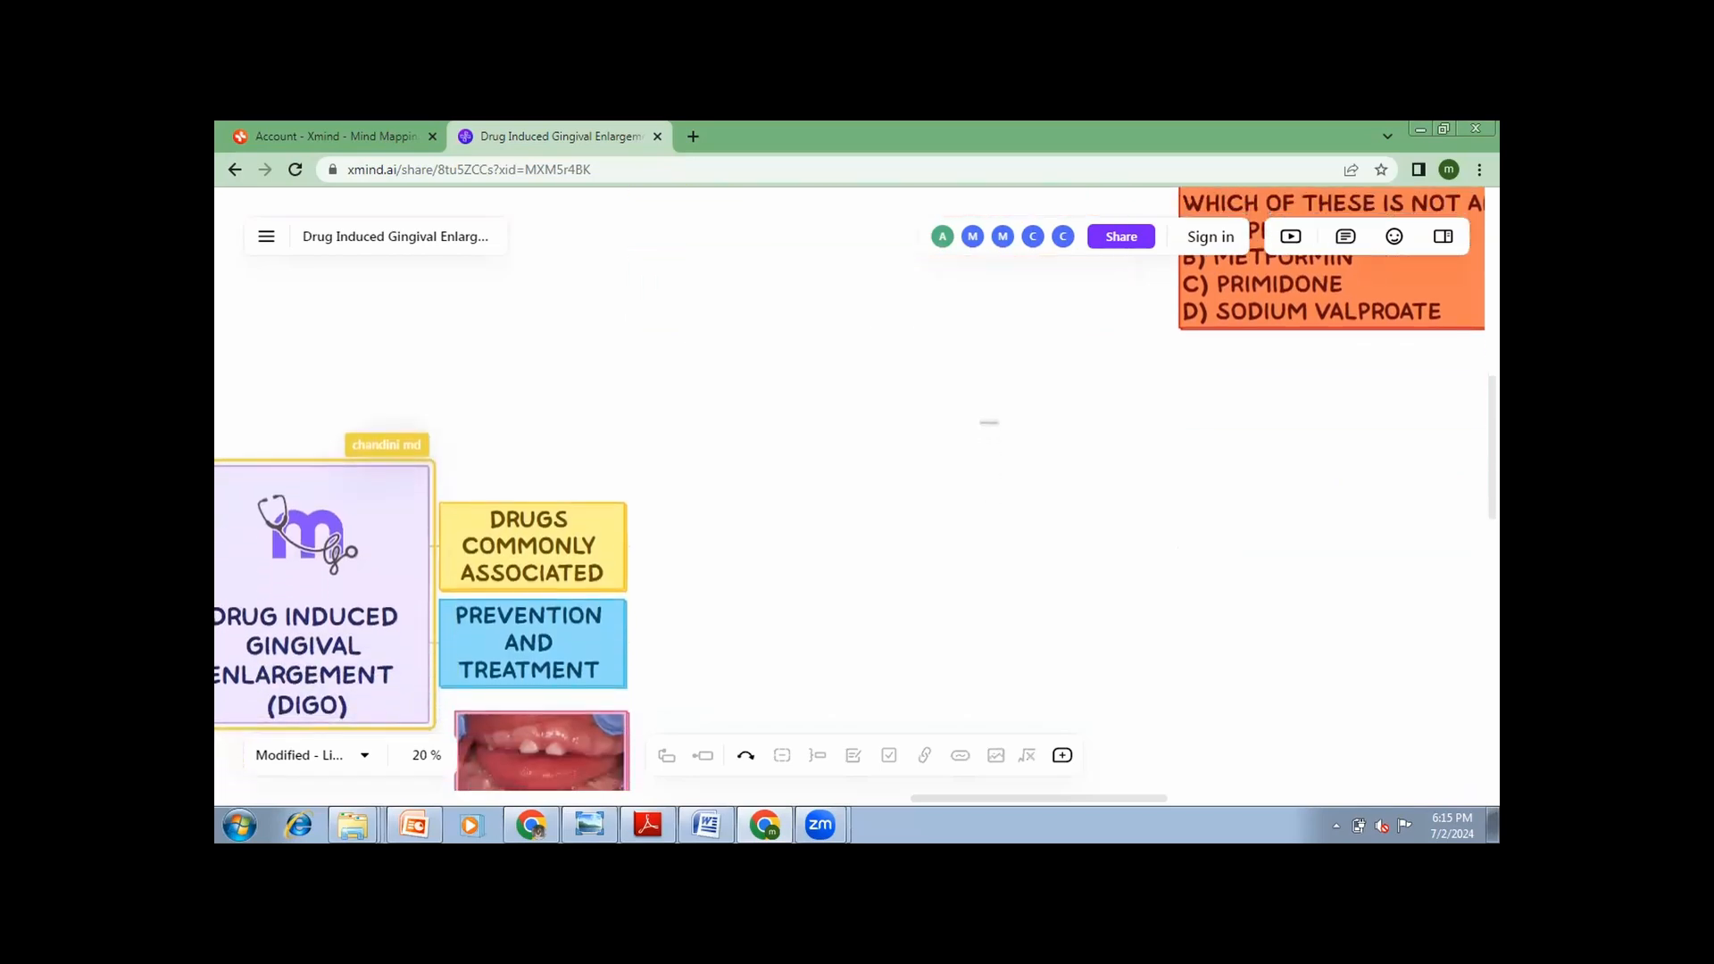
Expand Drugs Commonly Associated from its context menu, showing Antiepileptics through Limited Literature.
scroll("down", 3)
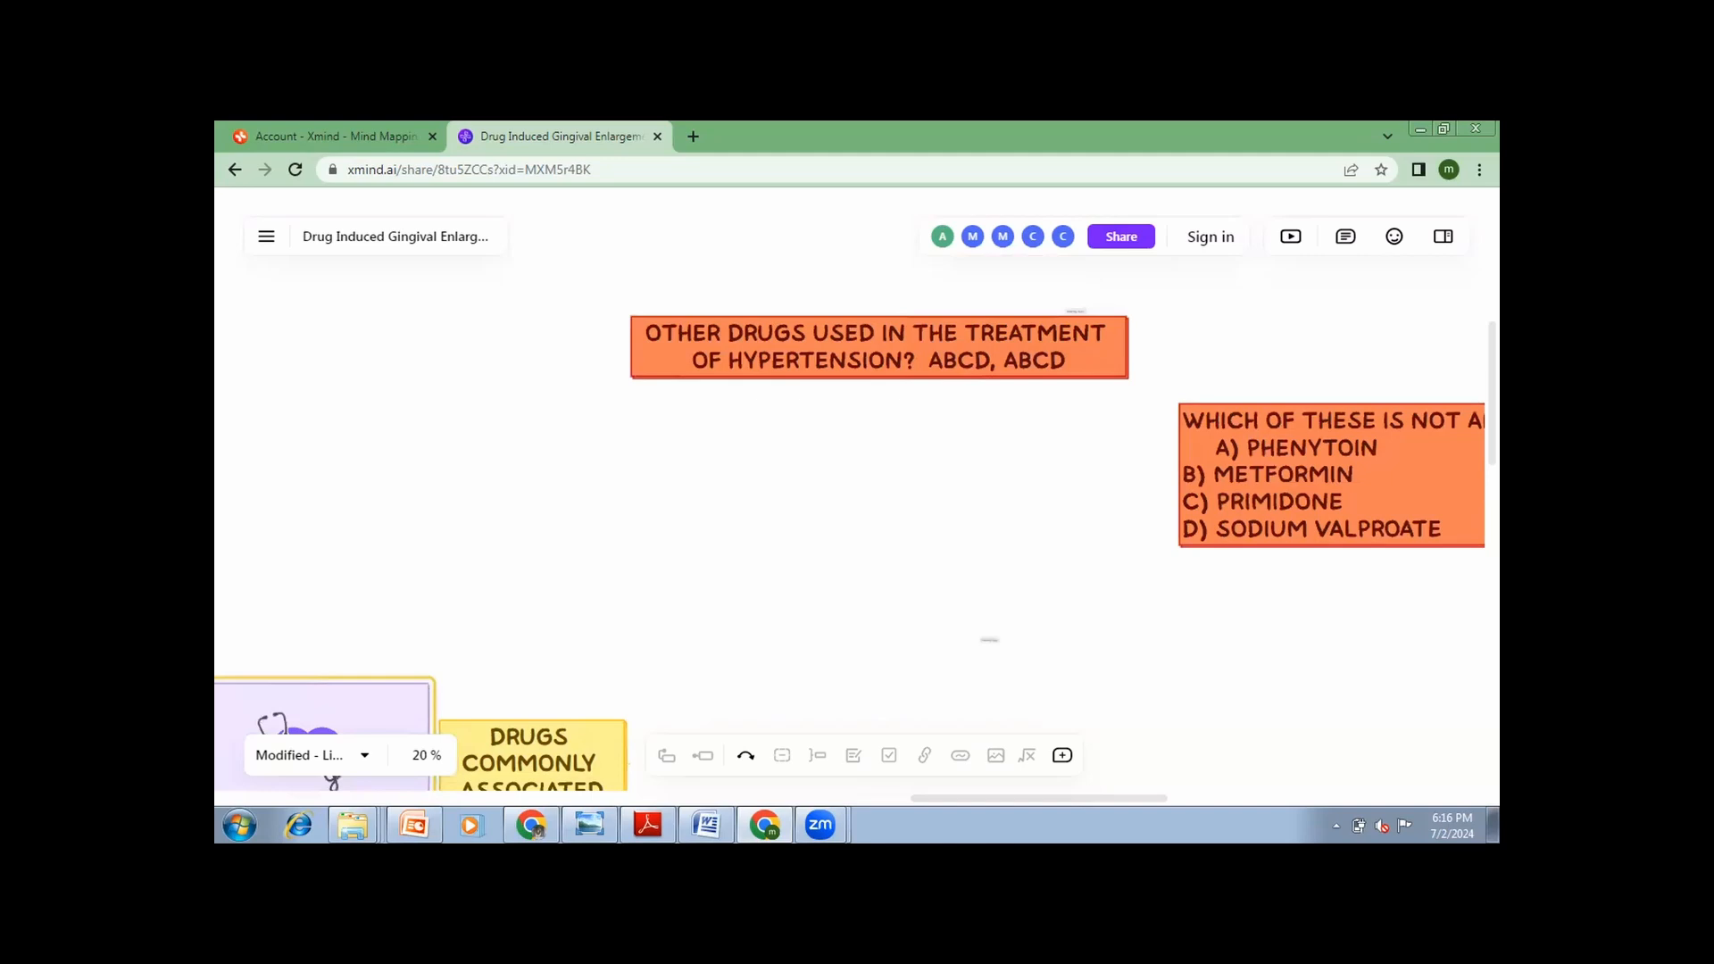
scroll("down", 3)
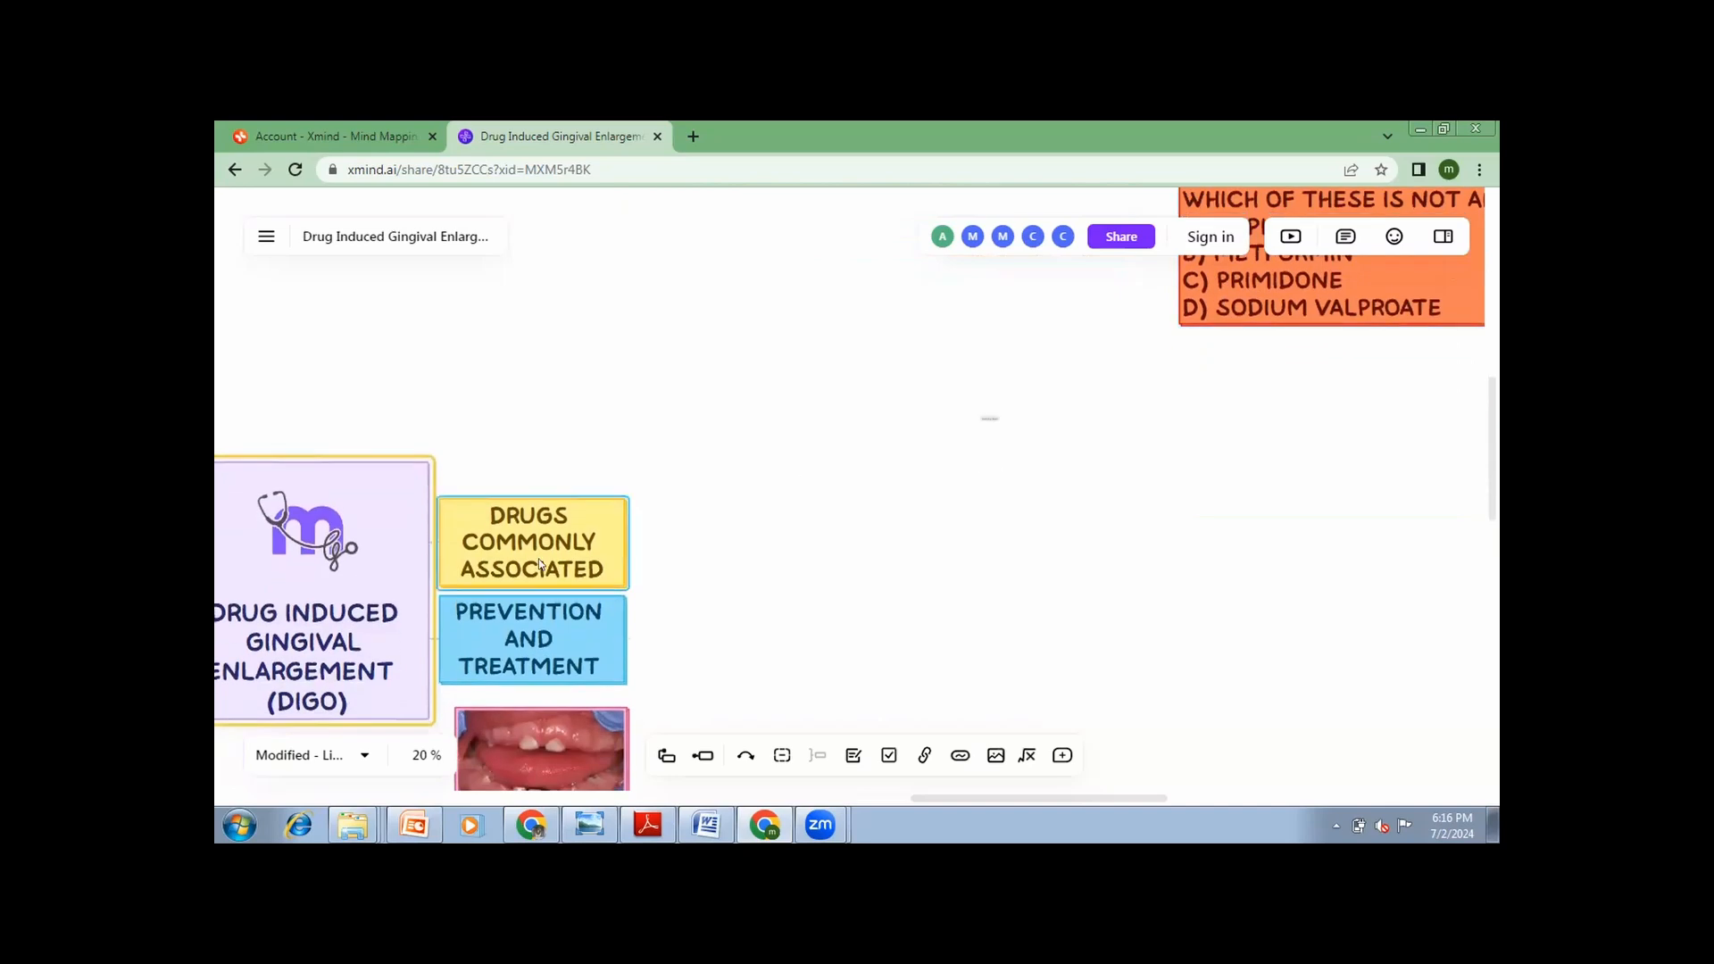
right_click(533, 543)
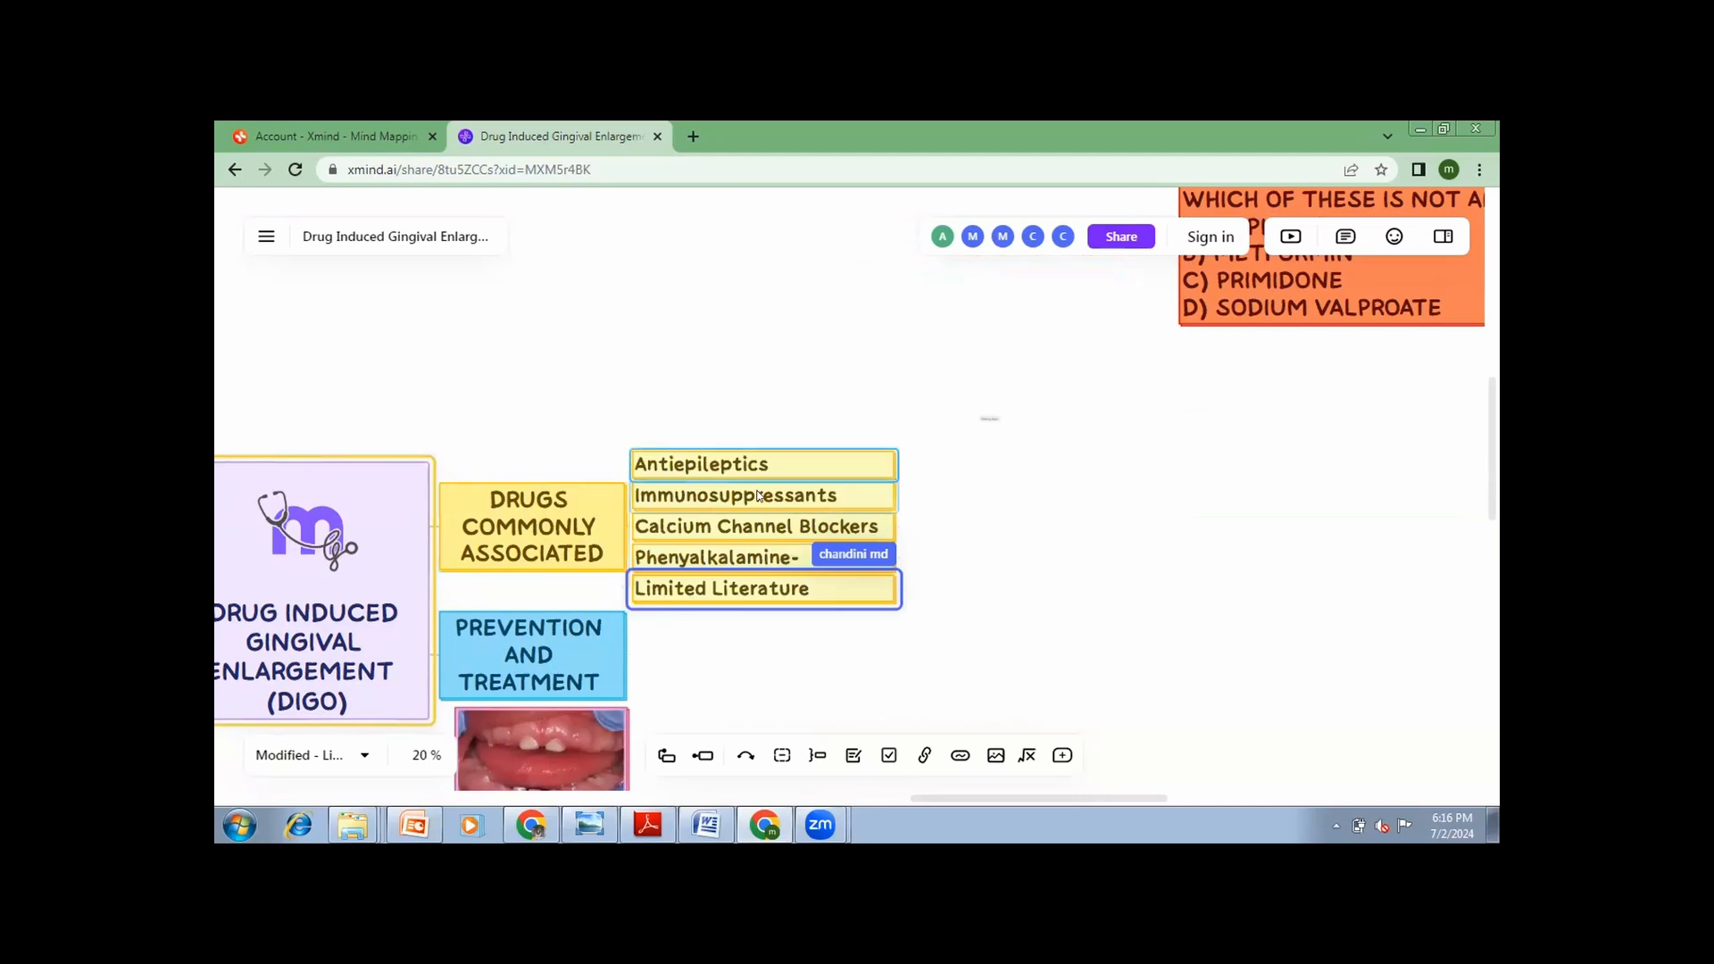
left_click(735, 494)
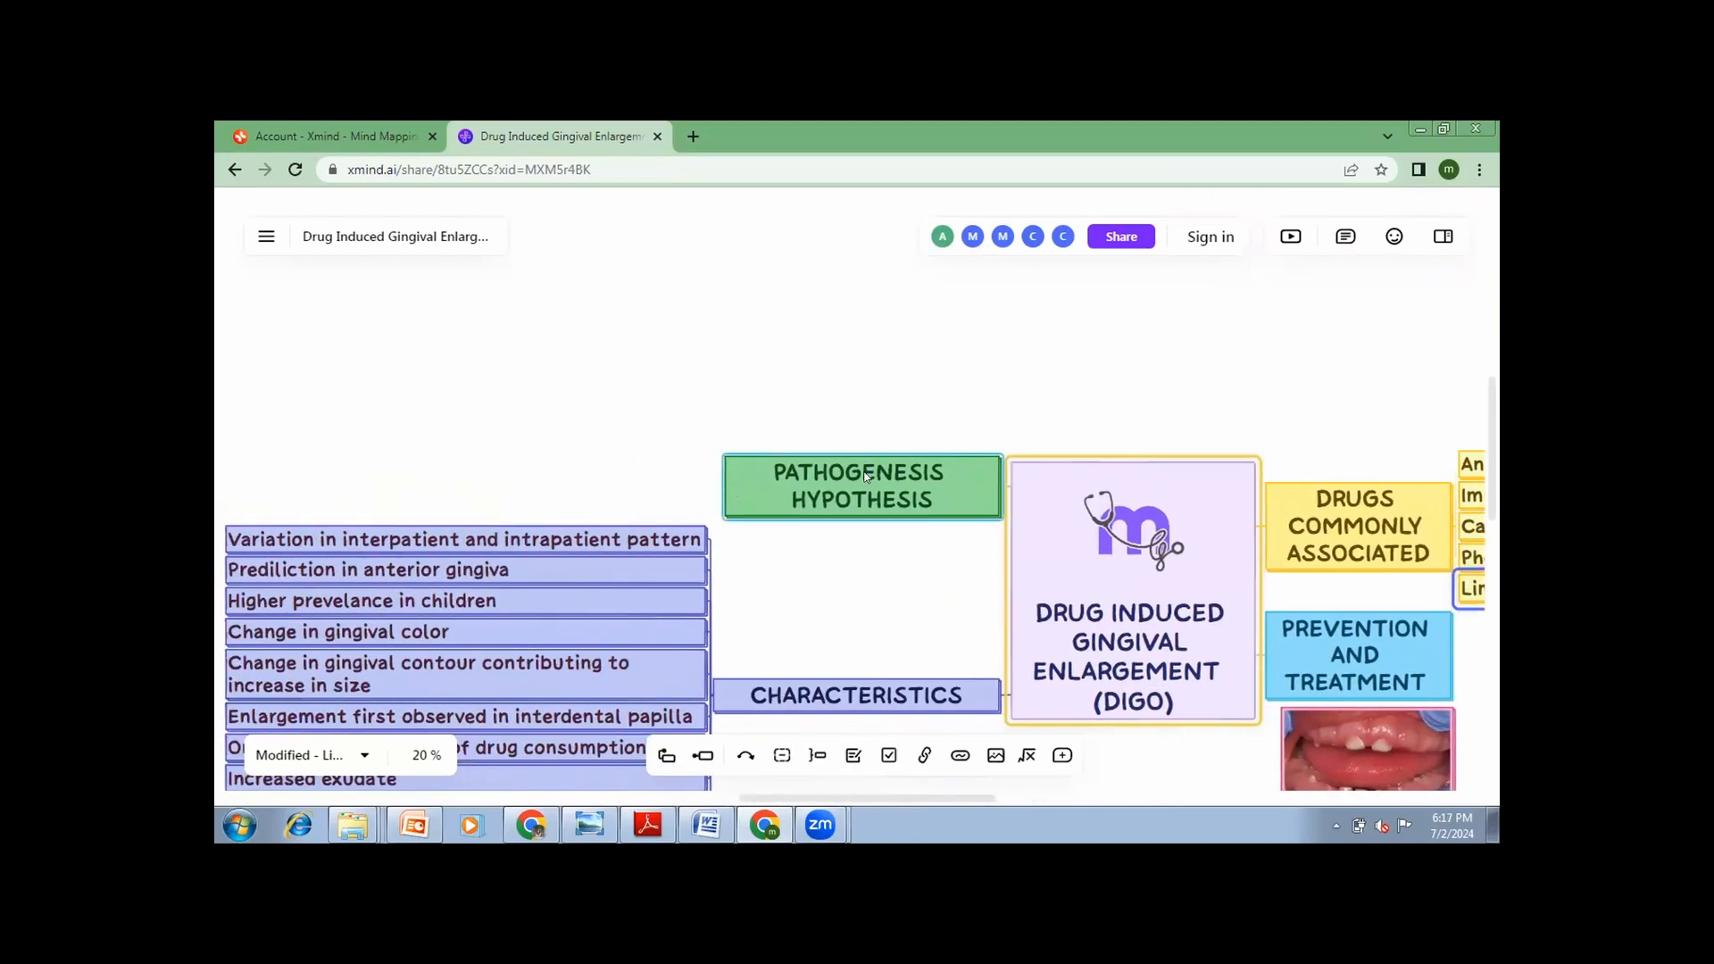
Expand Pathogenesis Hypothesis from its context menu to show the fibroblast direct and indirect effects.
right_click(861, 487)
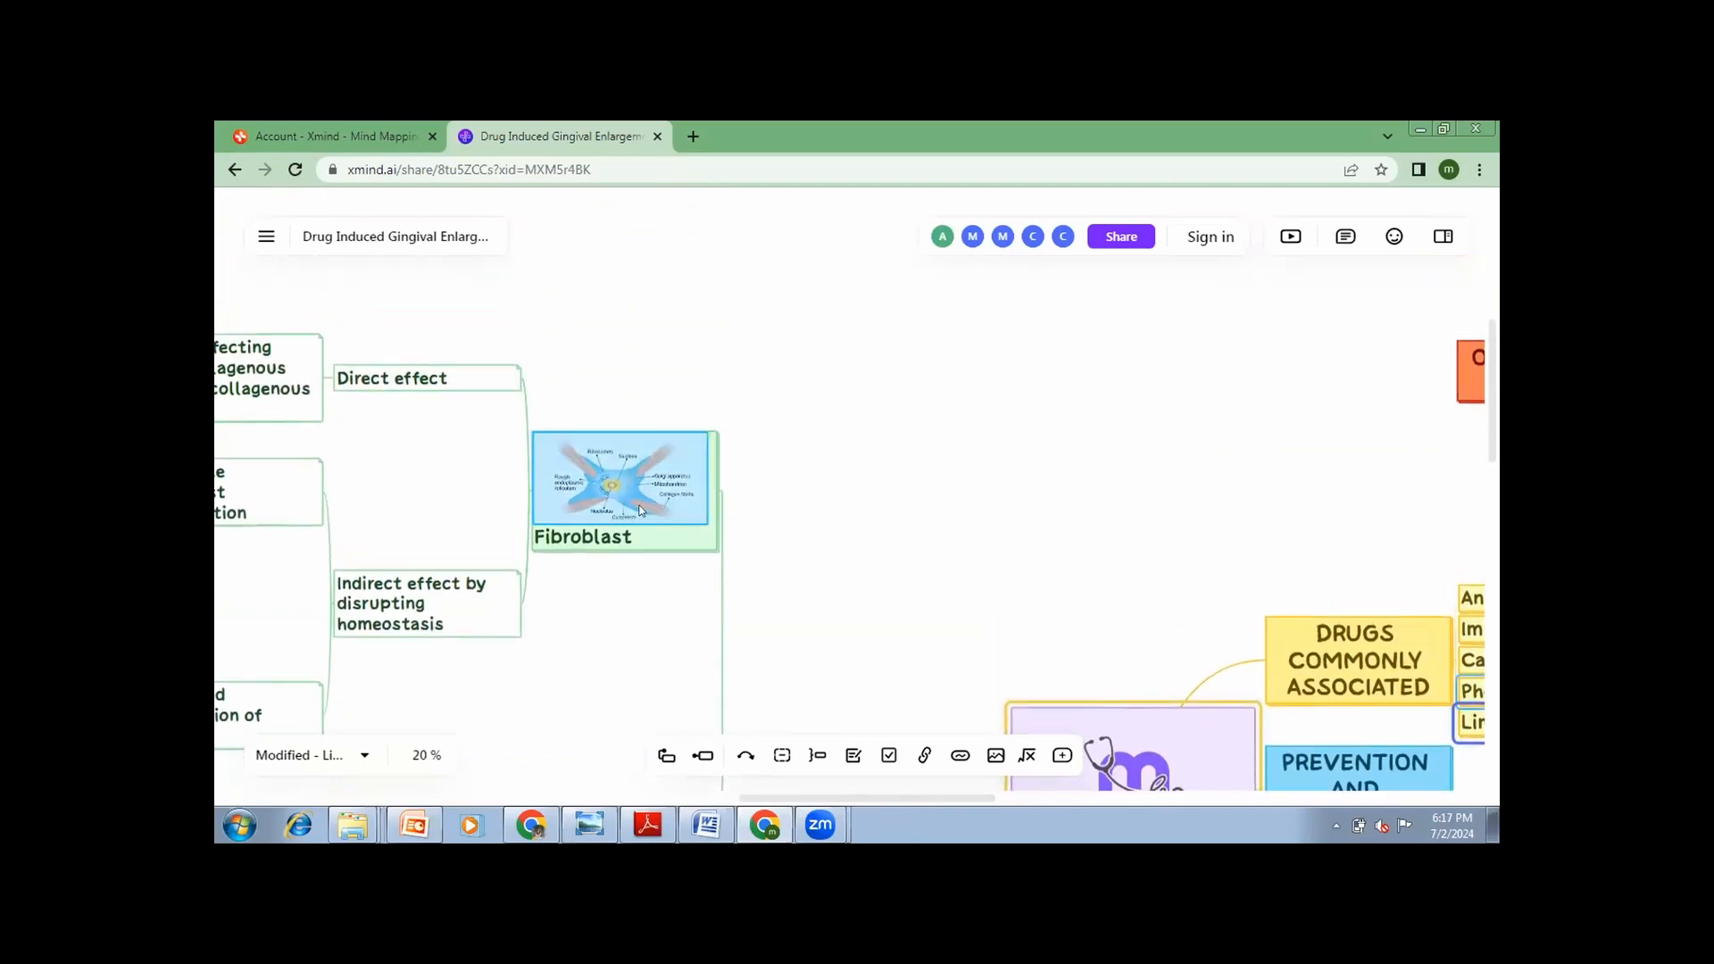
left_click(621, 481)
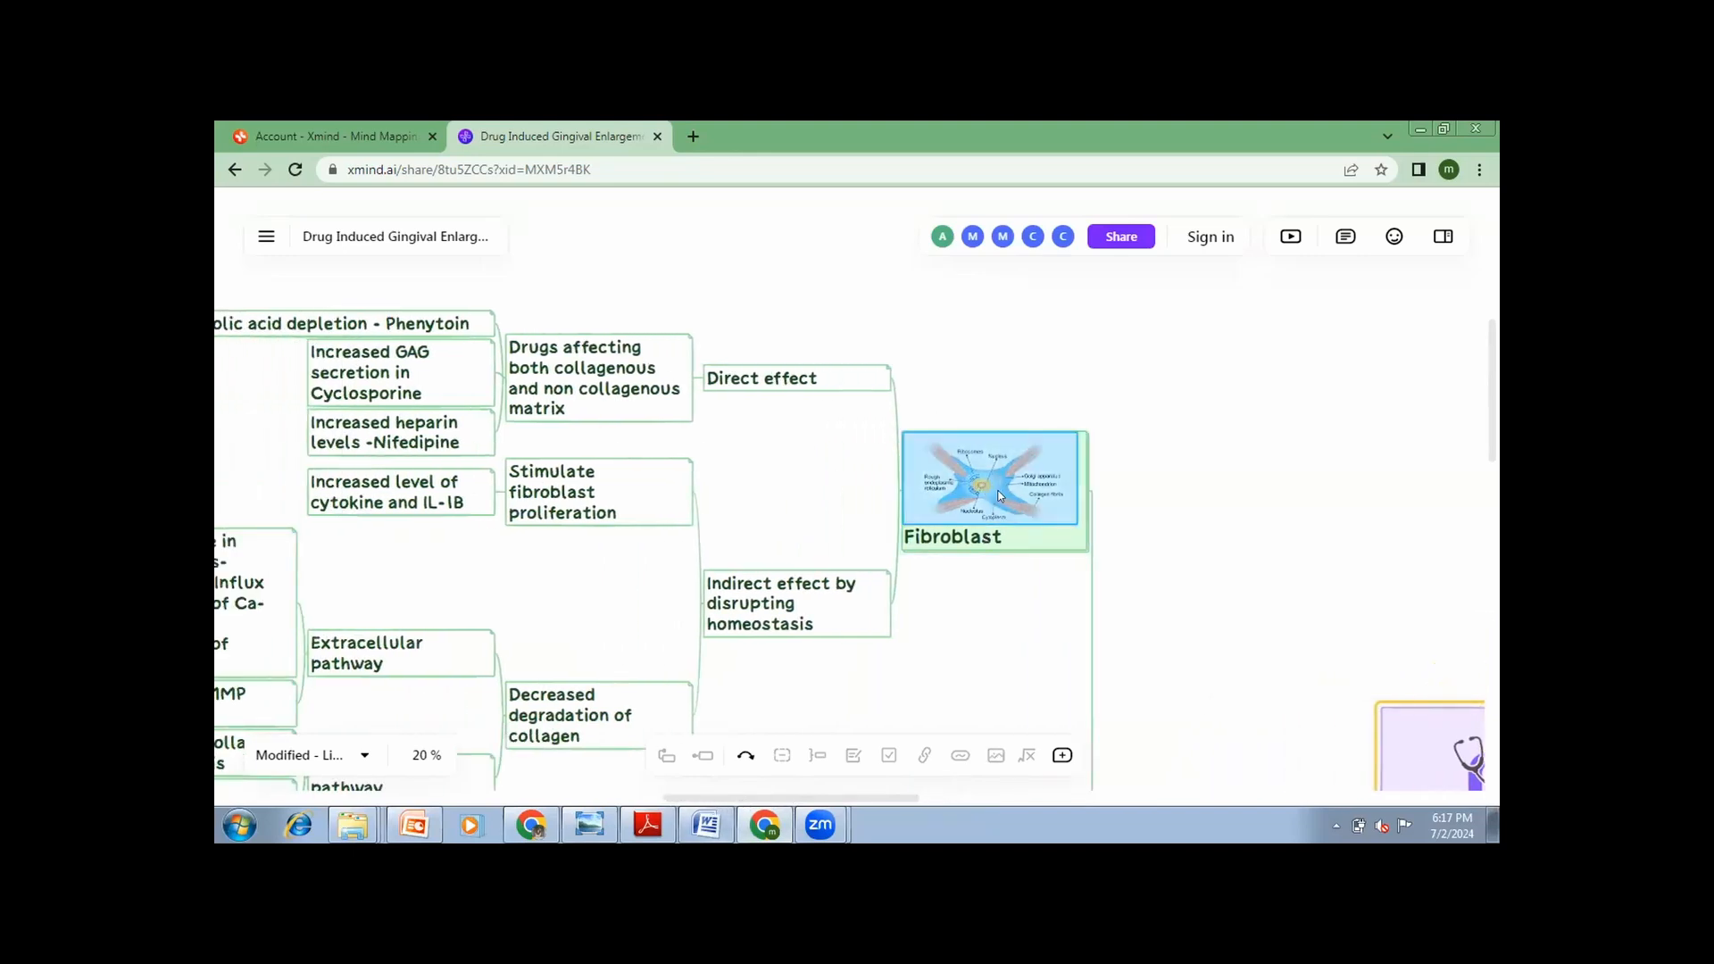
mouse_move(973, 470)
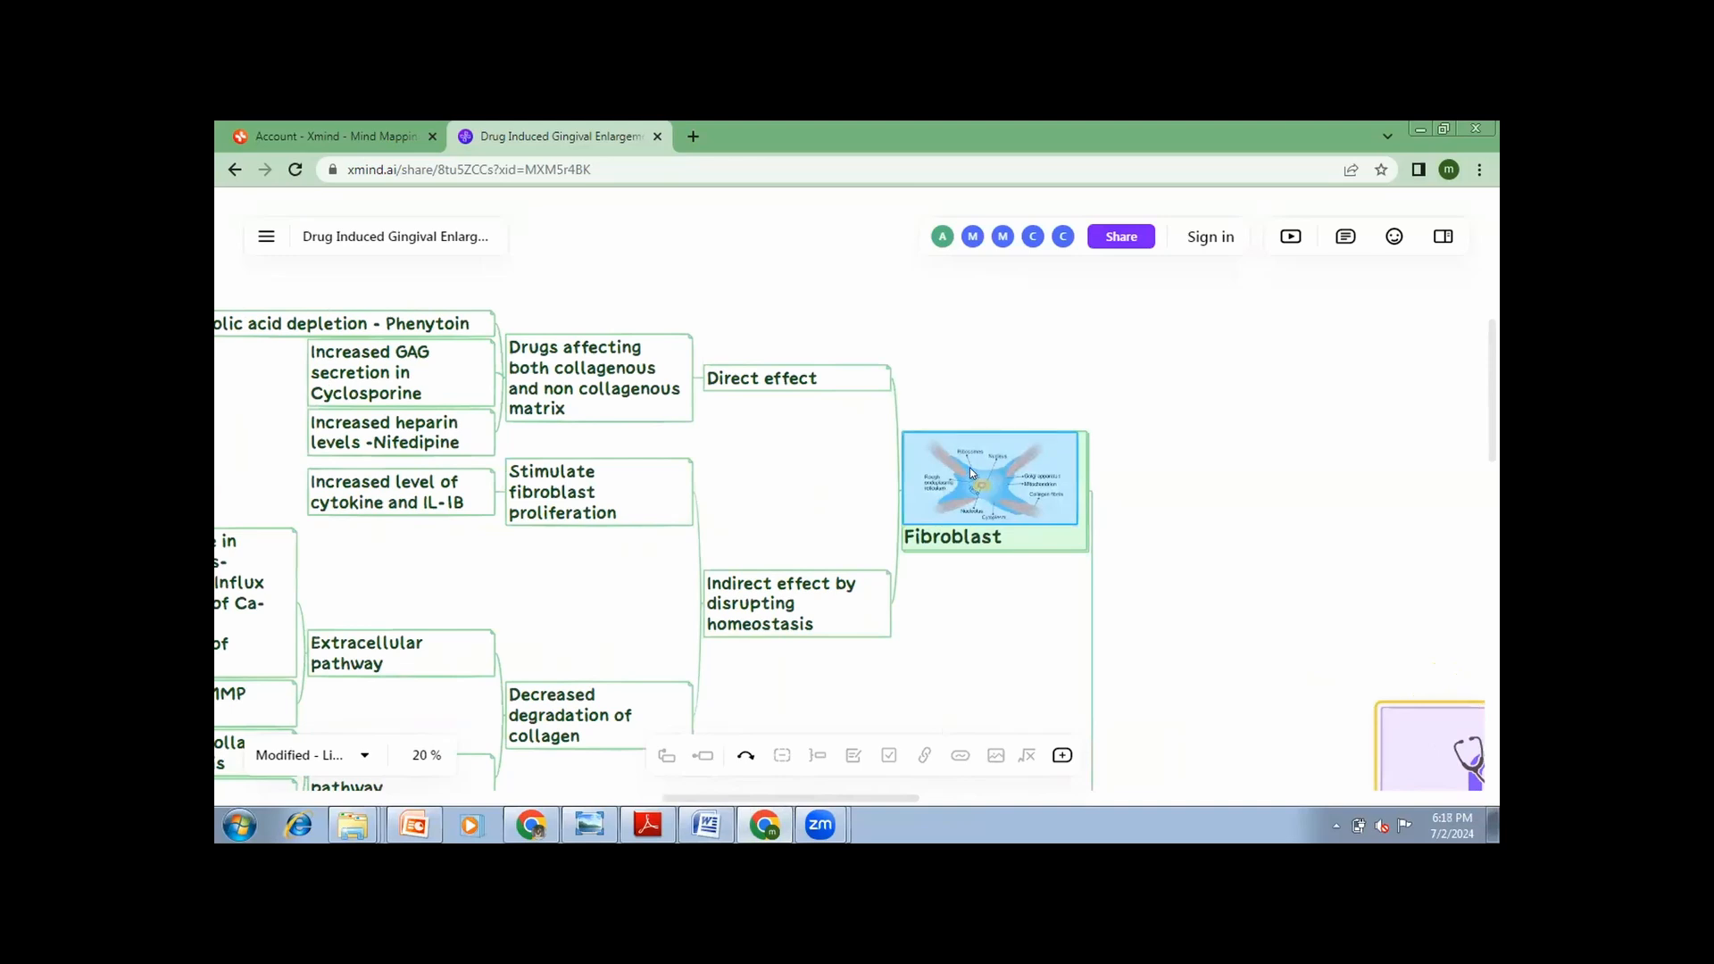
left_click(595, 377)
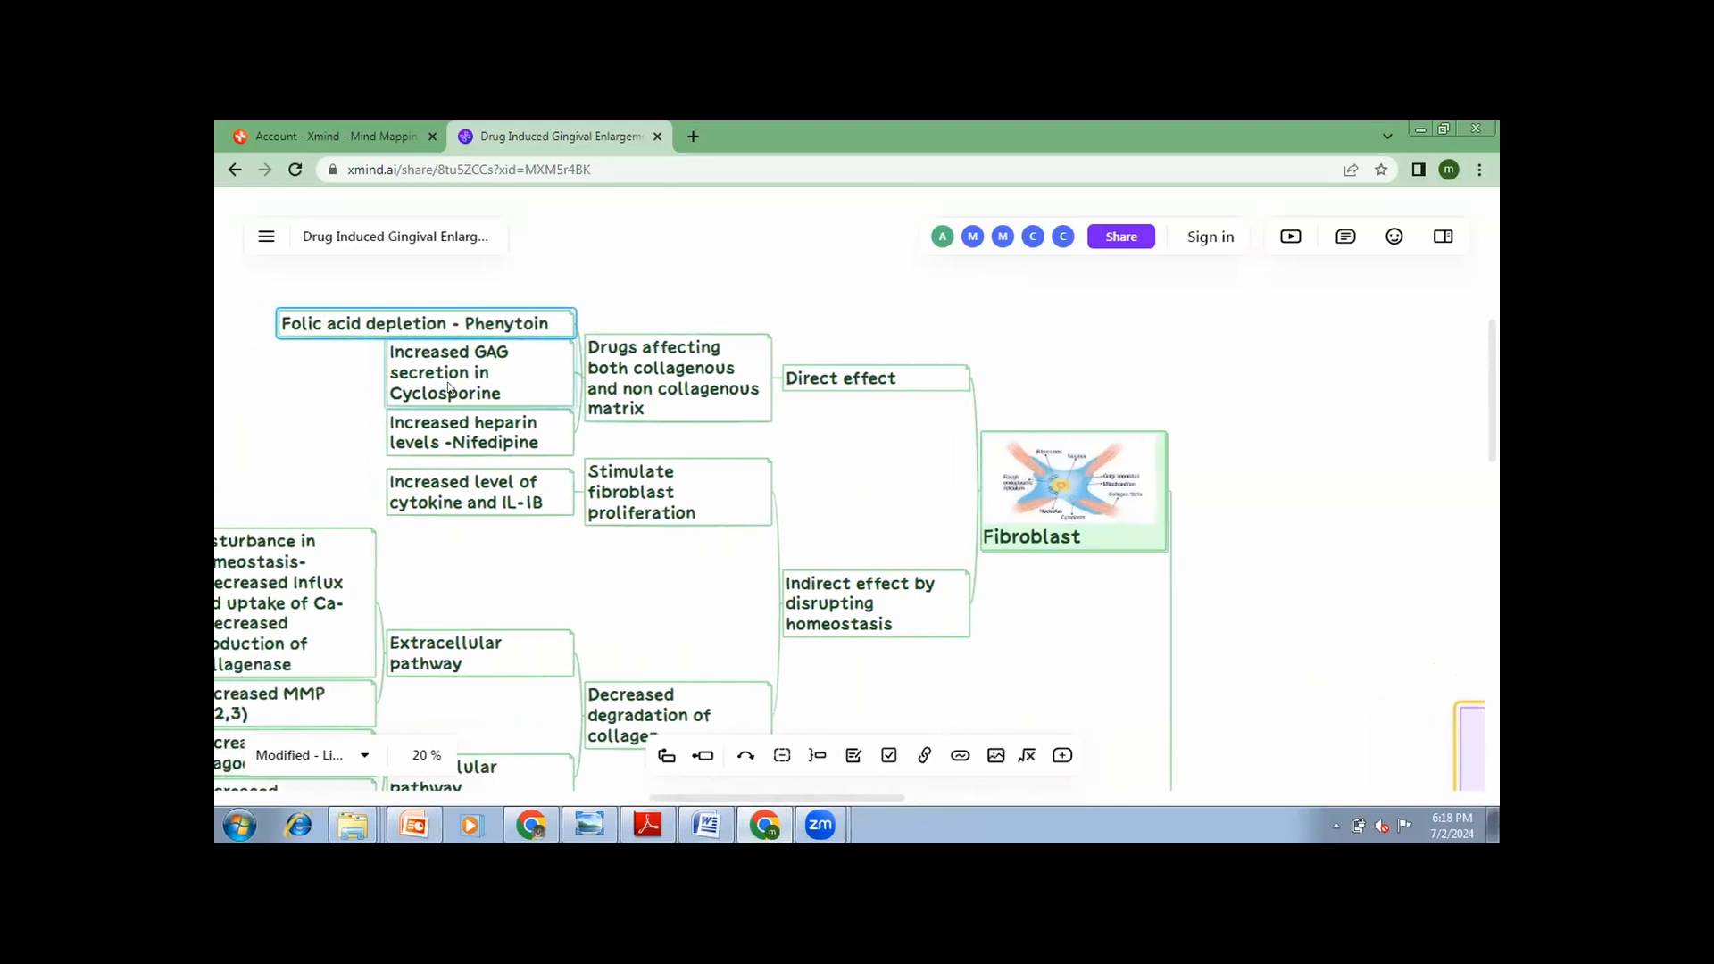
left_click(479, 432)
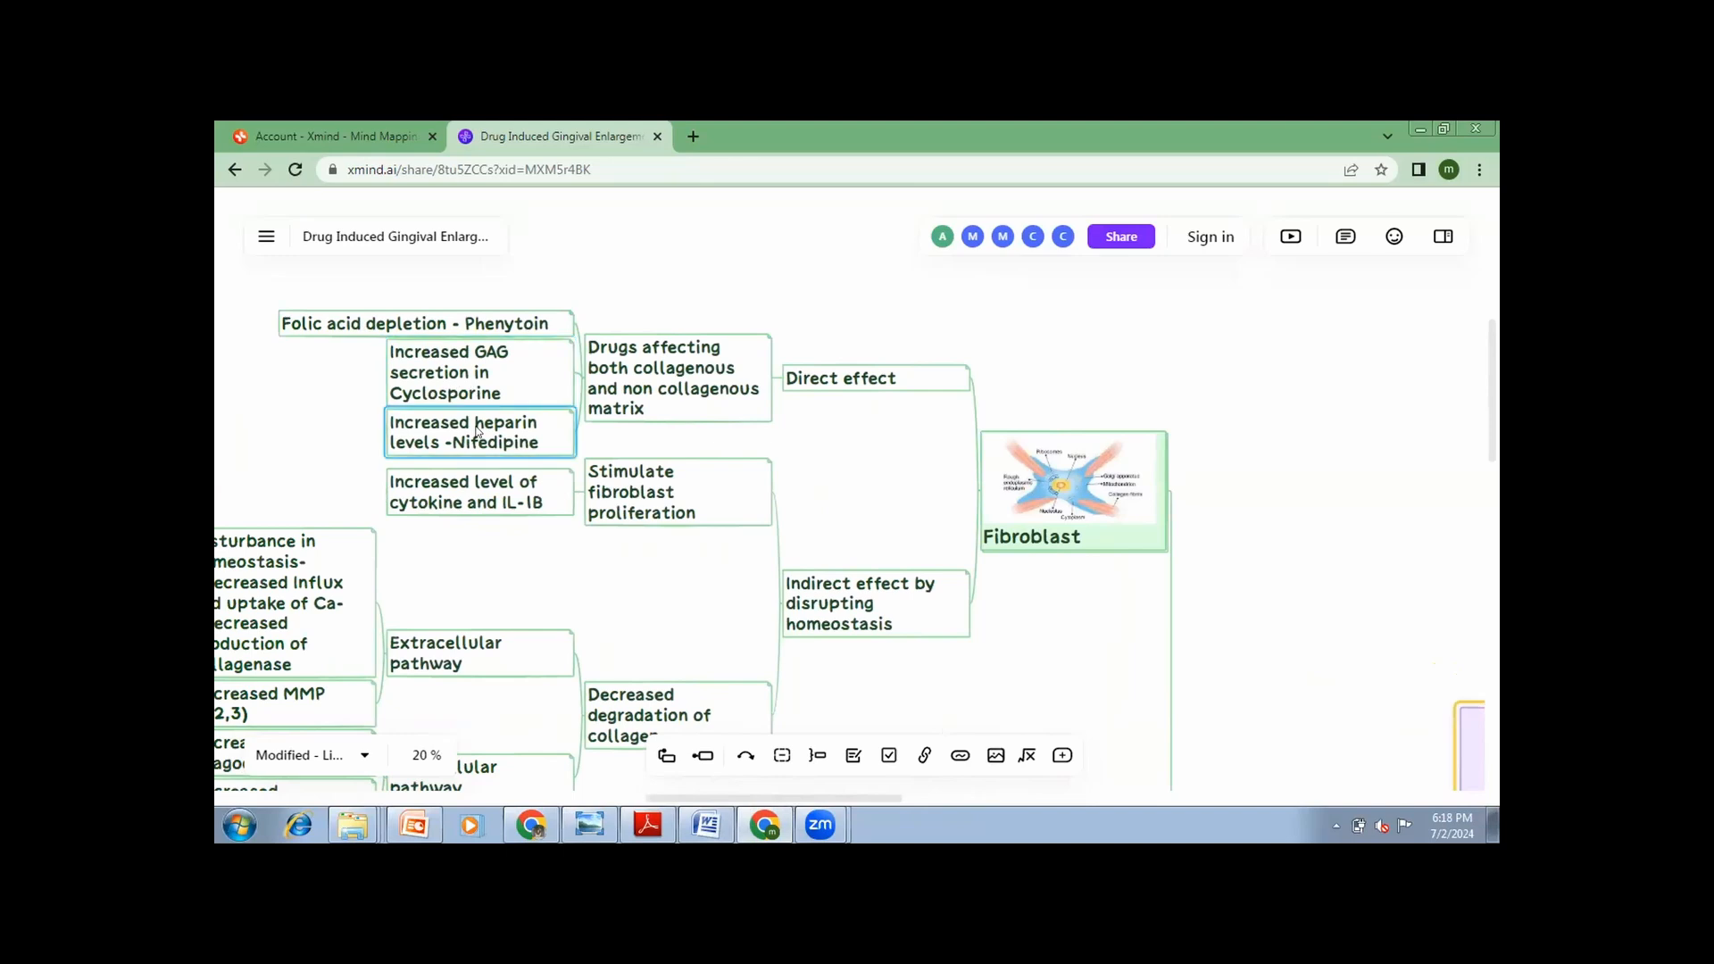
left_click(424, 322)
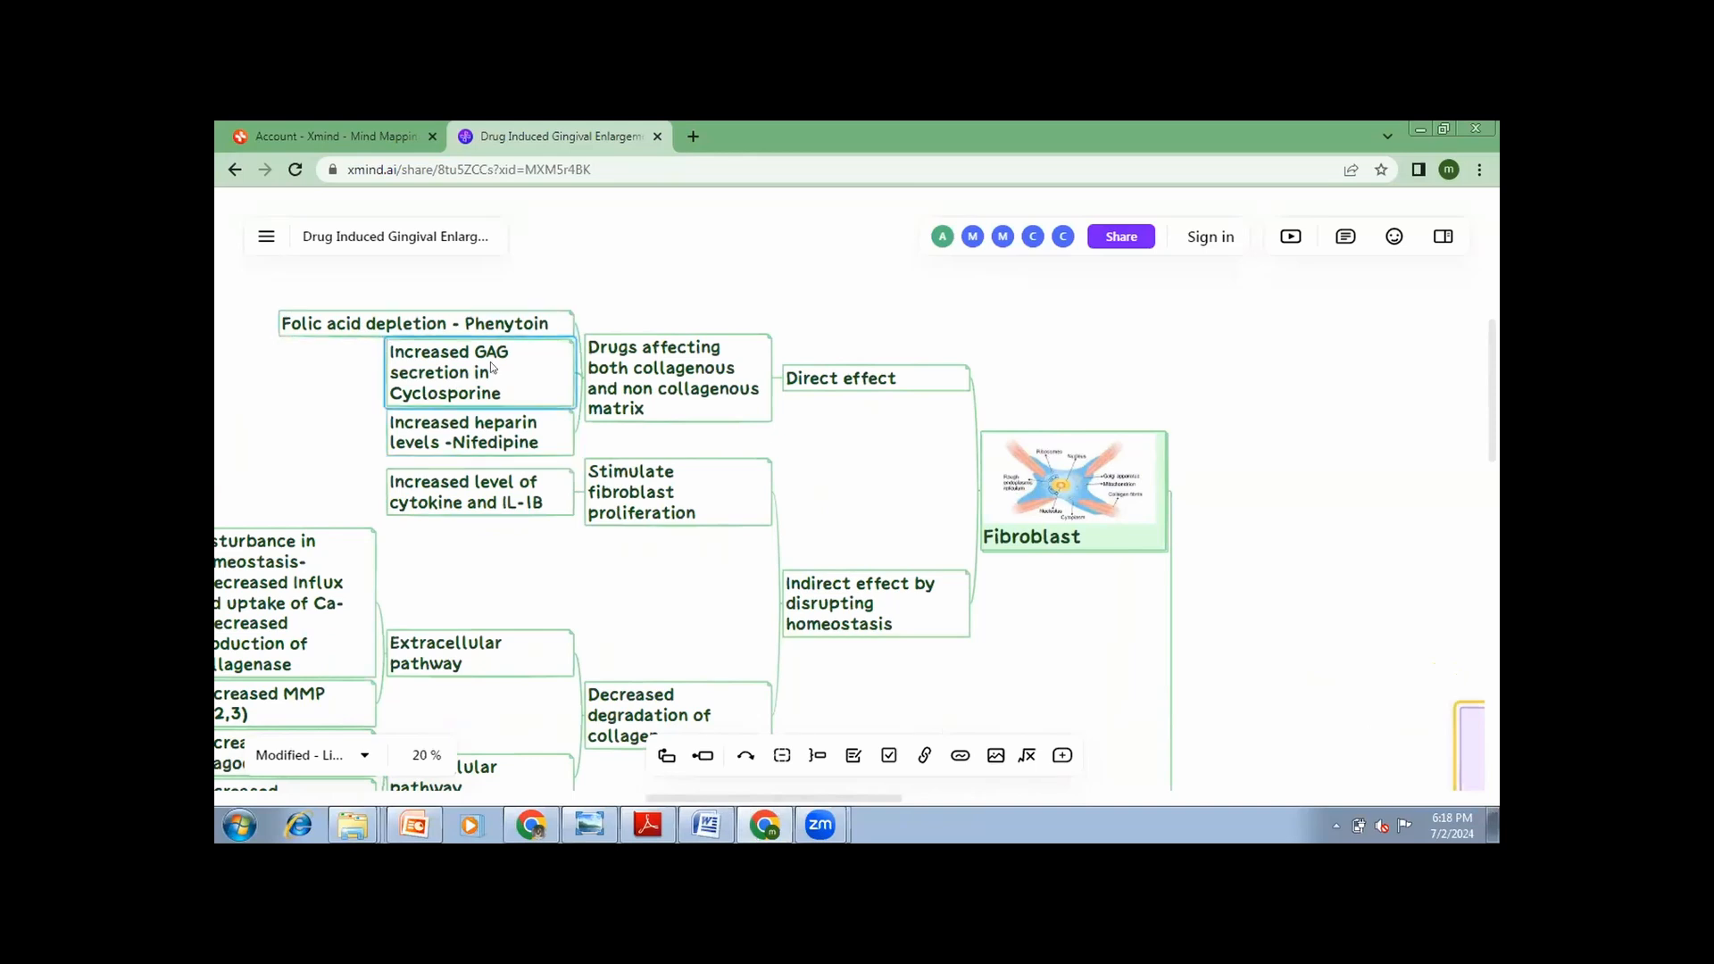
left_click(477, 433)
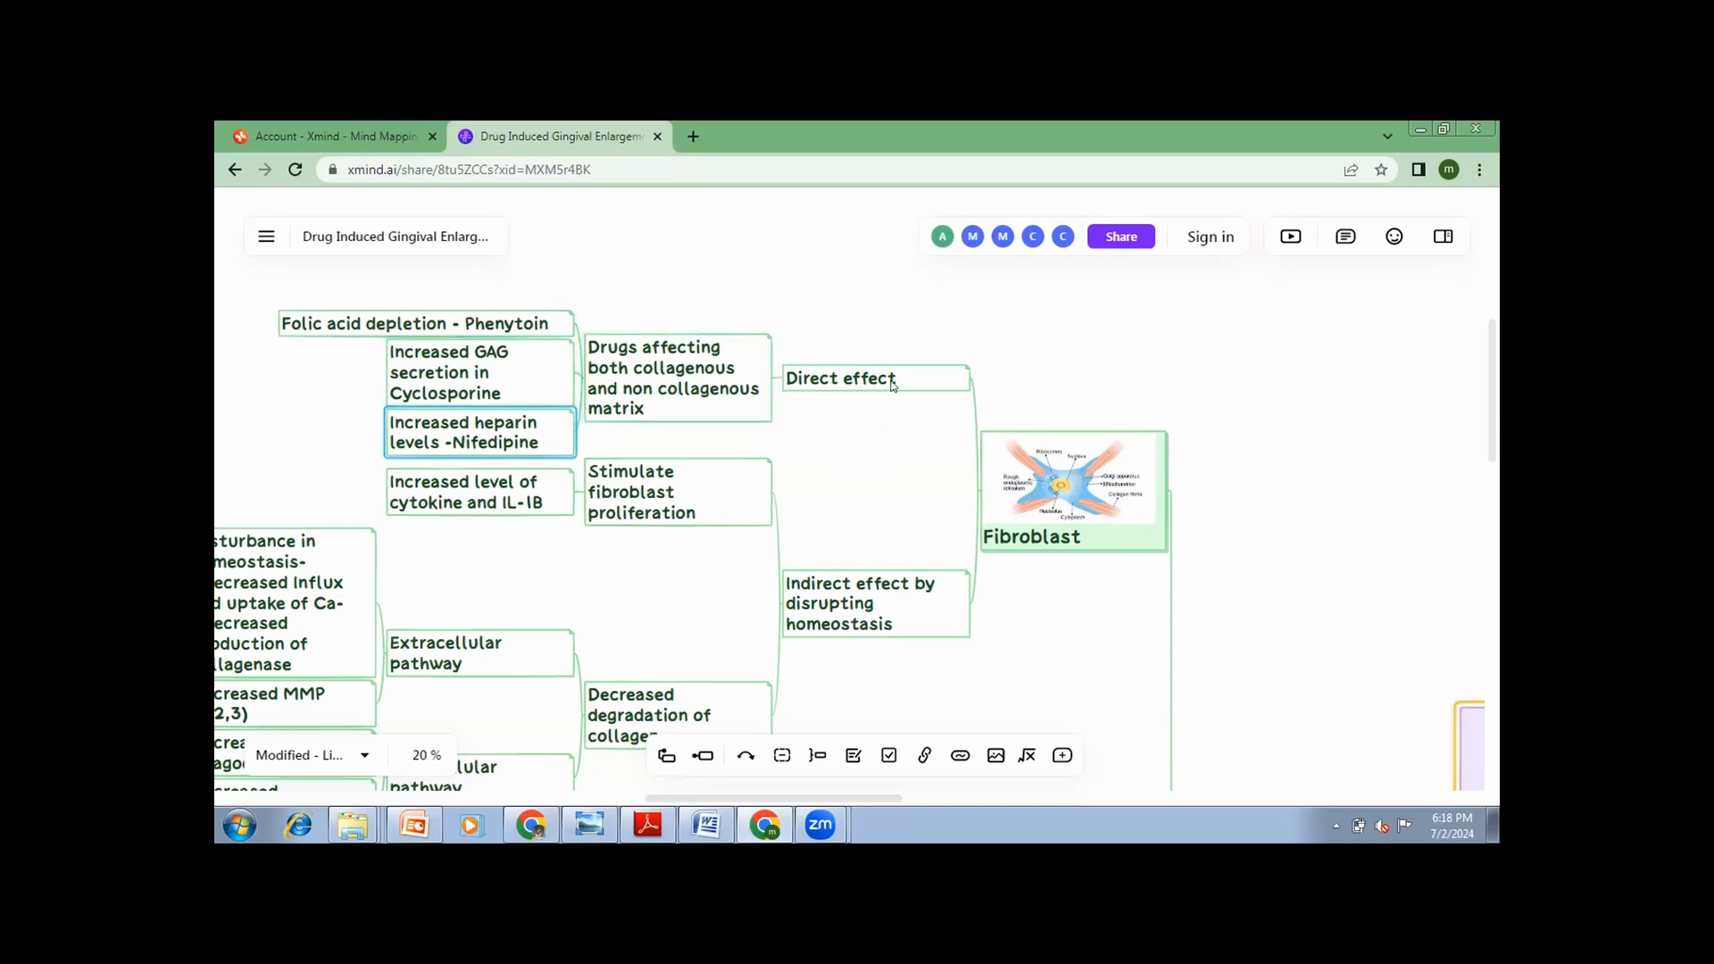
left_click(1069, 478)
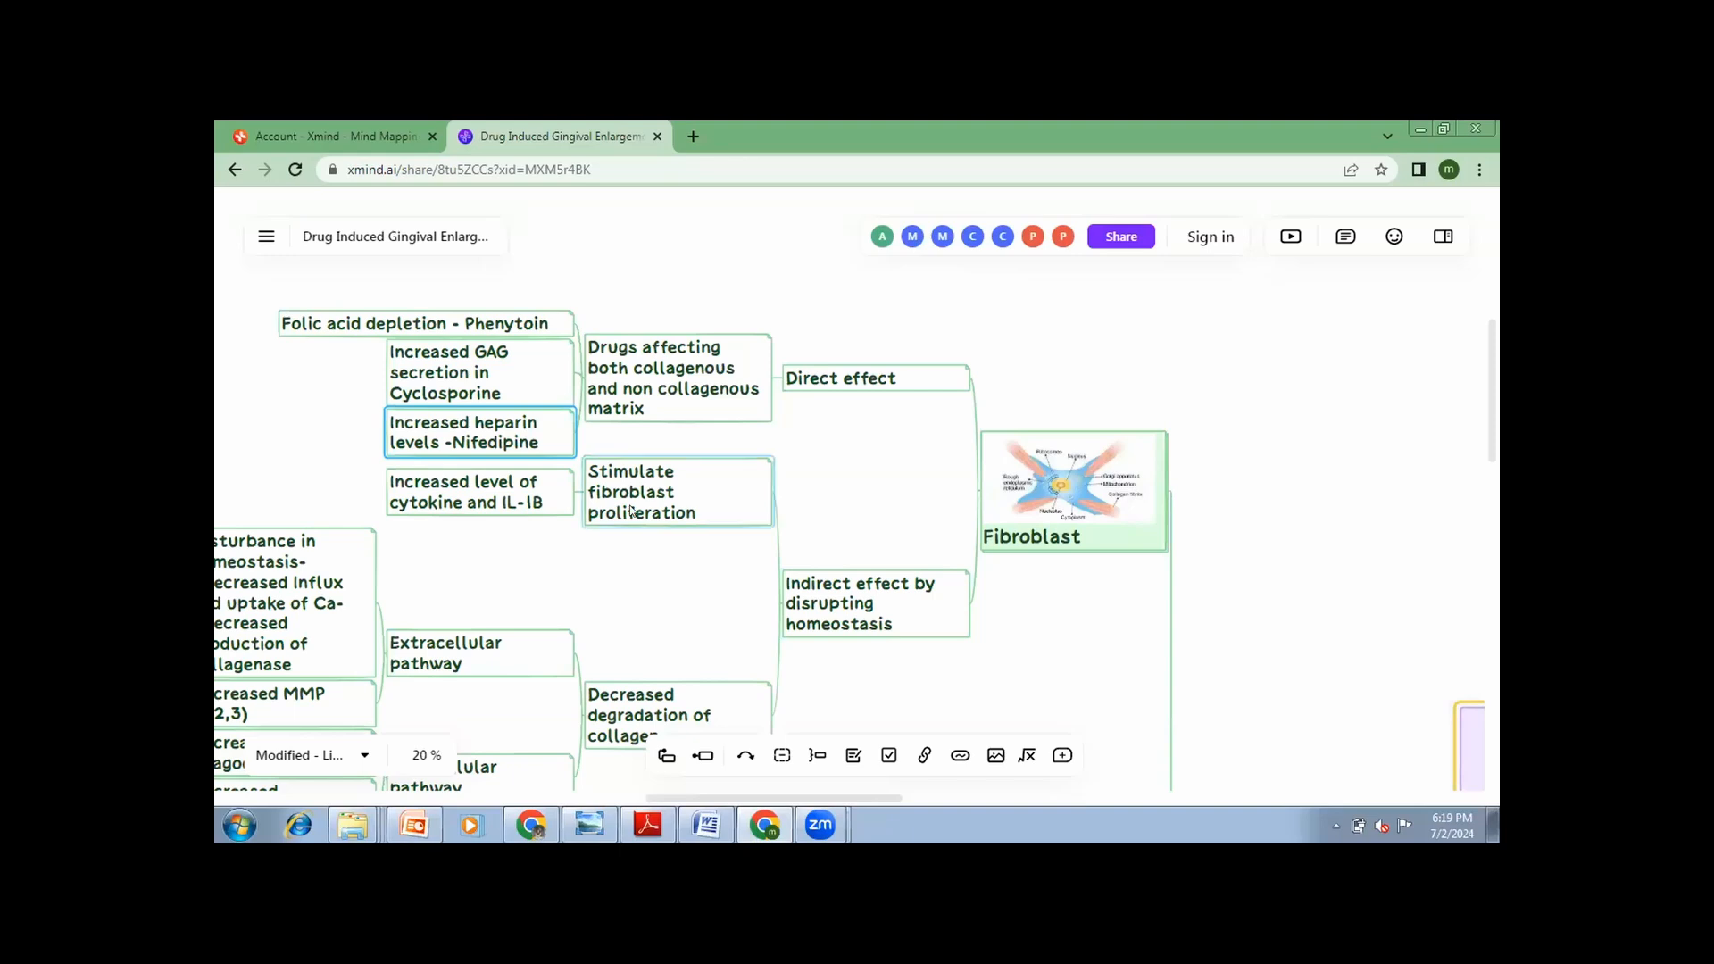
left_click(643, 492)
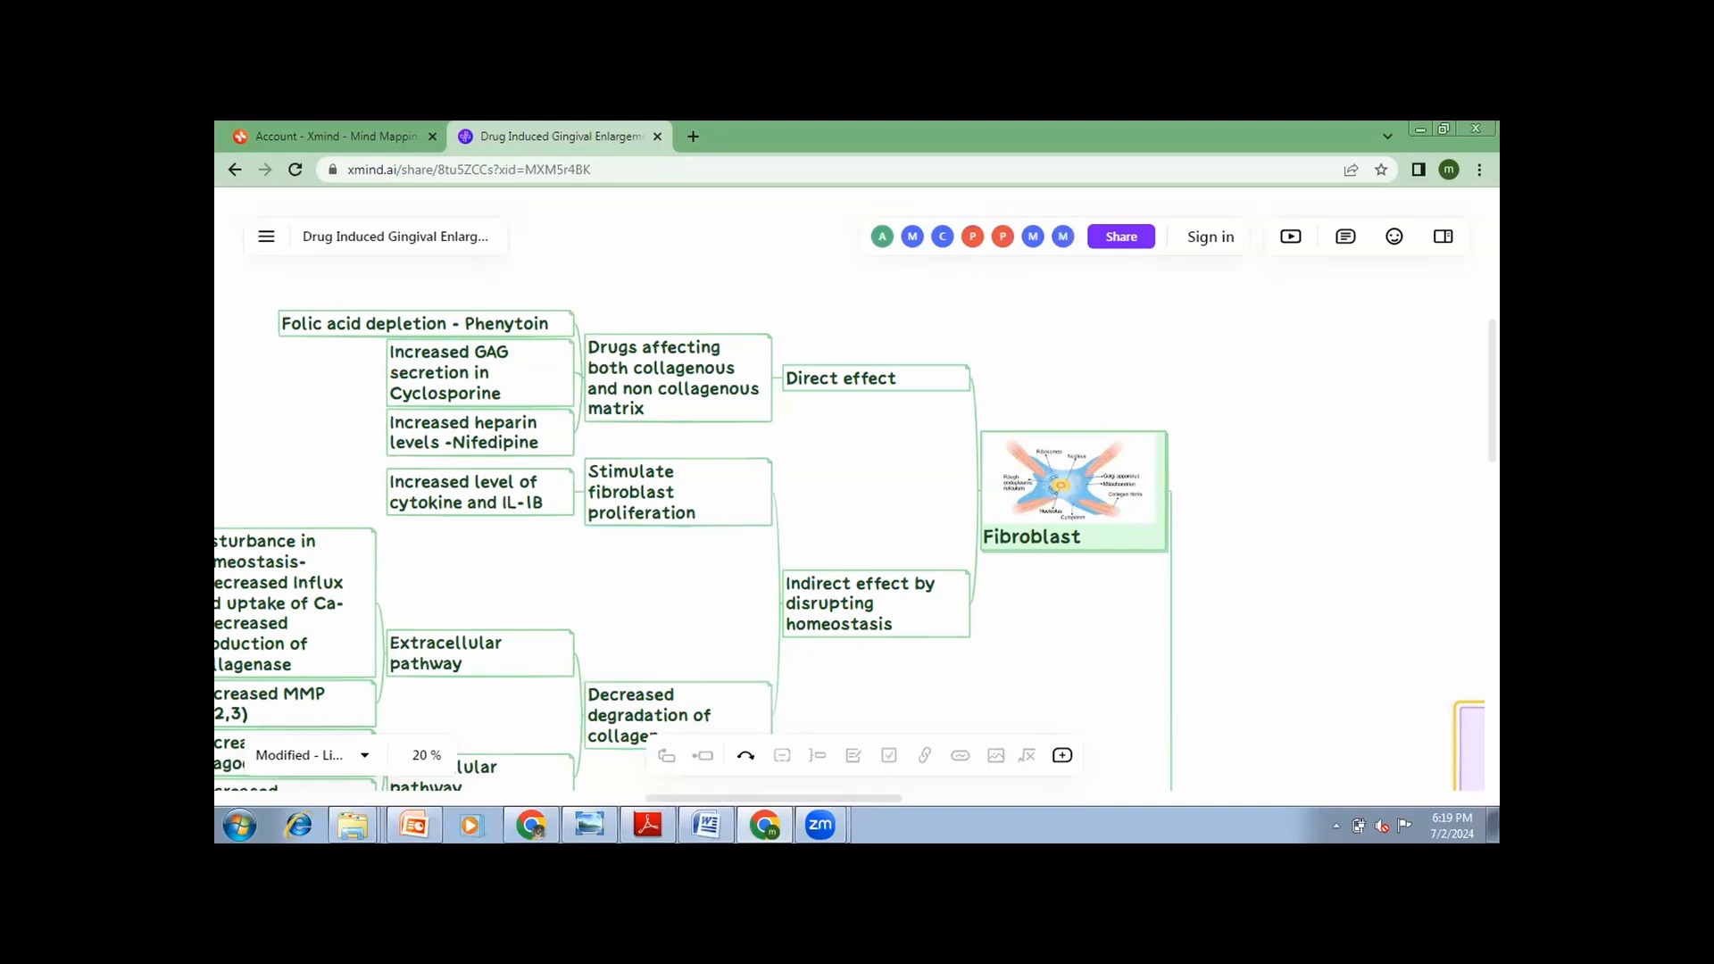
Scroll down the fibroblast branch, selecting the Decreased fibroblast apoptosis topic.
scroll("down", 3)
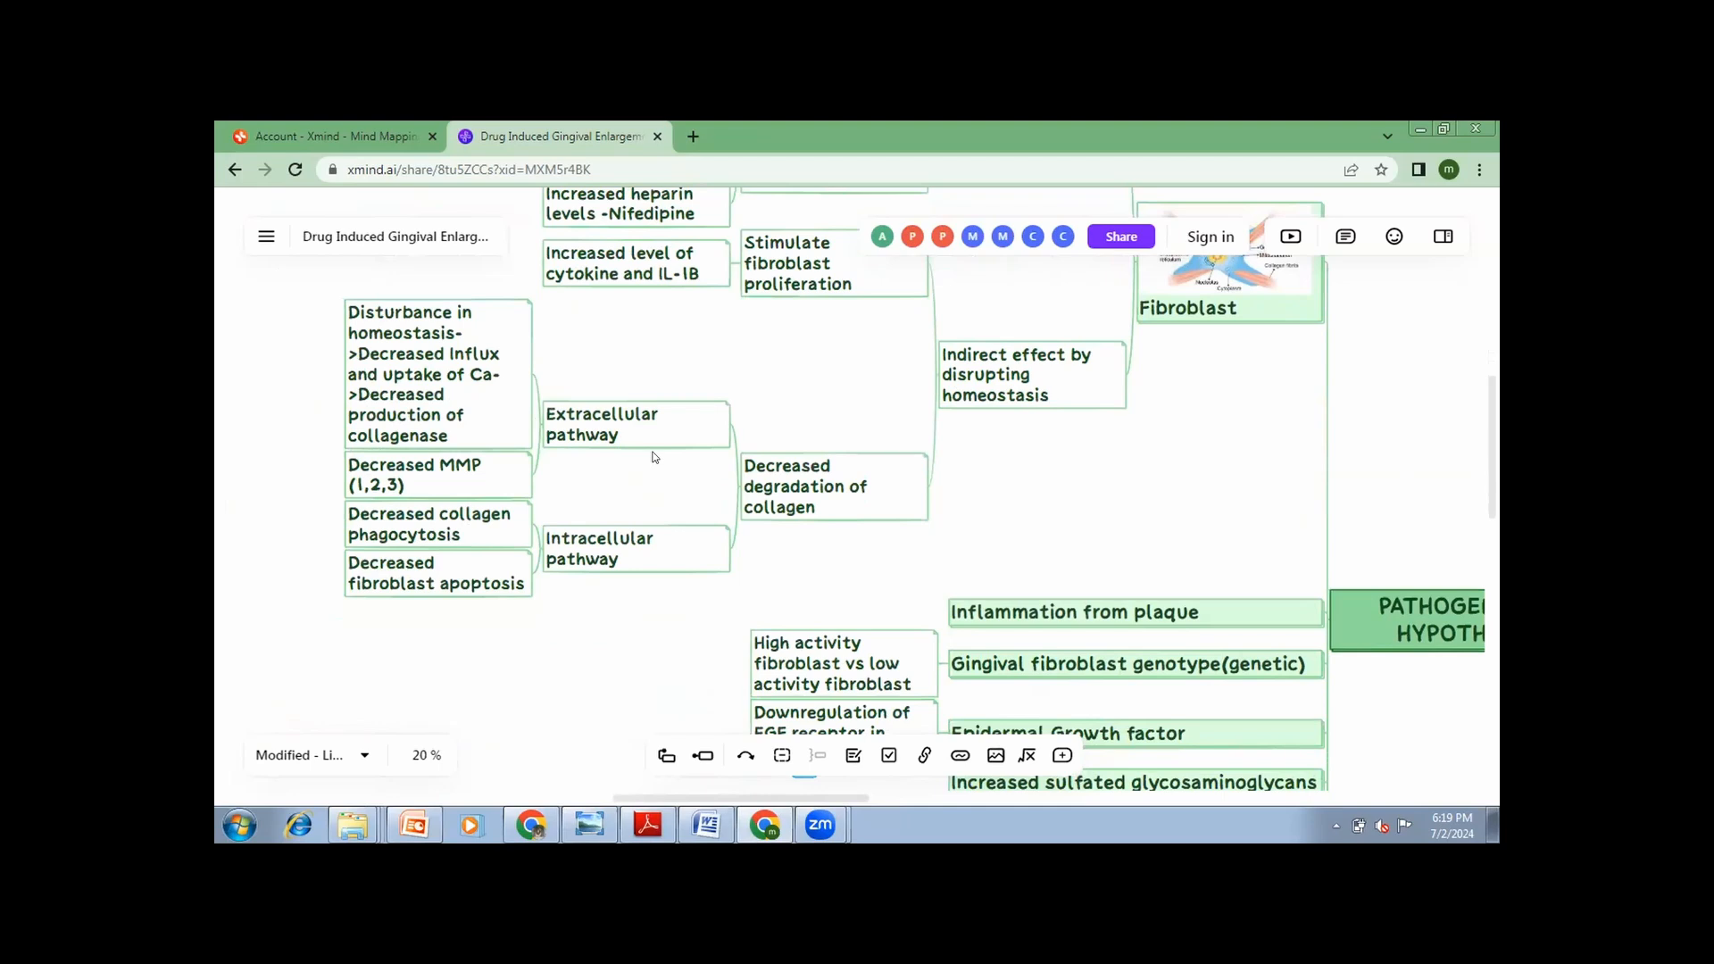
left_click(634, 424)
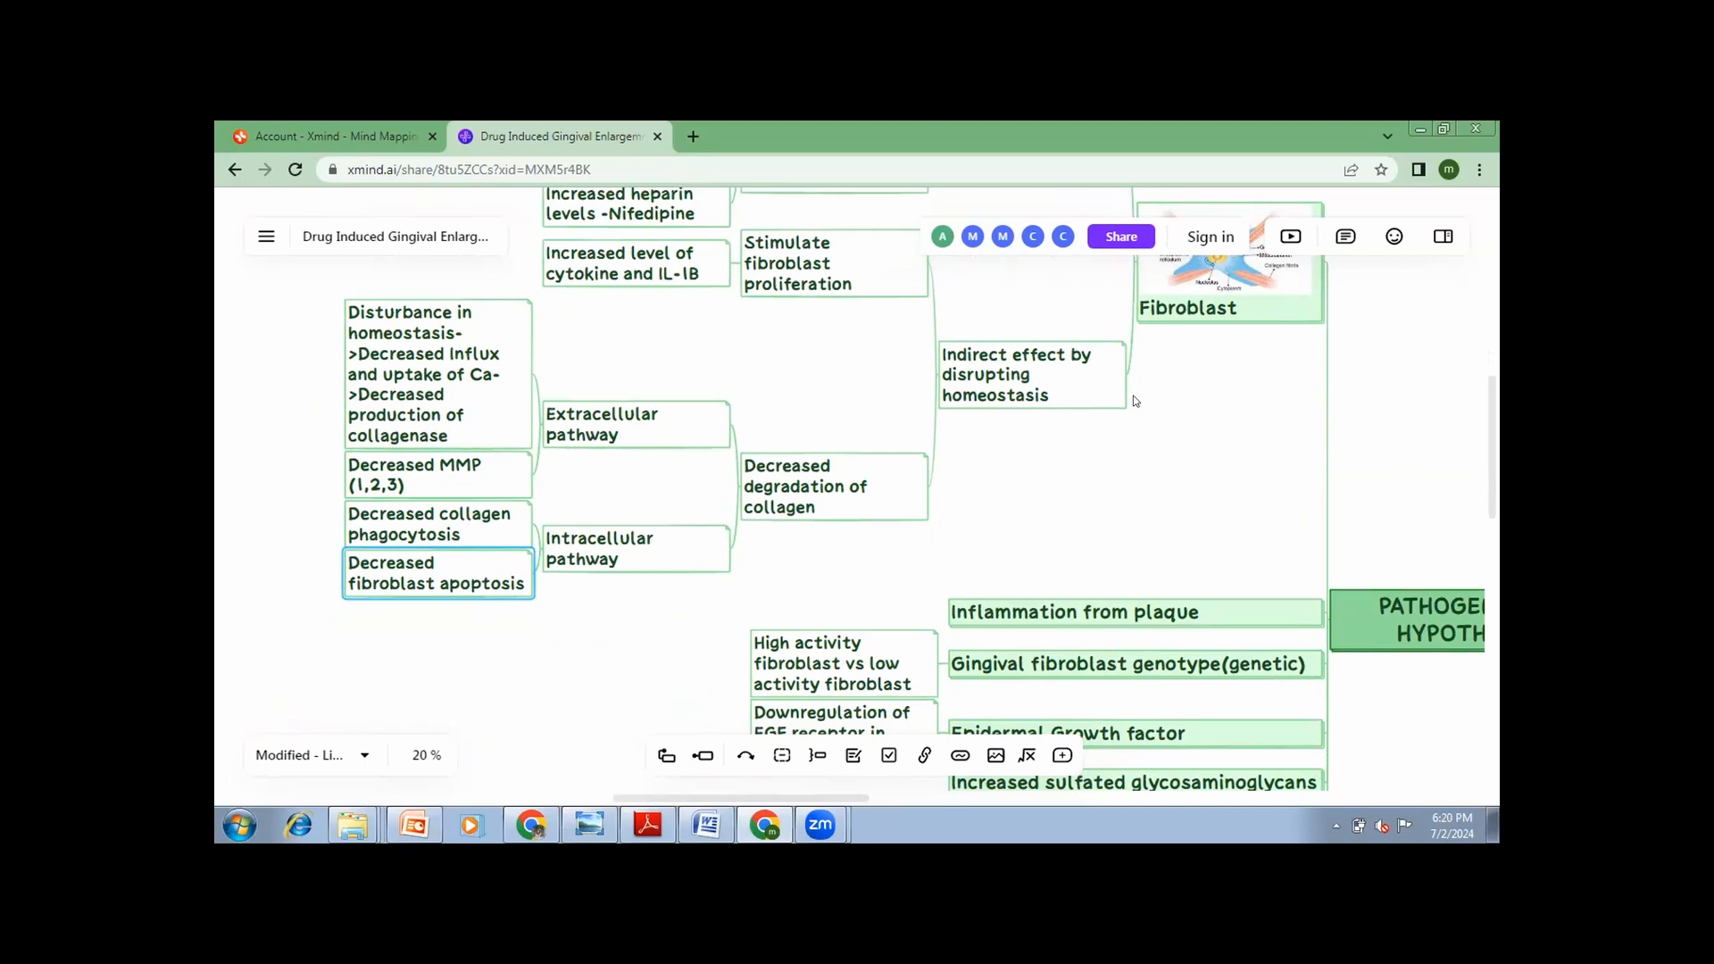
scroll("down", 3)
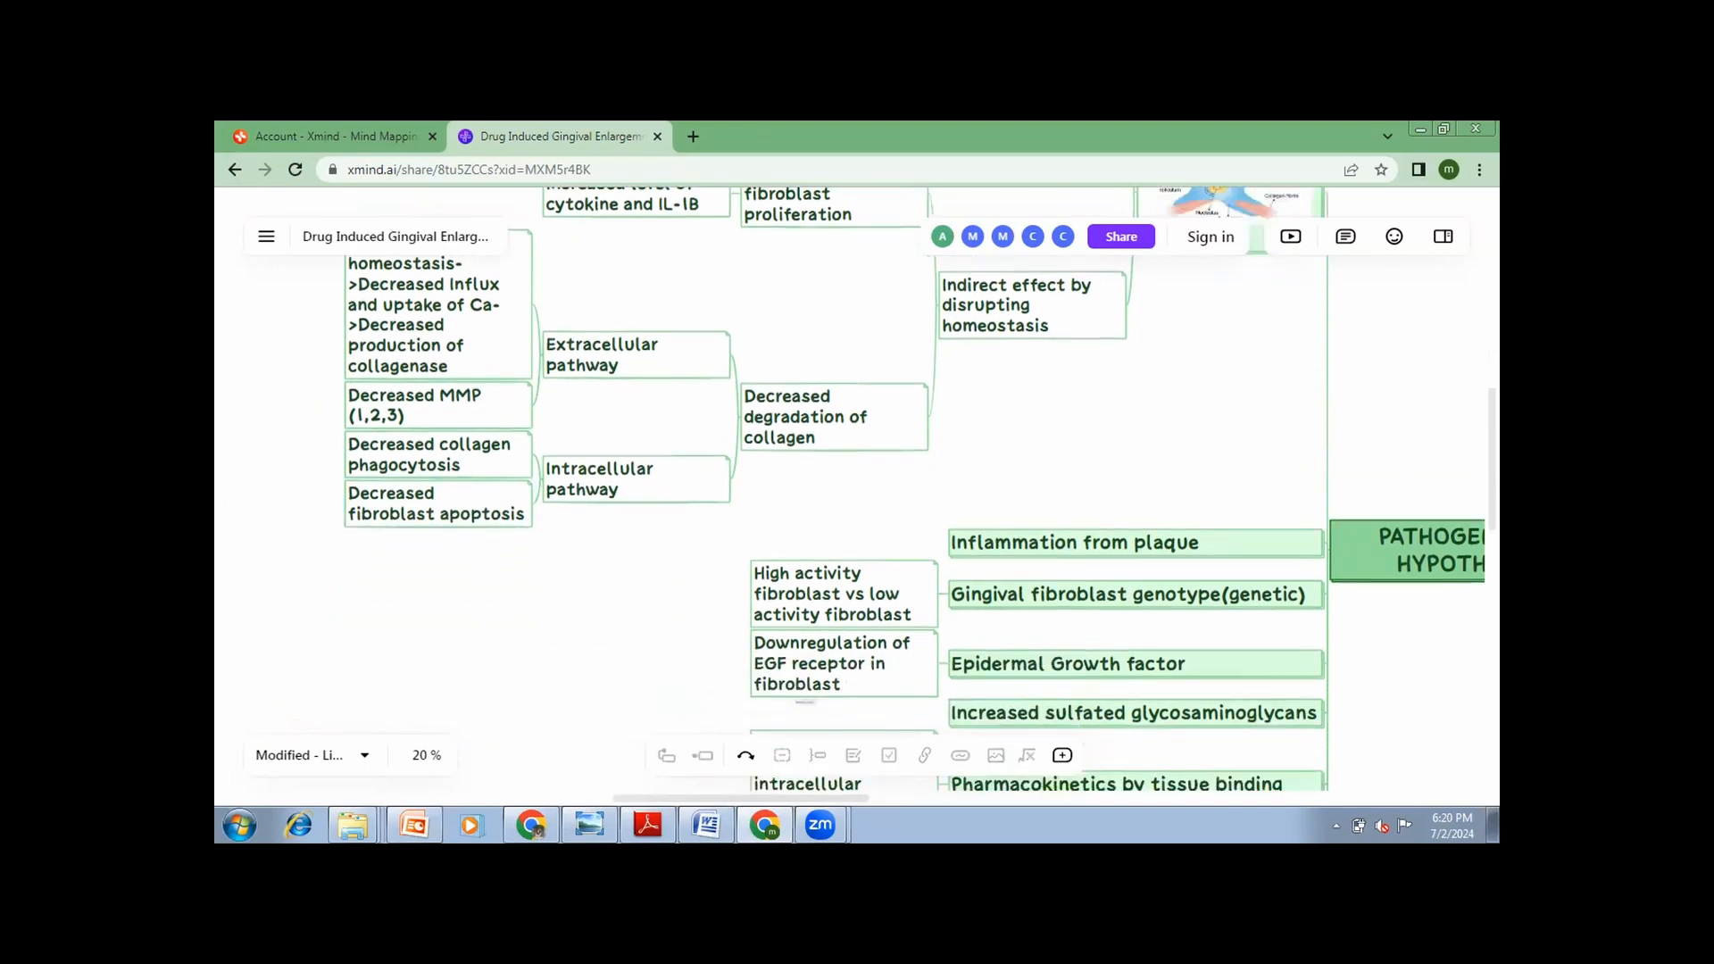
Scroll down the hypotheses list, selecting the EMT (Epithelial mesenchymal Transition) hypothesis.
scroll("down", 3)
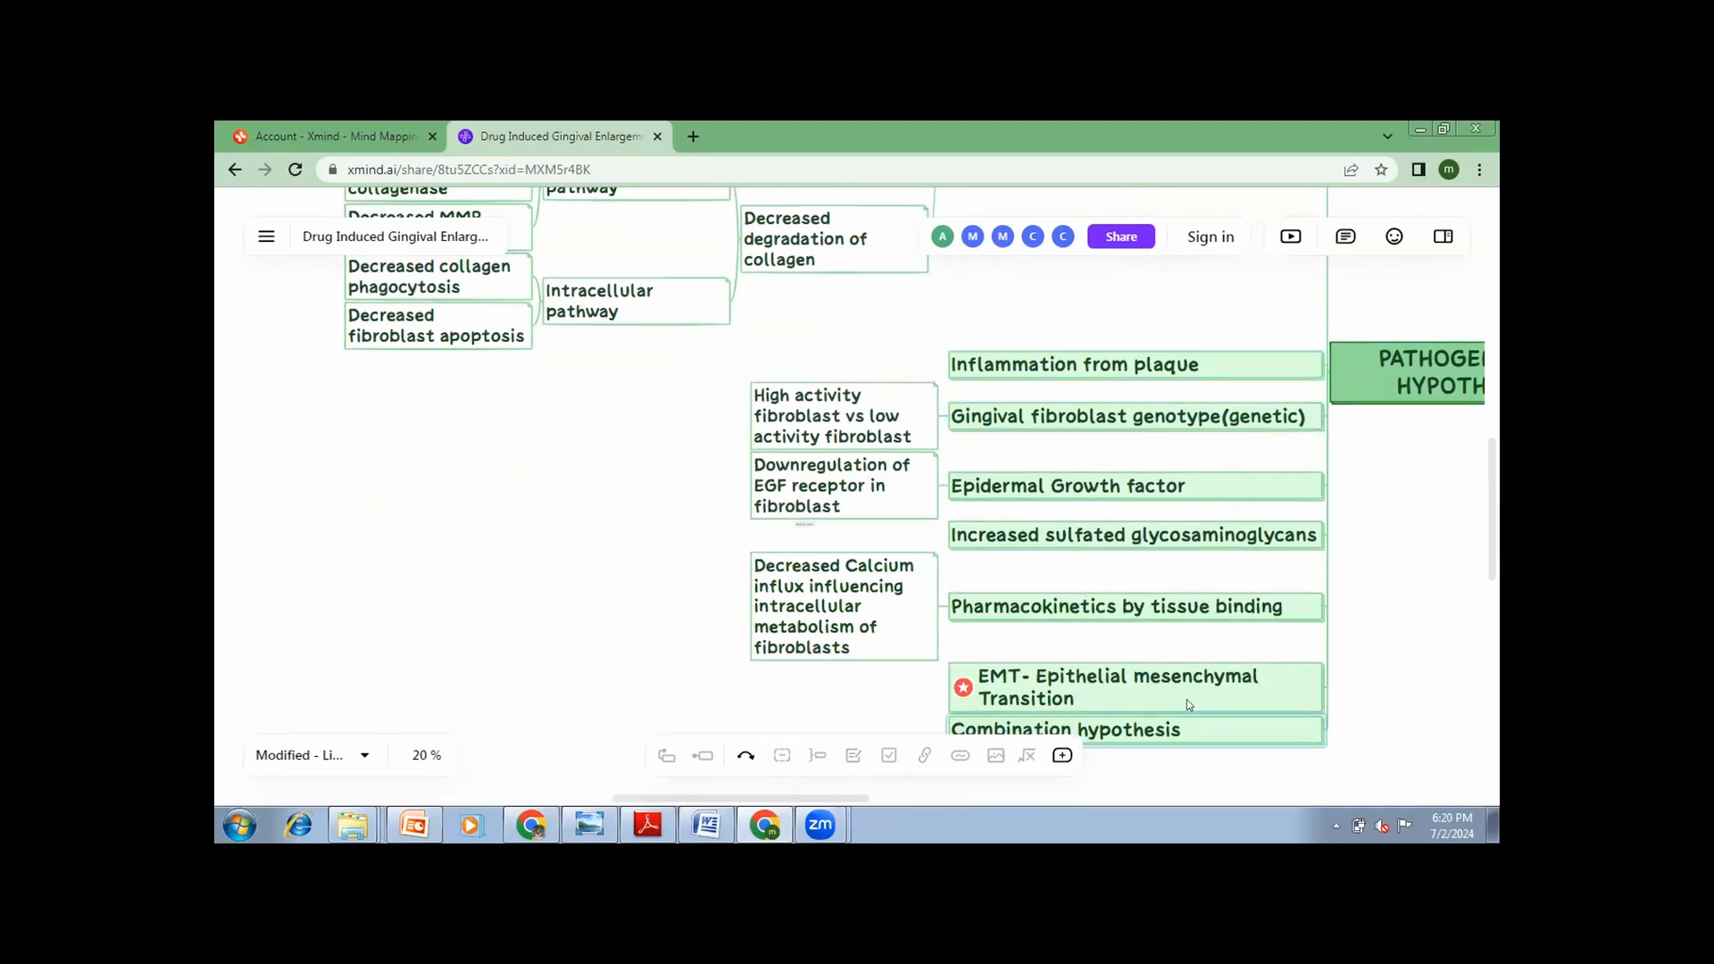
left_click(1115, 686)
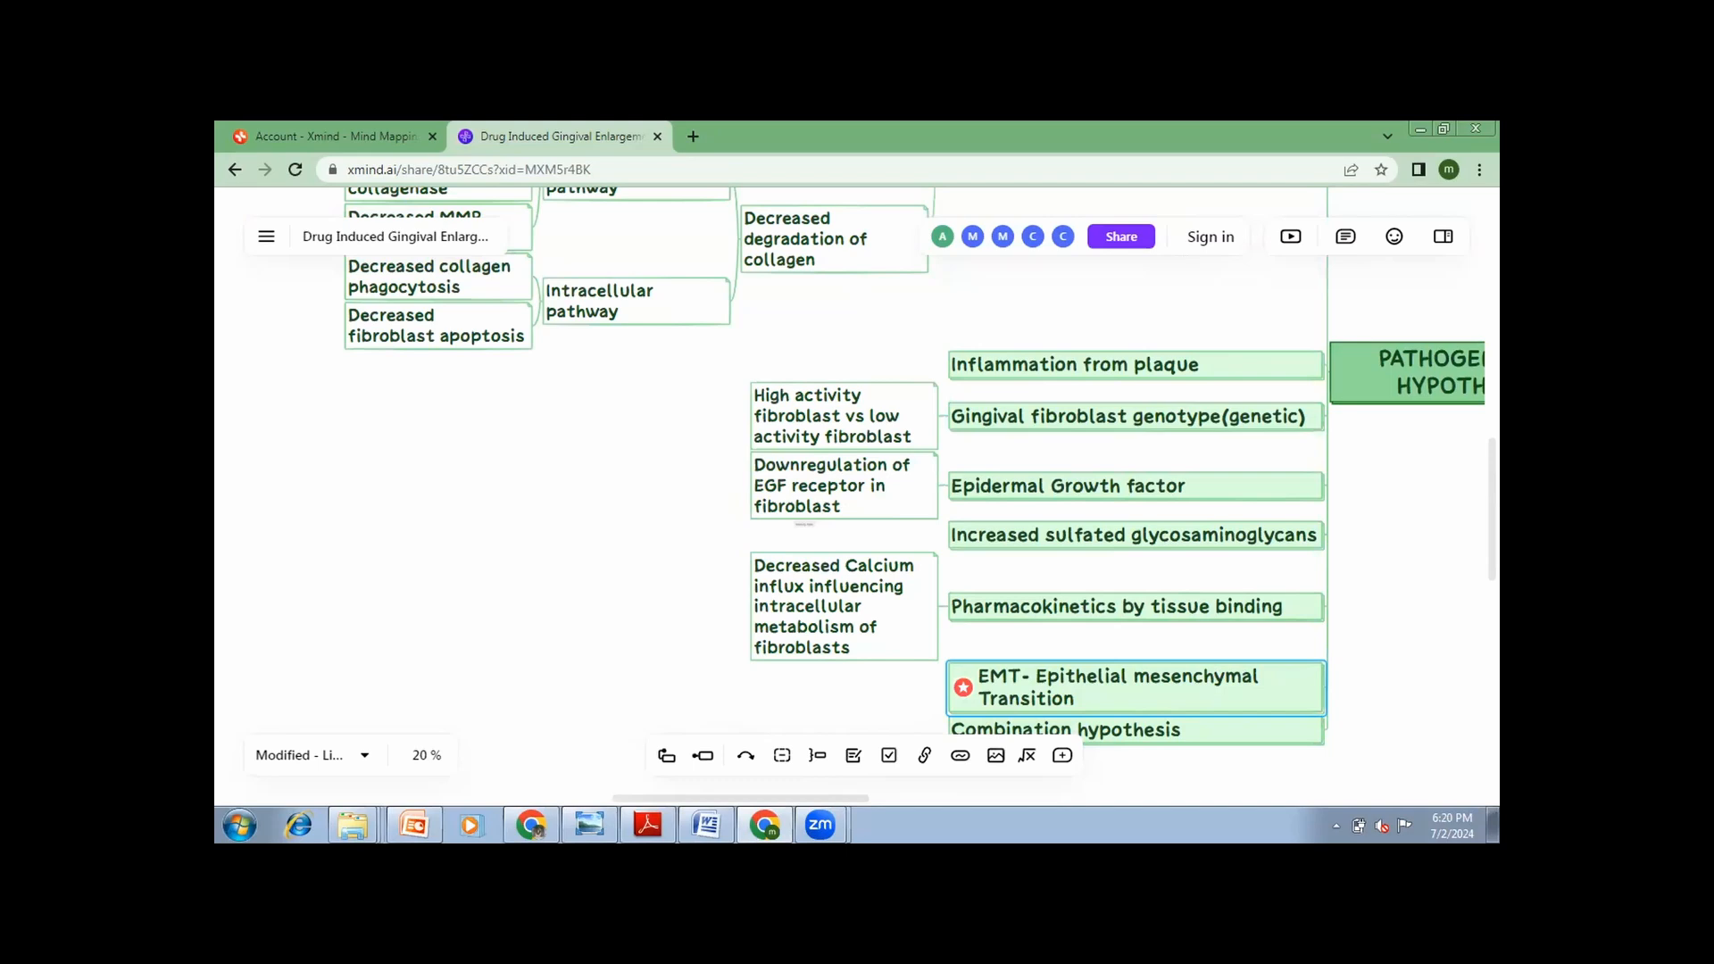
scroll("down", 3)
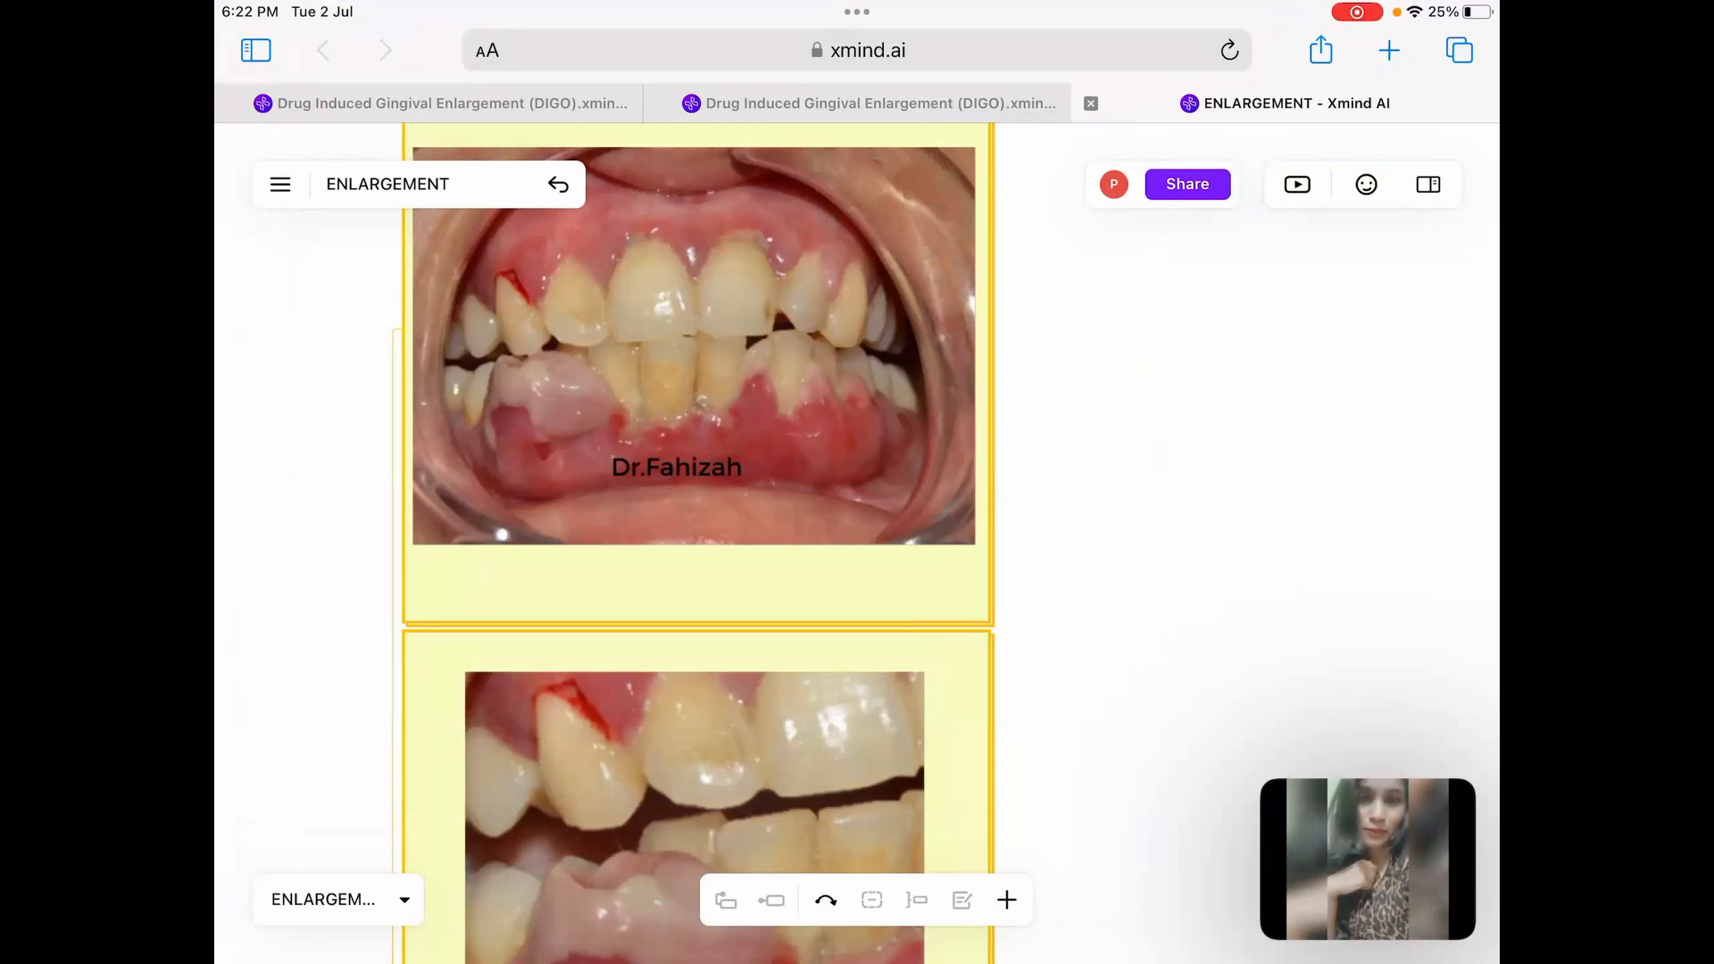
Scroll through the ENLARGEMENT map's columns of clinical case and surgical photographs.
scroll("down", 3)
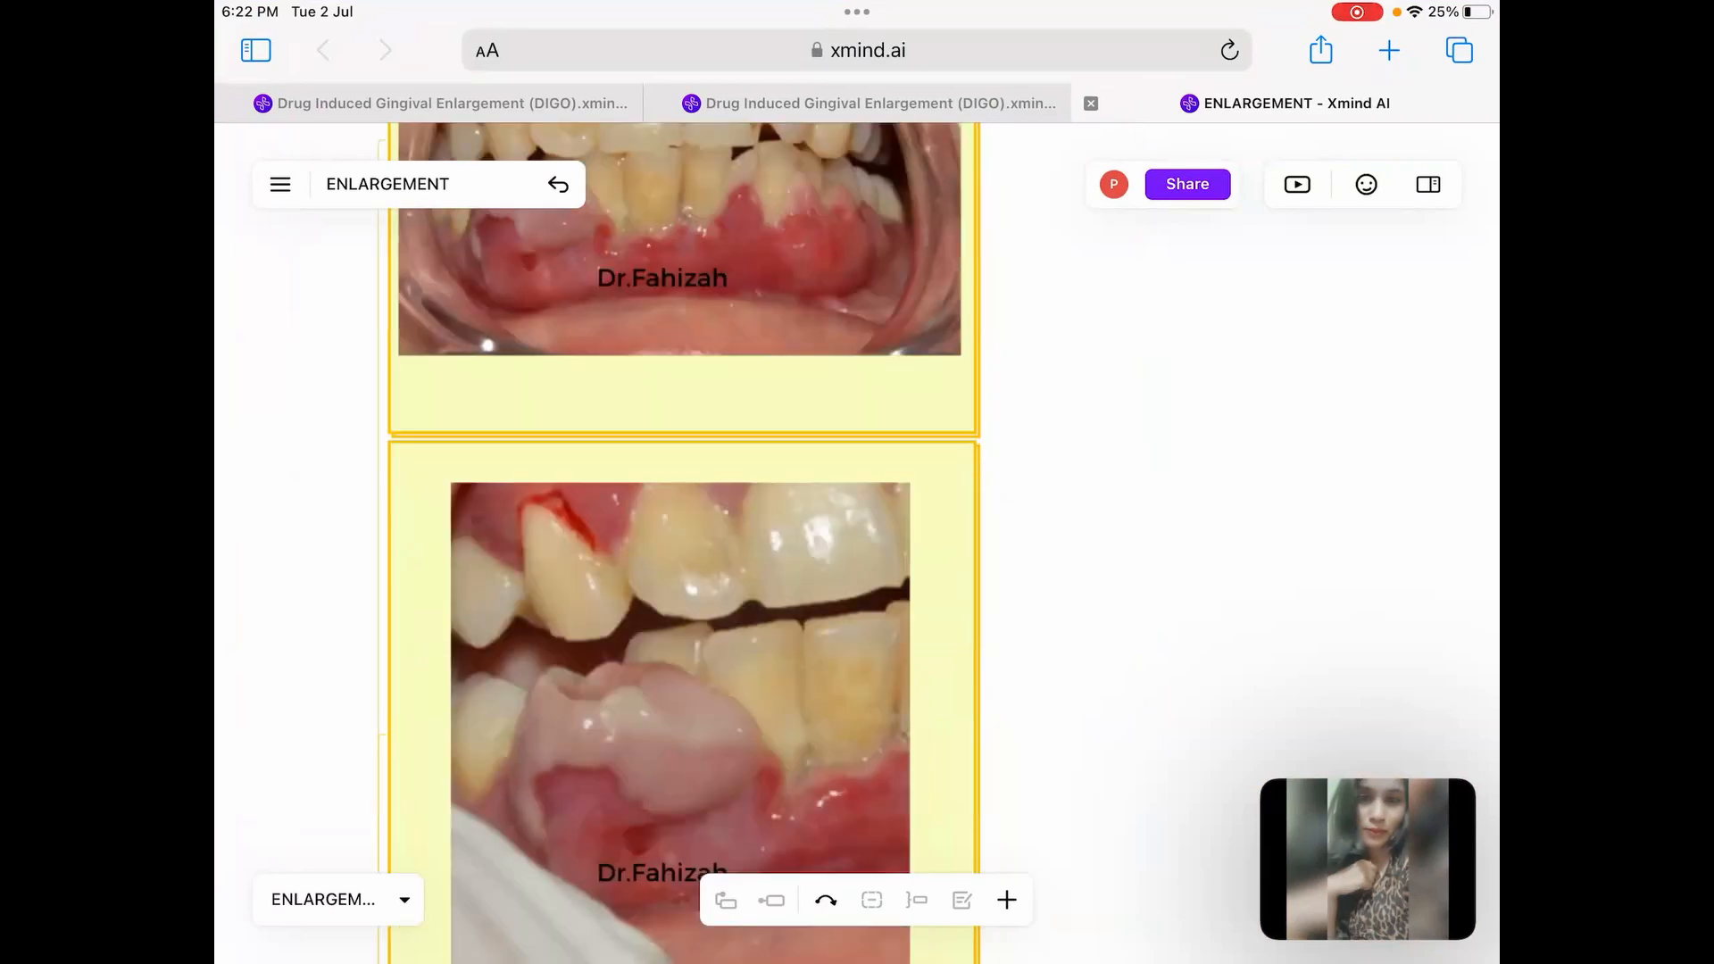
scroll("down", 3)
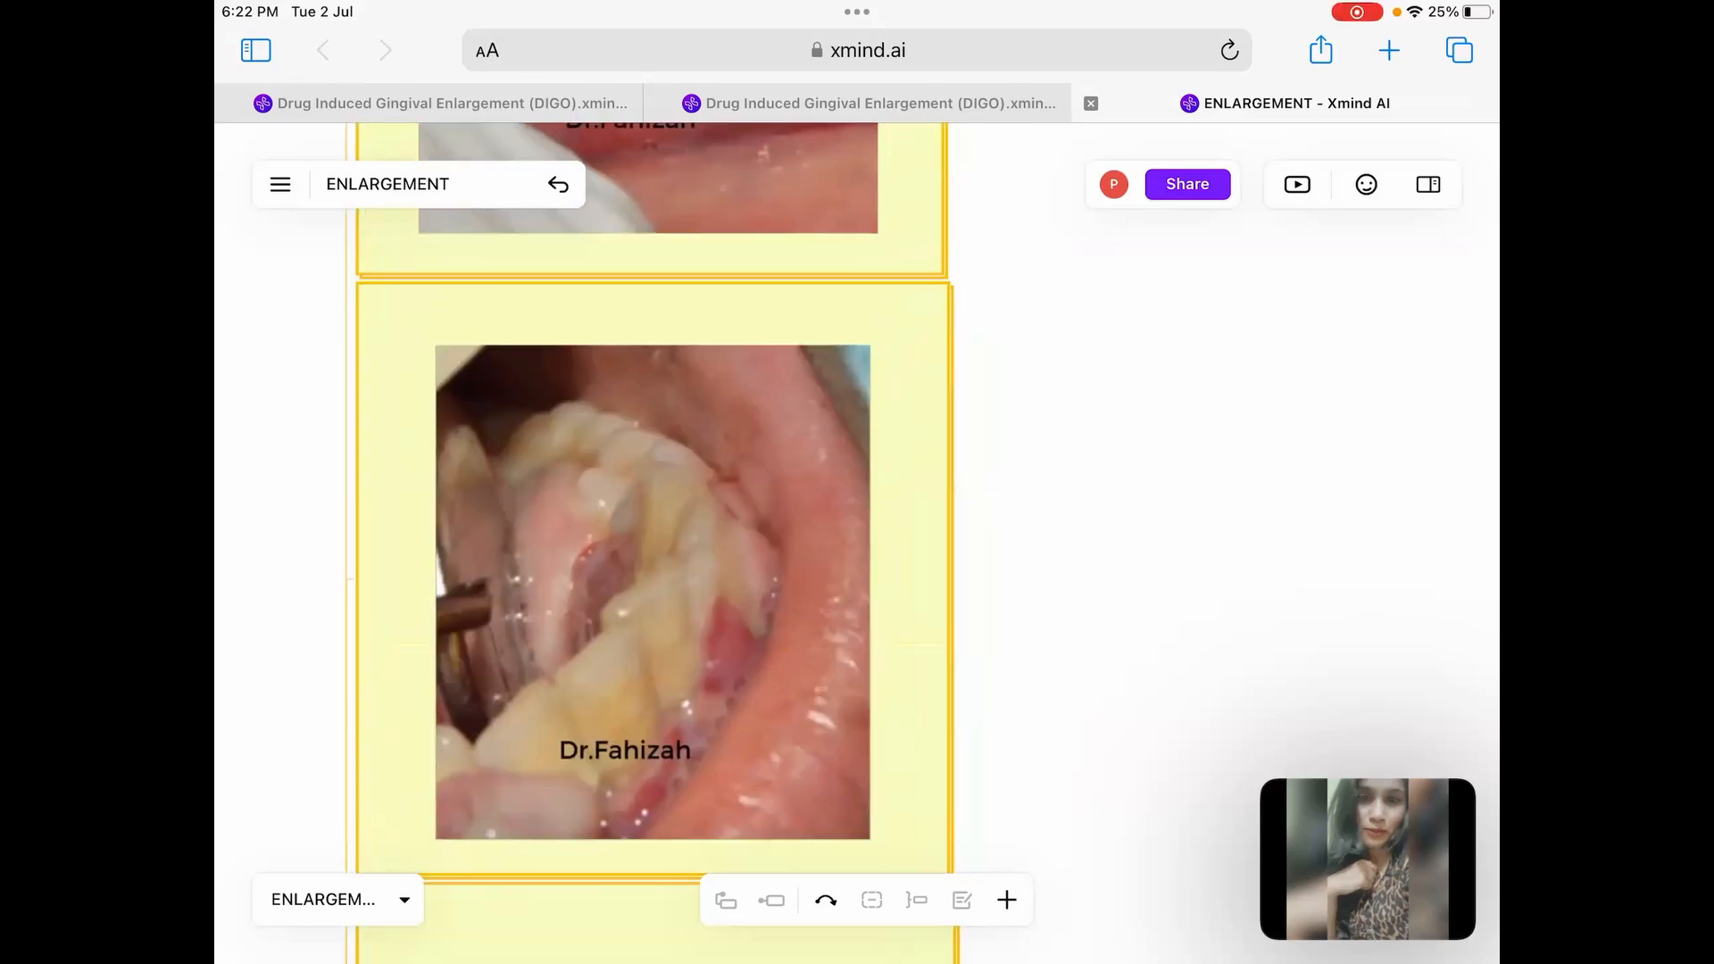
scroll("down", 3)
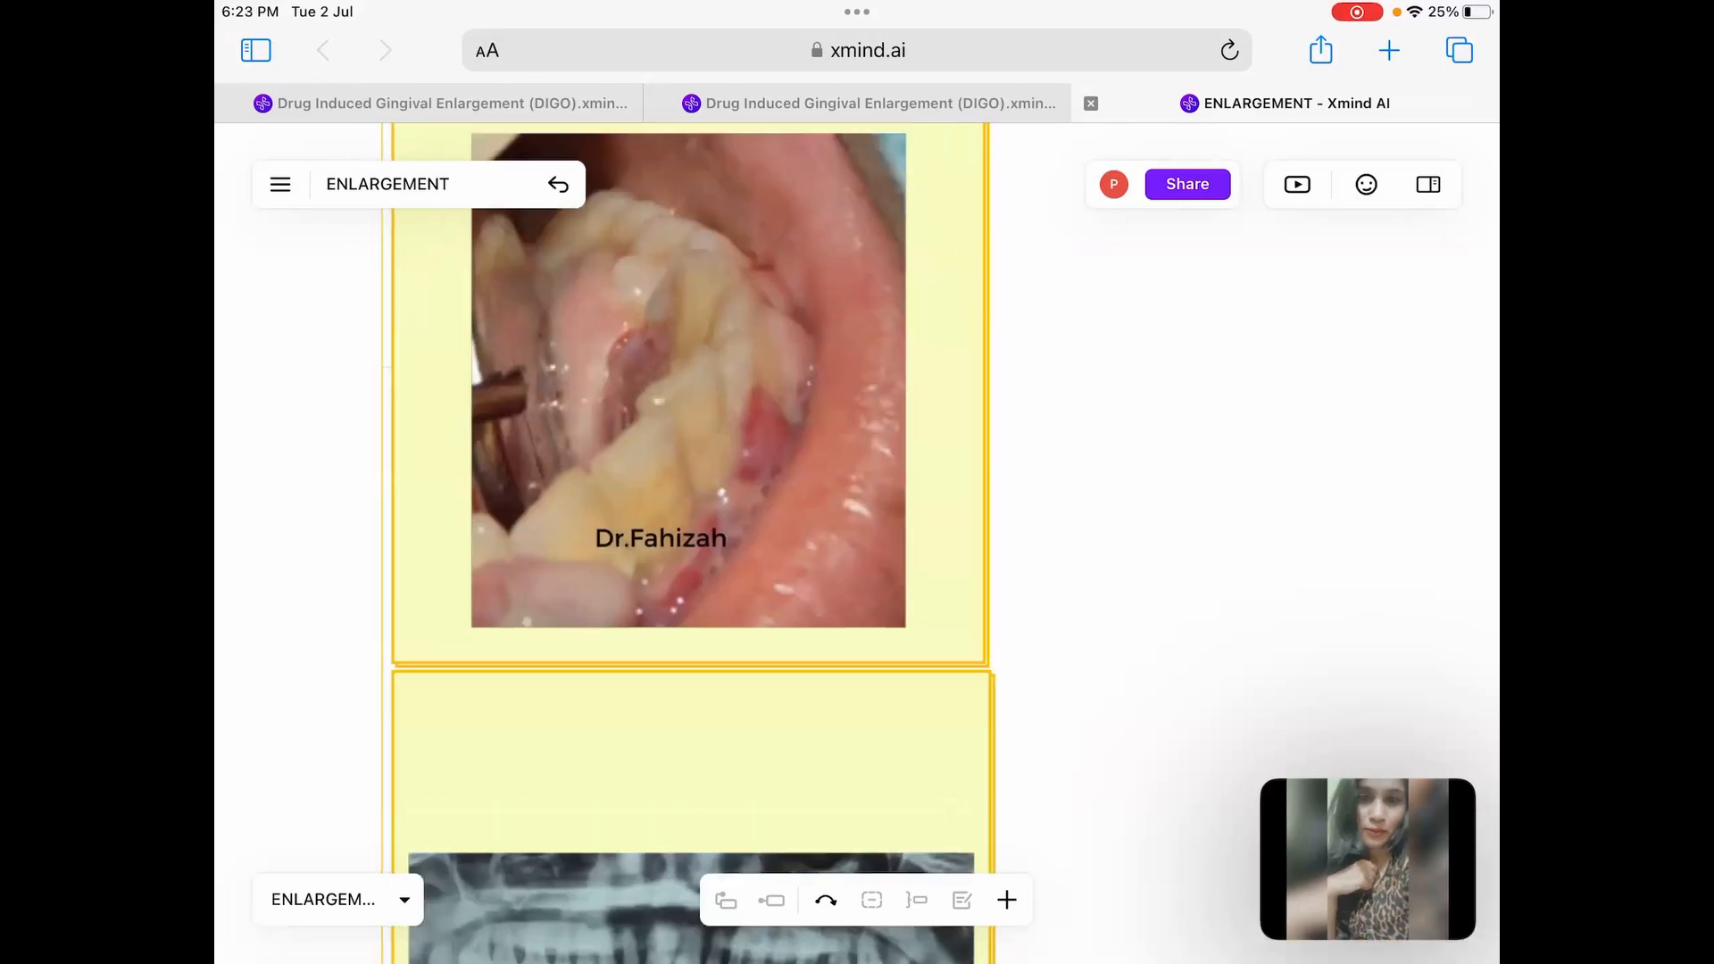
scroll("down", 3)
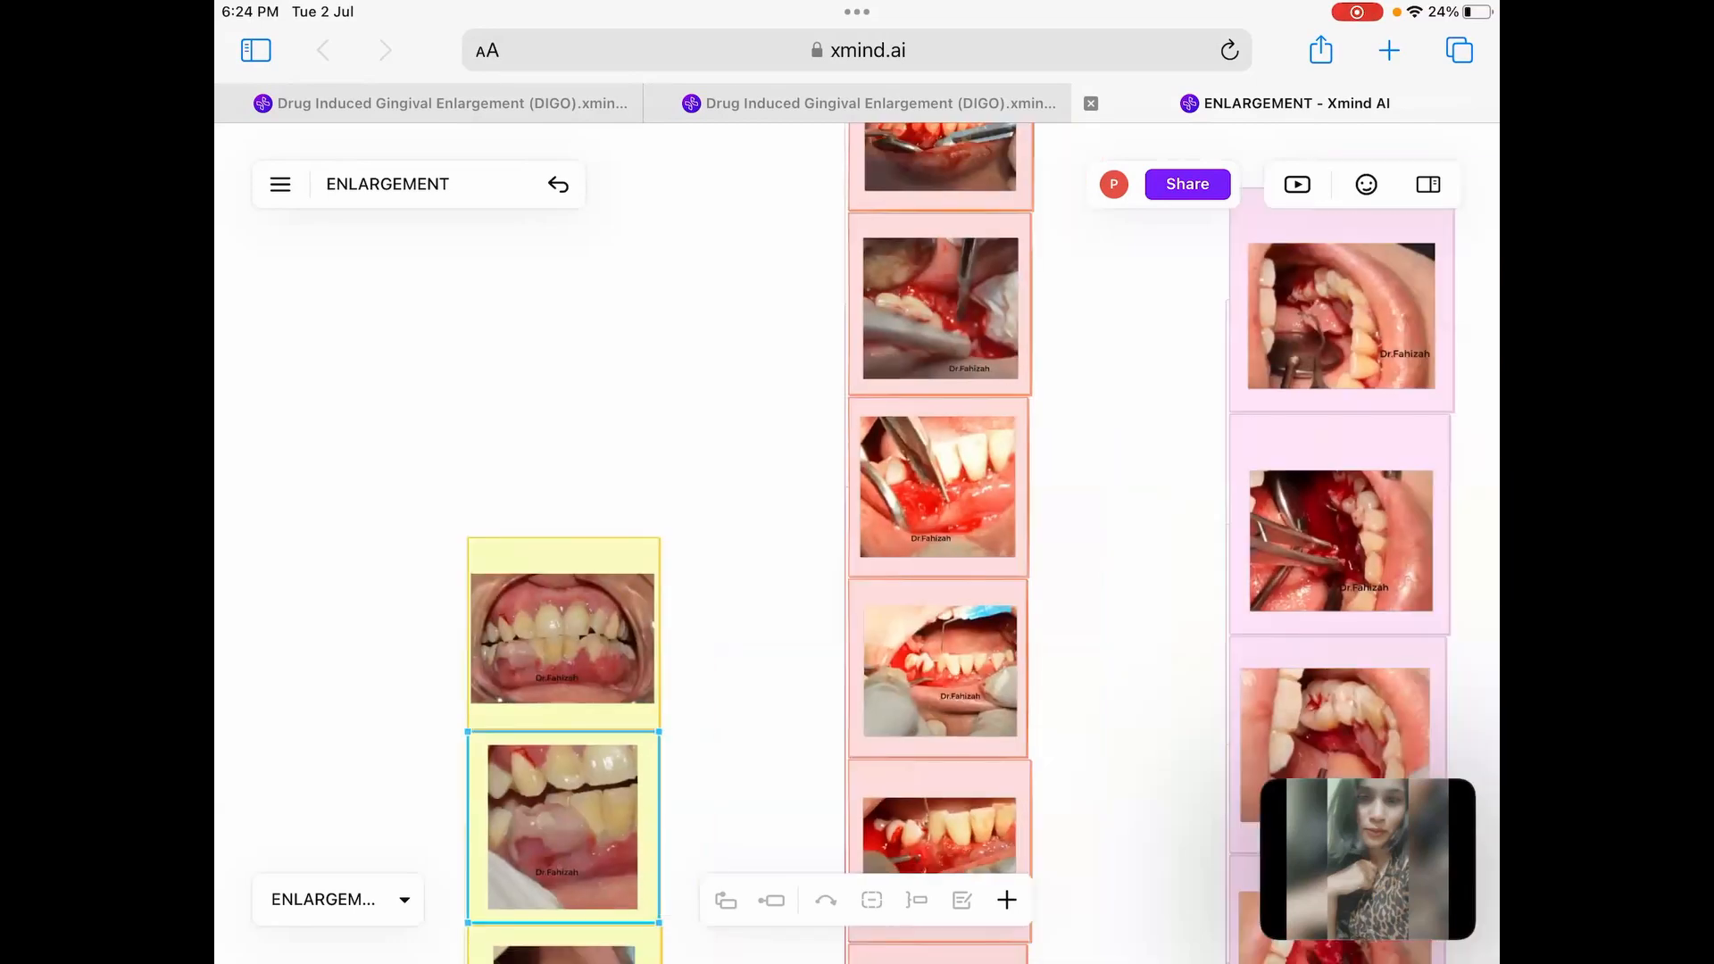
Pan to the yellow case-photo column that ends with the X-ray image.
scroll("down", 3)
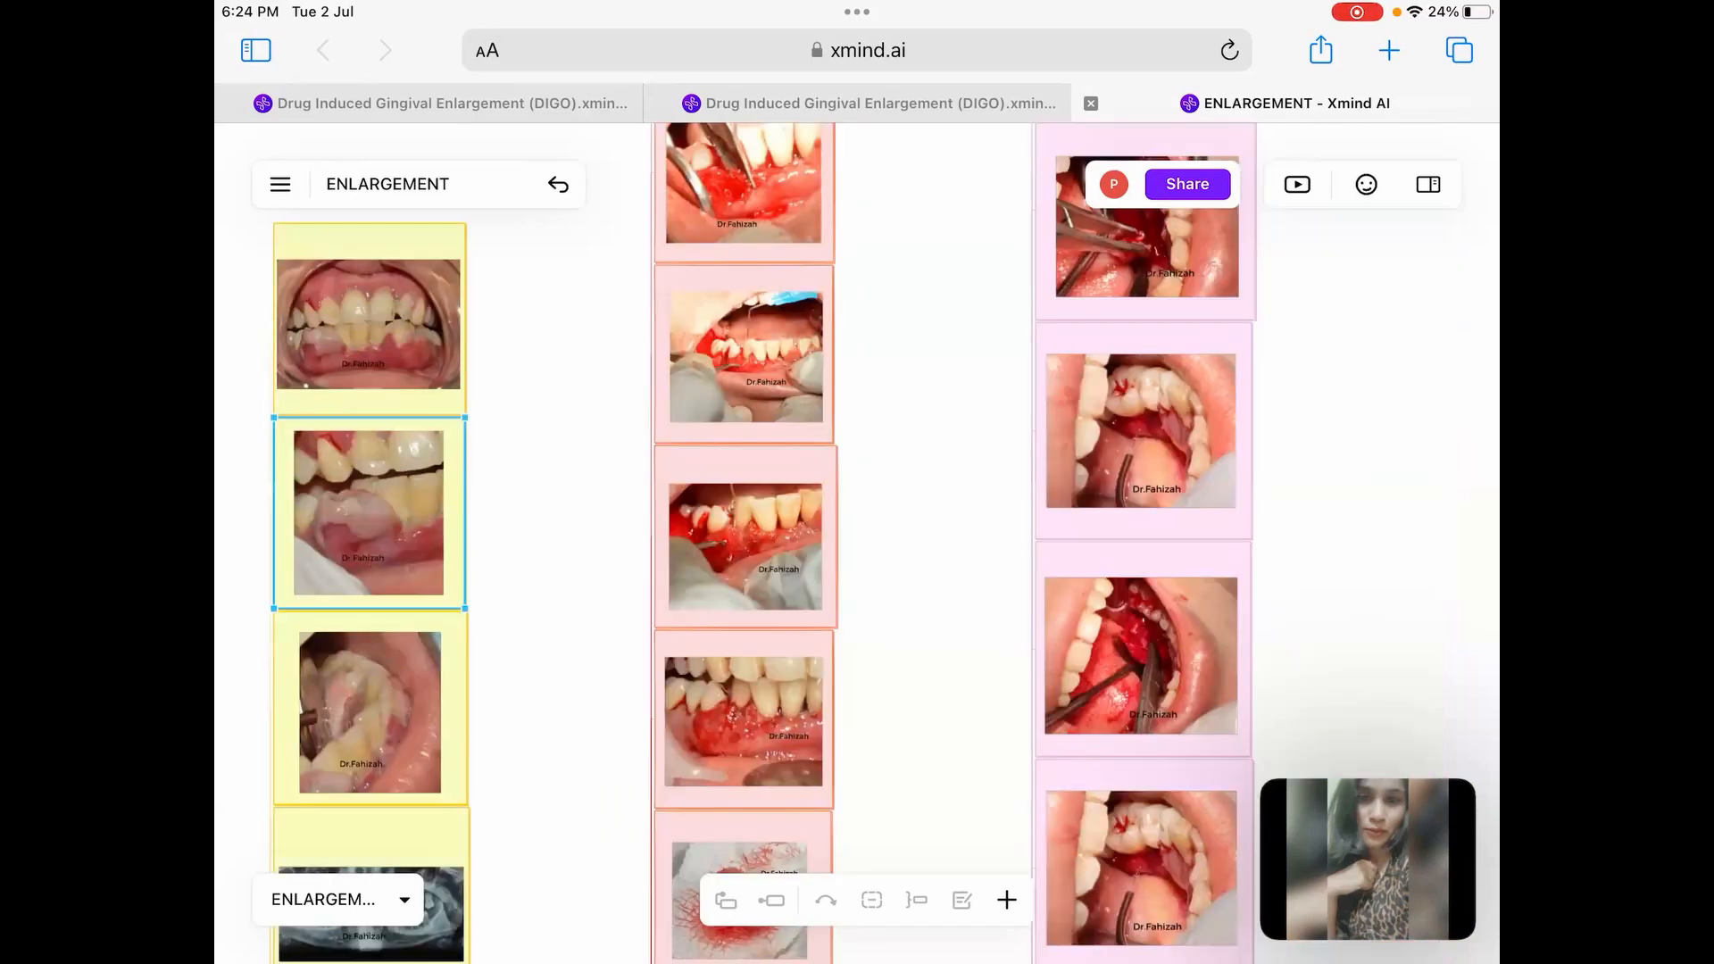
scroll("down", 3)
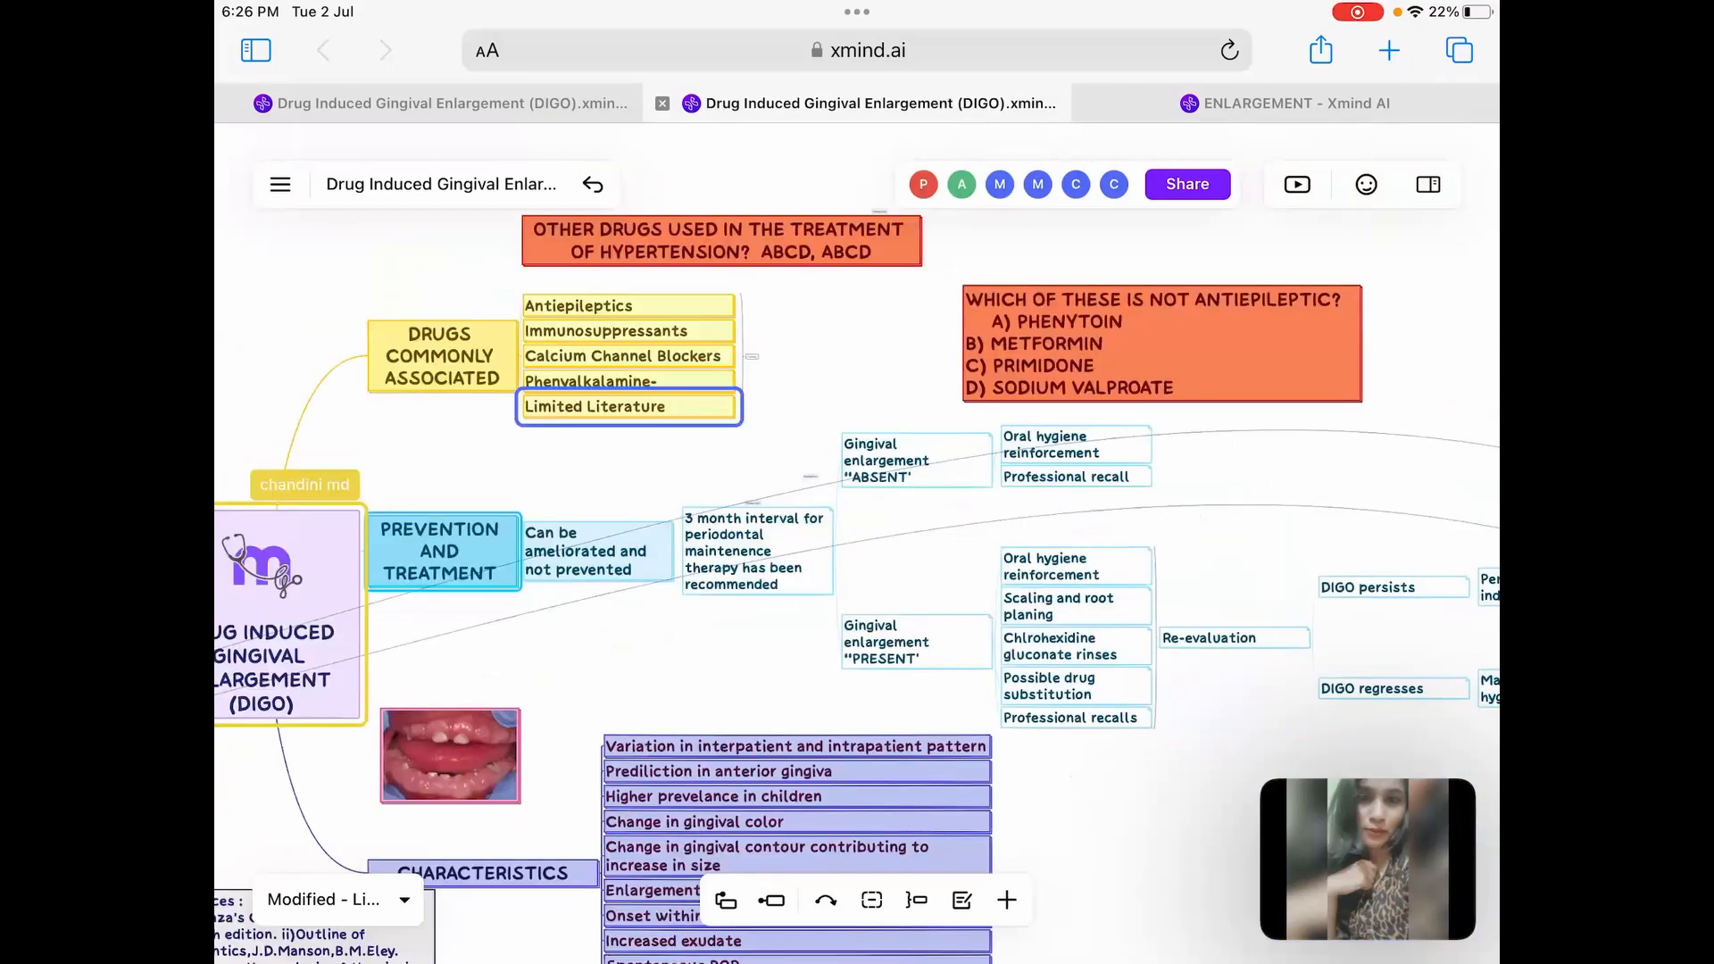
Focus the view on the Re-evaluation, DIGO persists and DIGO regresses flowchart topics.
left_click(304, 483)
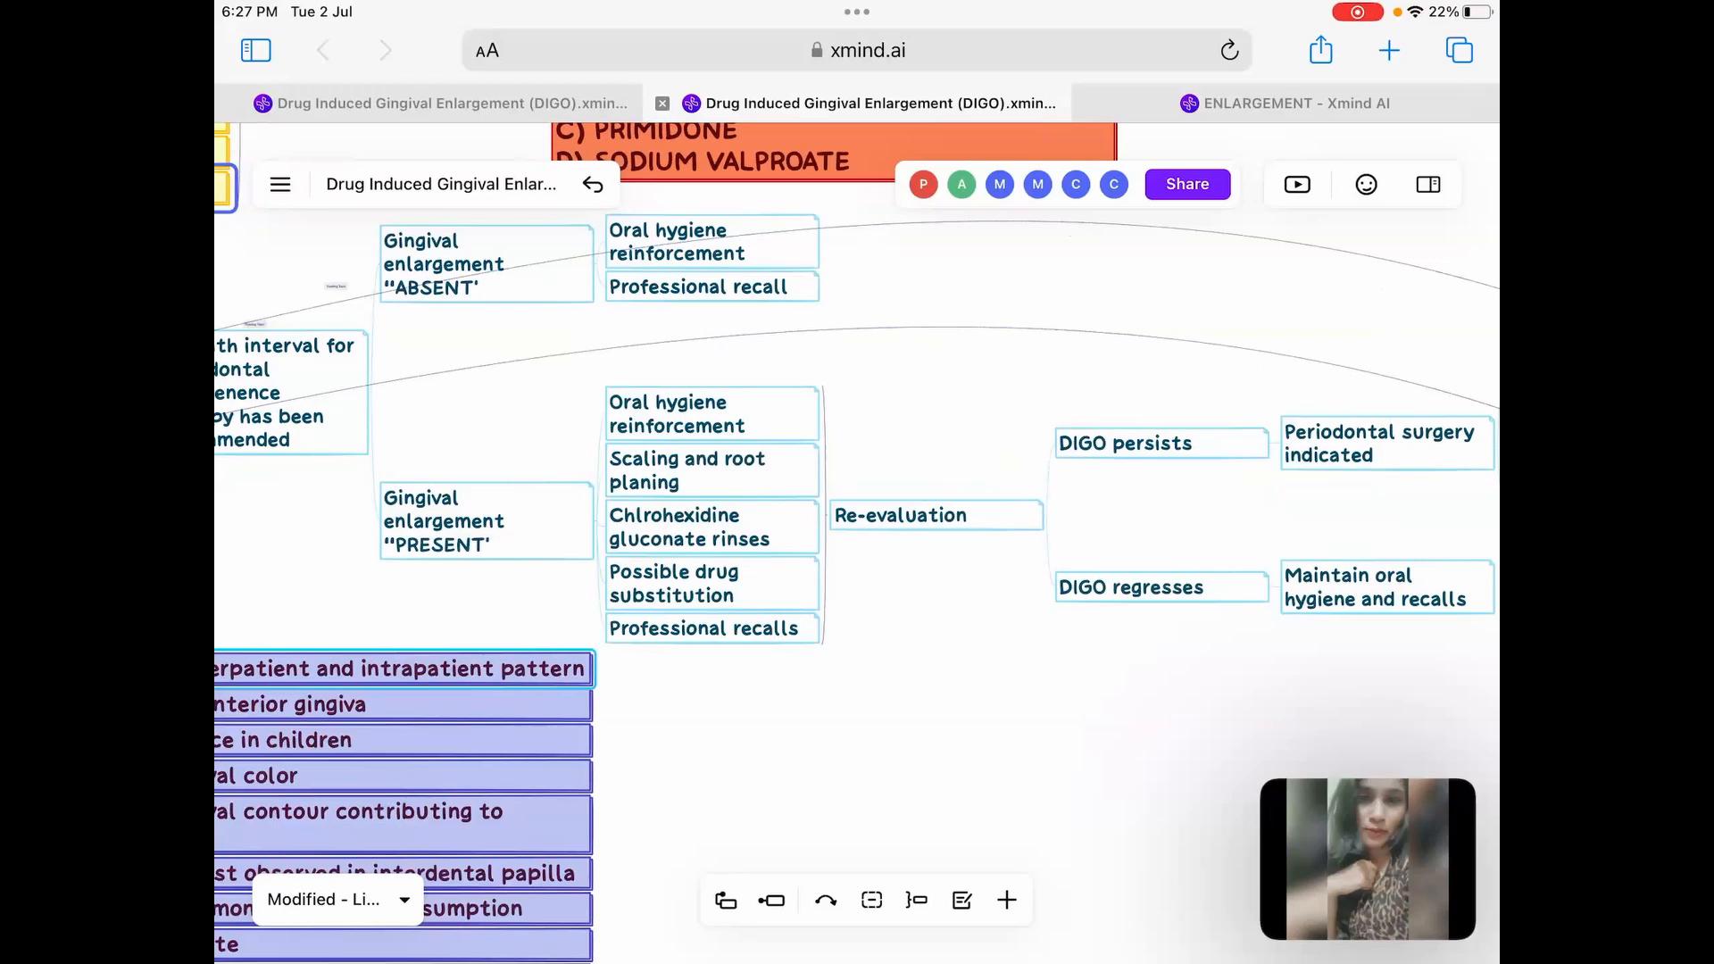
scroll("down", 3)
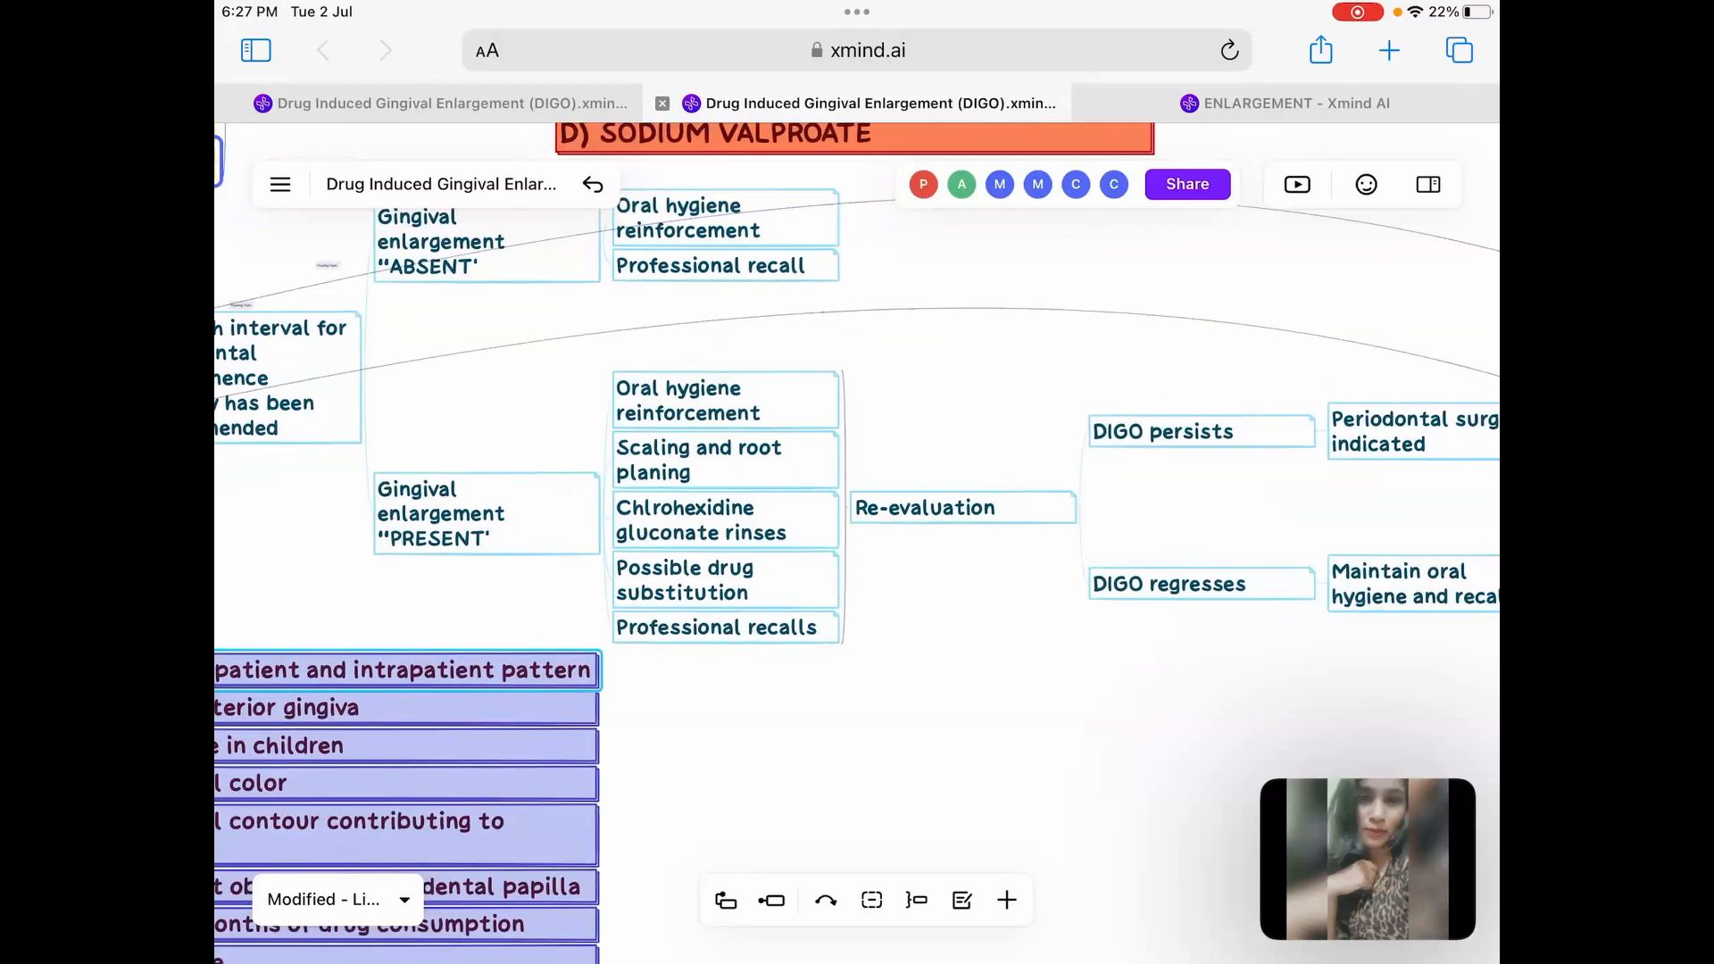